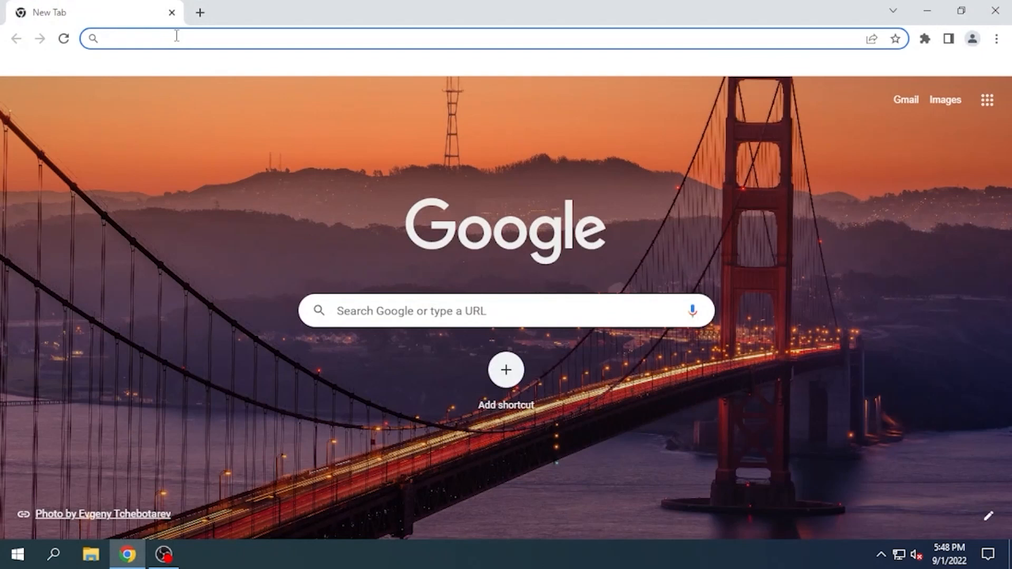
# Step: Load upseducation.in, go to its UPDATES section and begin searching for gate 2023
pyautogui.write('Upseducation.in')
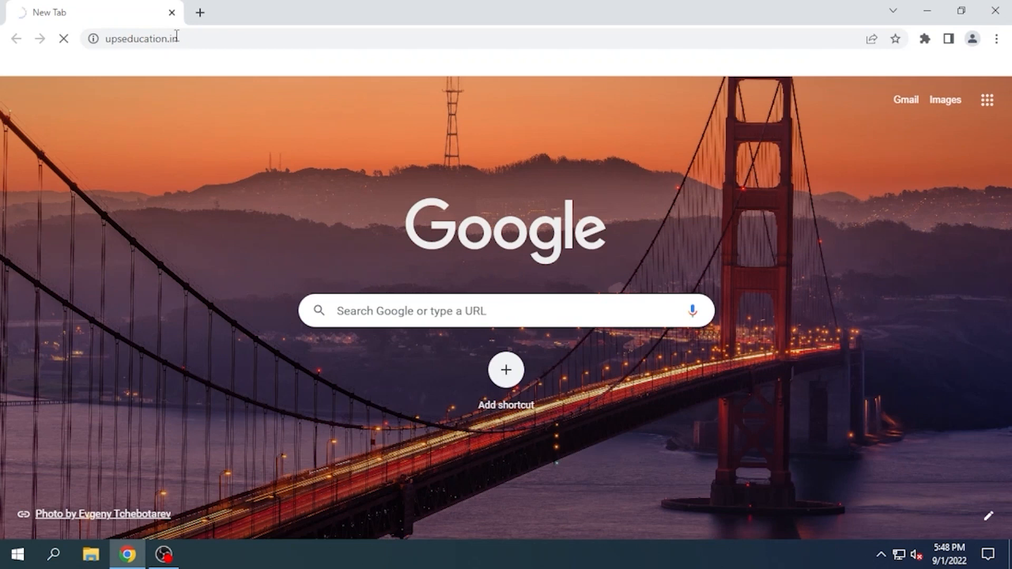
pyautogui.press('Enter')
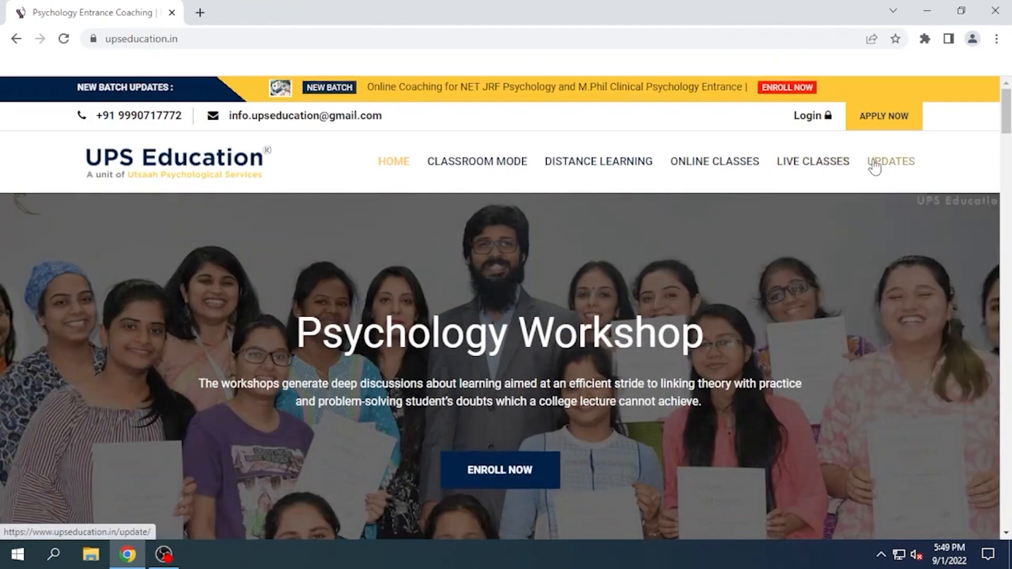
pyautogui.click(889, 161)
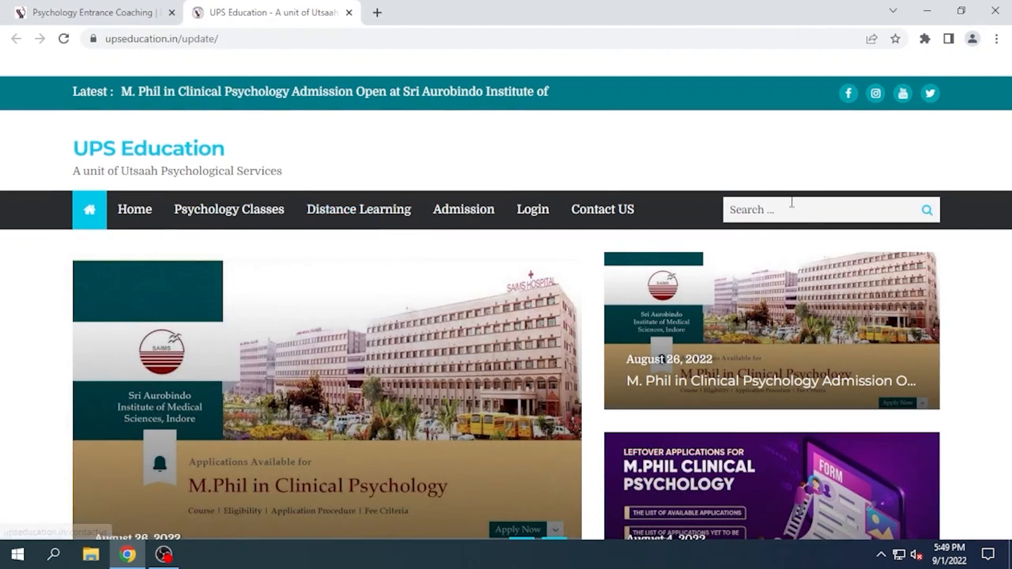
pyautogui.write('gate 2023')
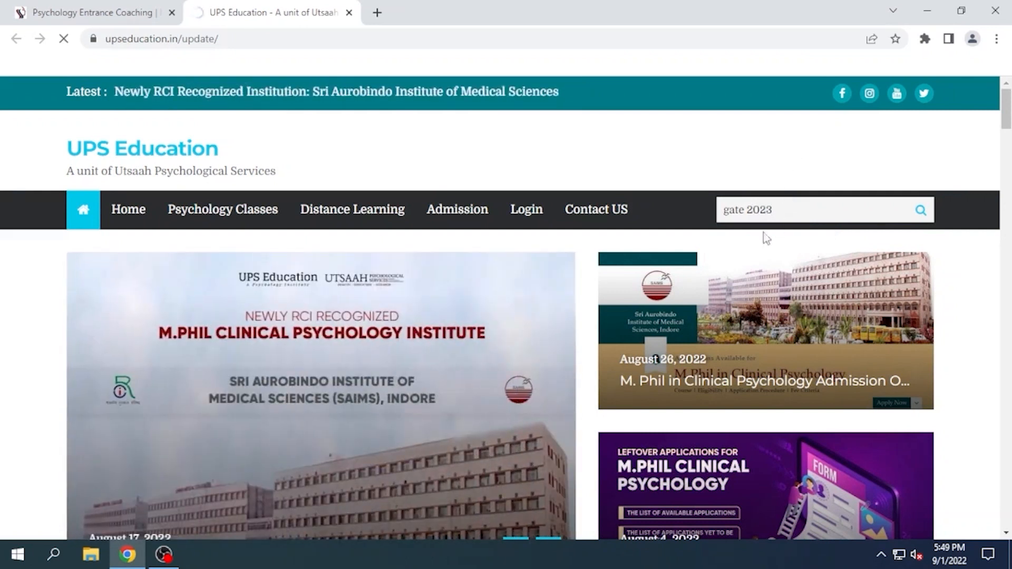
# Step: Run the gate 2023 search and open the GATE Psychology admission application article
pyautogui.click(920, 210)
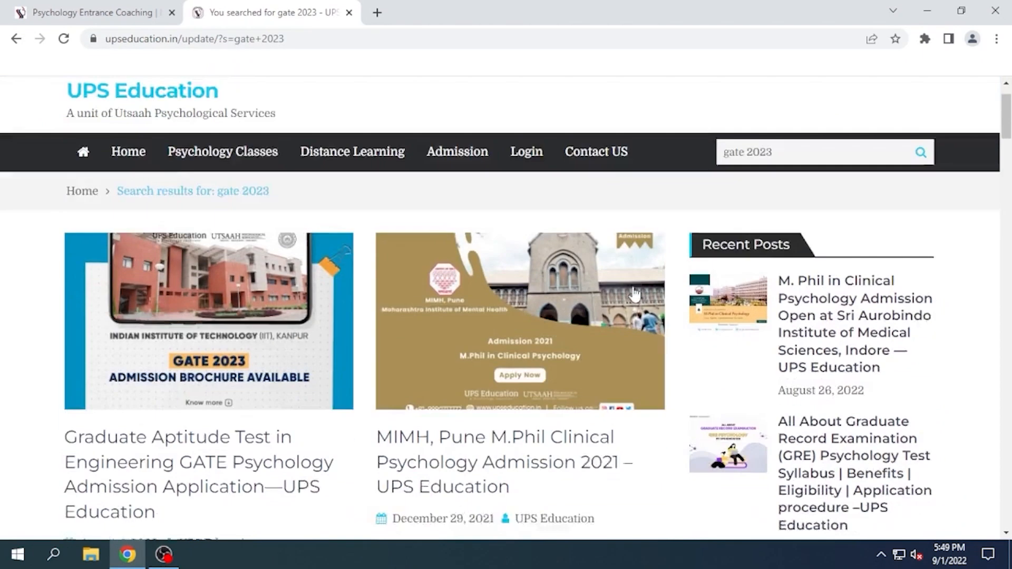
pyautogui.scroll(-3)
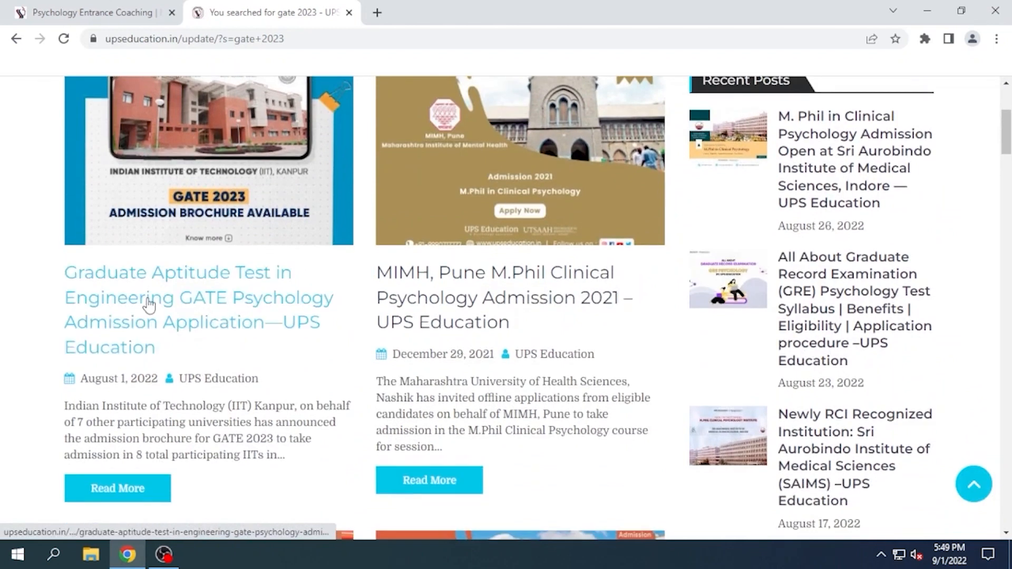
pyautogui.click(149, 306)
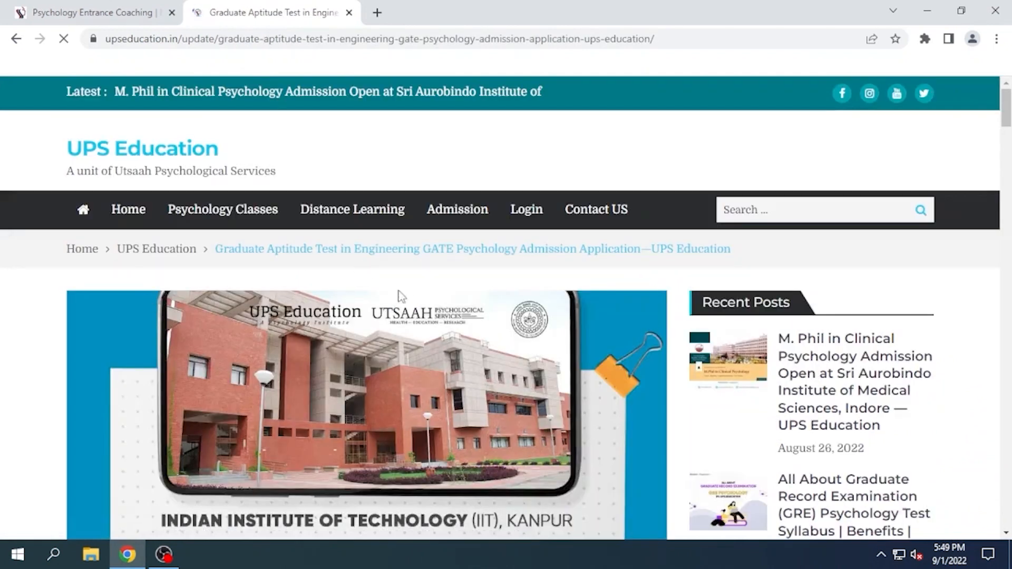
# Step: Read the article through eligibility, exam pattern, fees, dates and its Important Links list
pyautogui.scroll(-3)
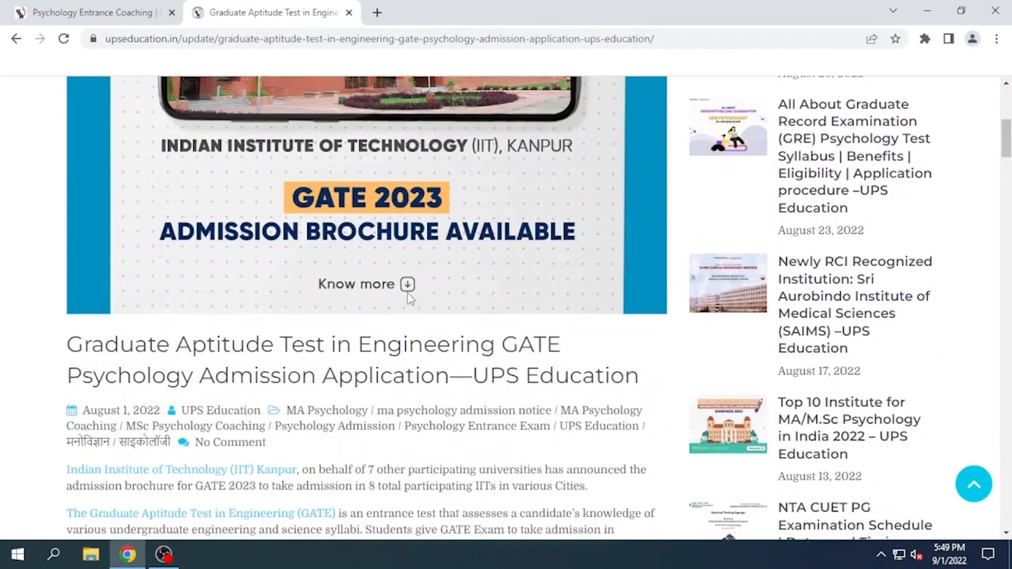
pyautogui.scroll(-3)
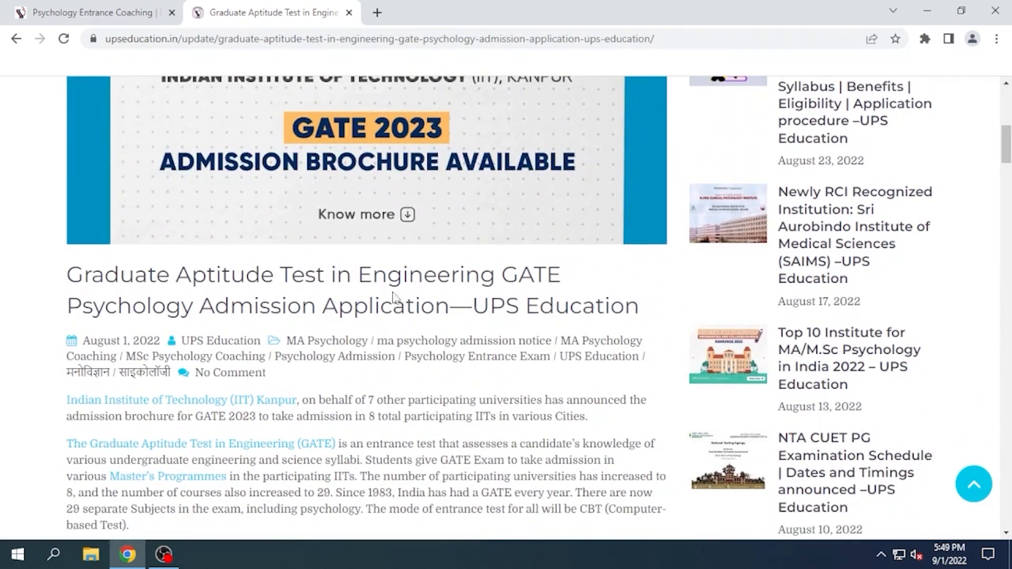
pyautogui.moveTo(392, 305)
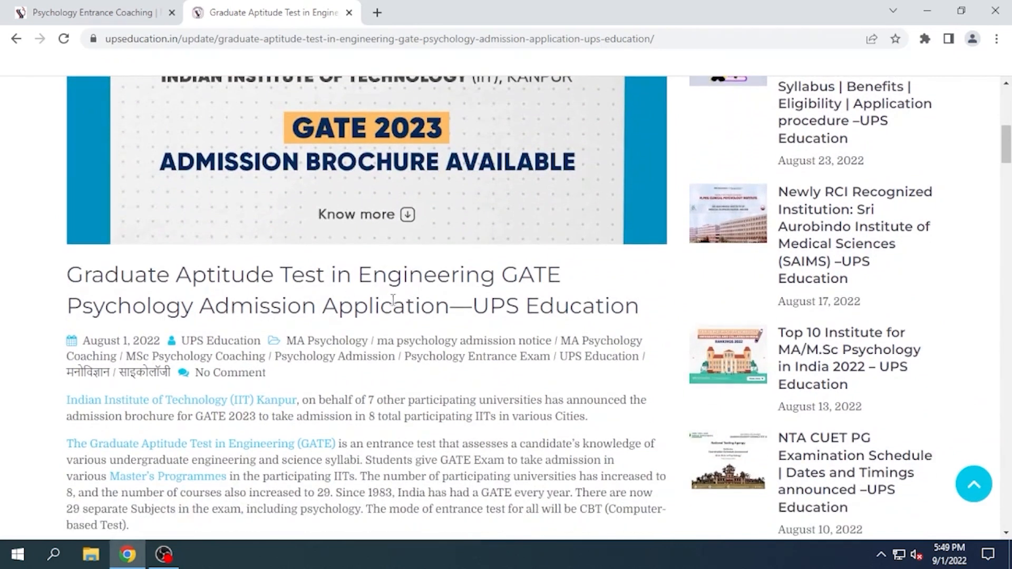
pyautogui.scroll(-3)
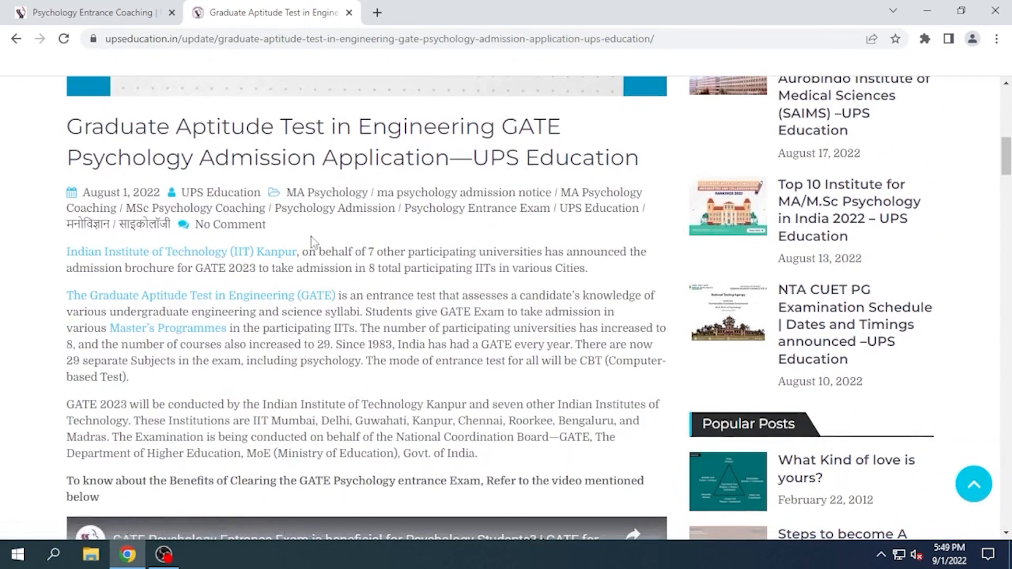
pyautogui.scroll(-3)
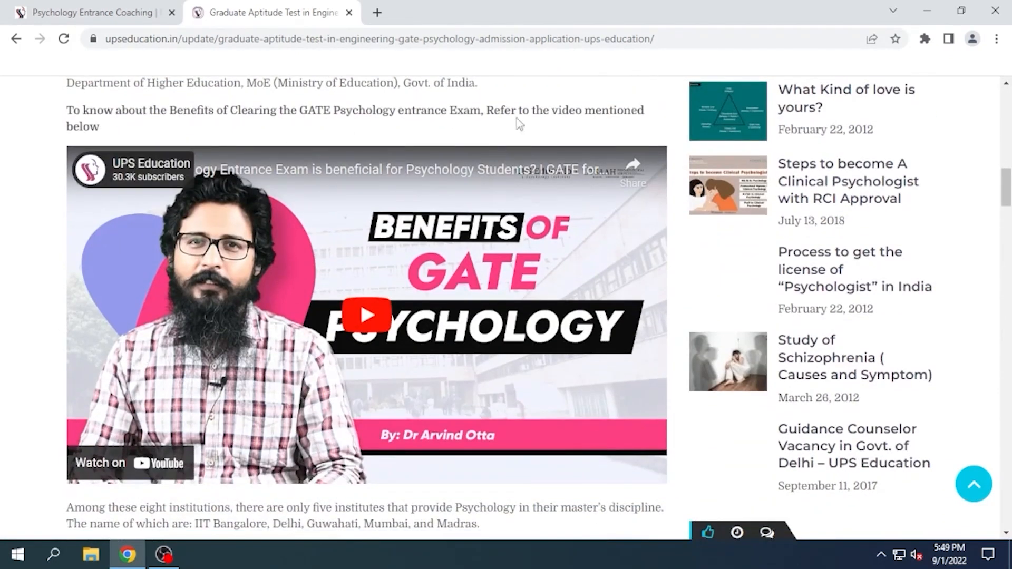
pyautogui.scroll(-3)
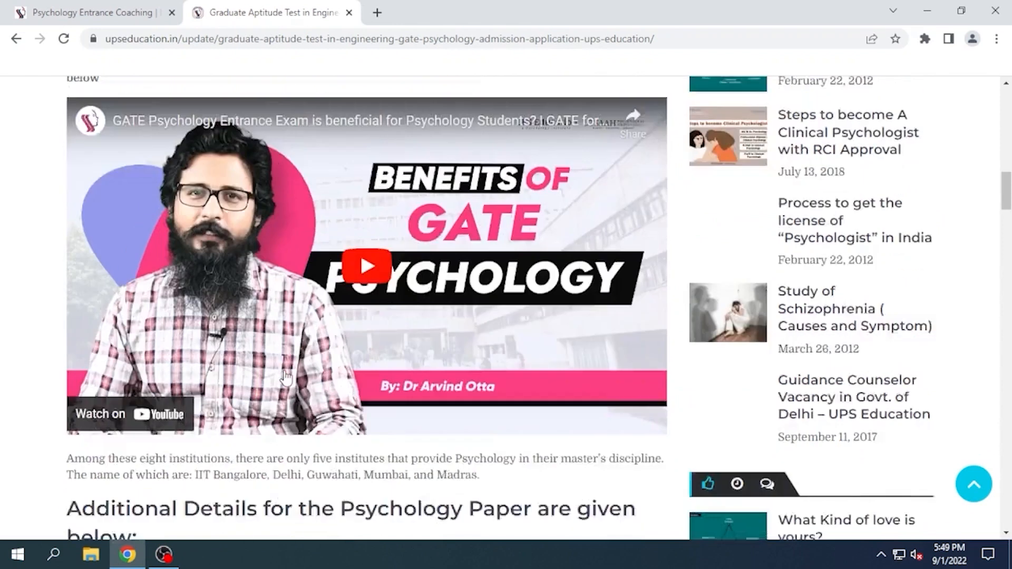
pyautogui.scroll(-3)
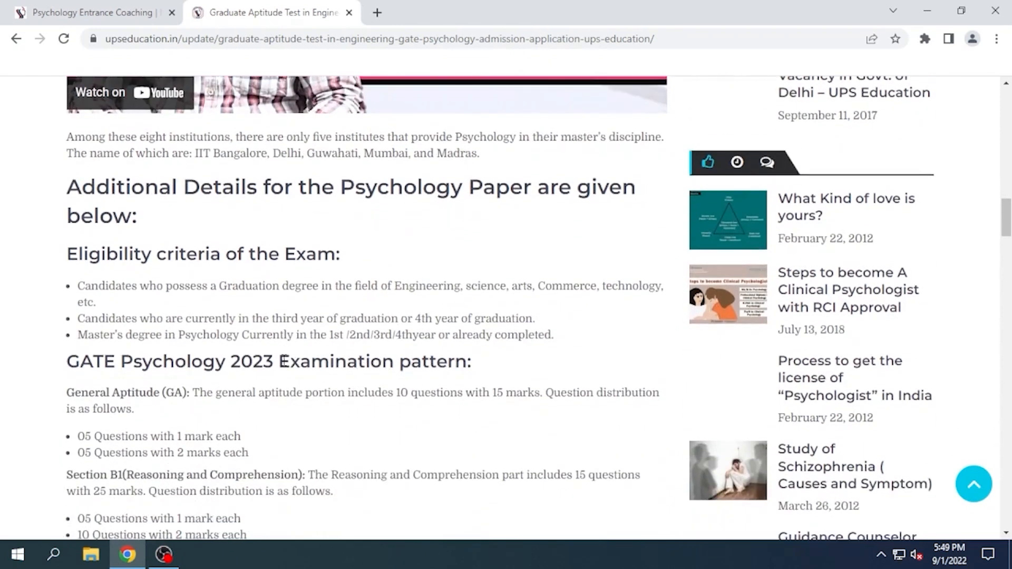
pyautogui.moveTo(81, 261)
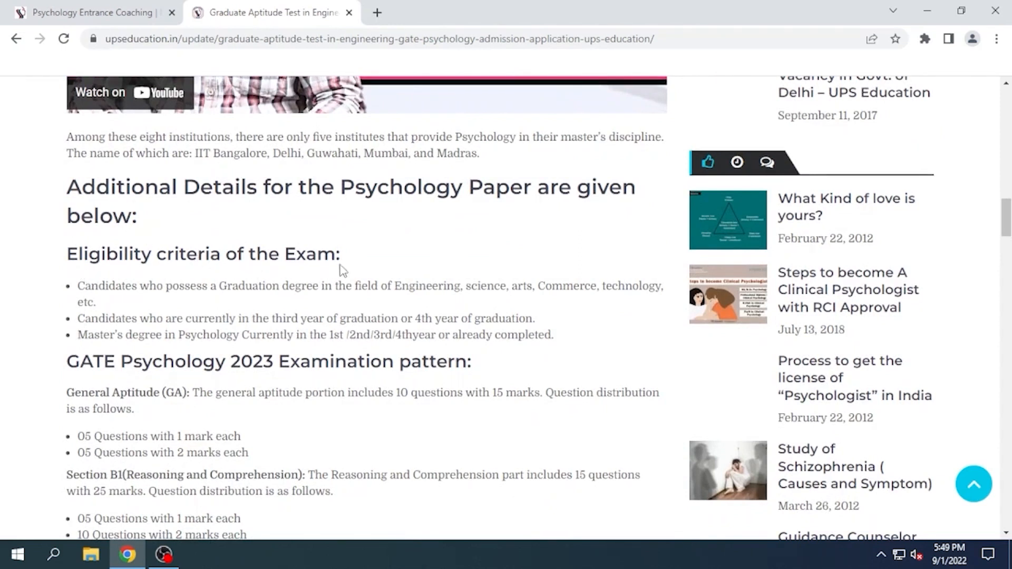
pyautogui.moveTo(443, 353)
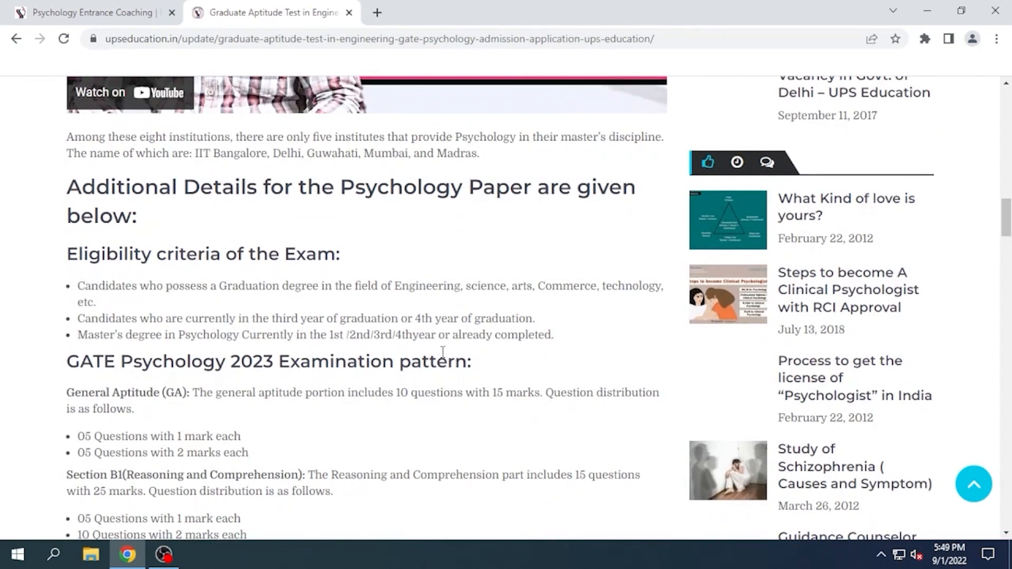
pyautogui.scroll(-3)
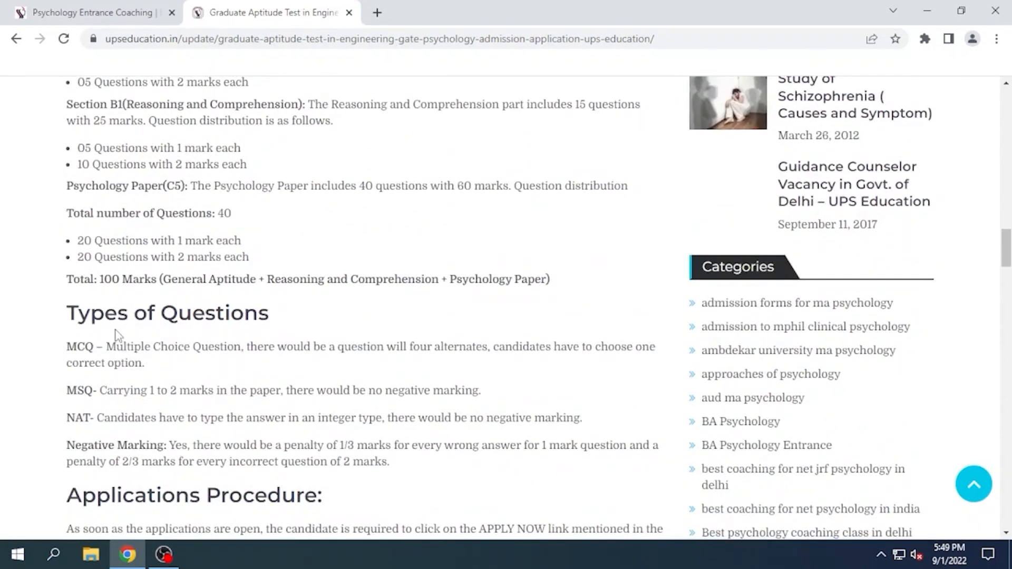
pyautogui.moveTo(268, 483)
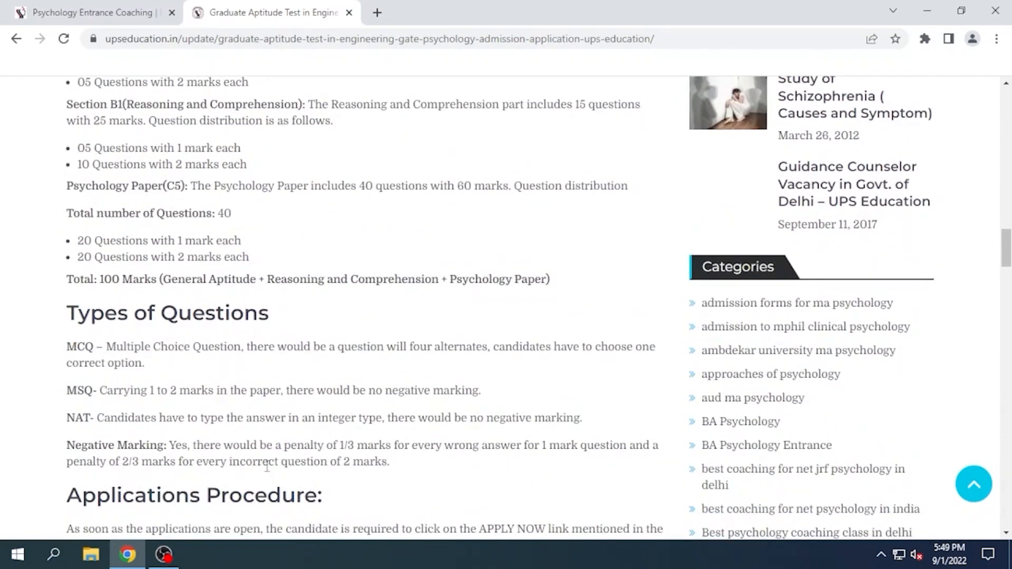
pyautogui.scroll(-3)
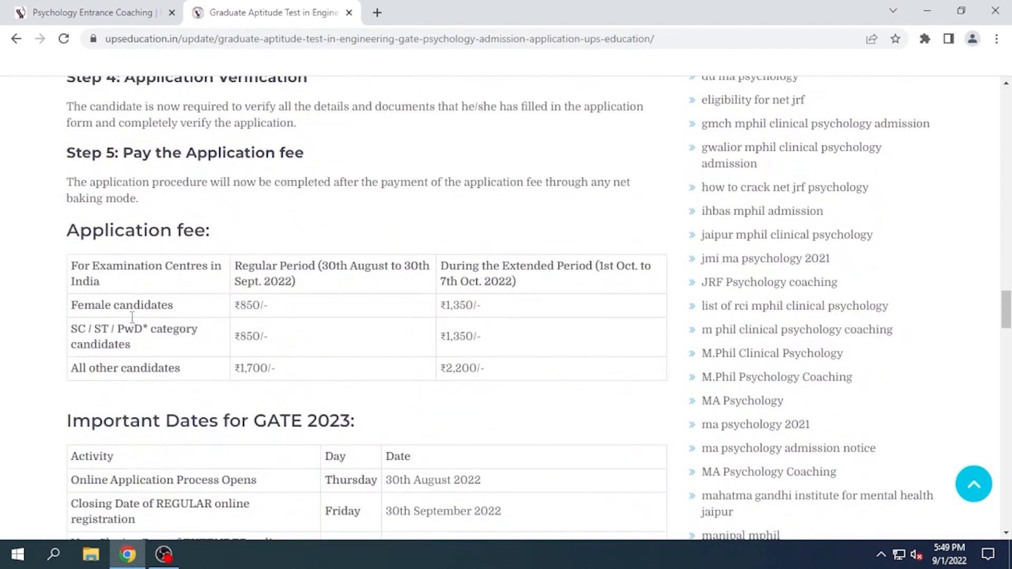
pyautogui.moveTo(138, 368)
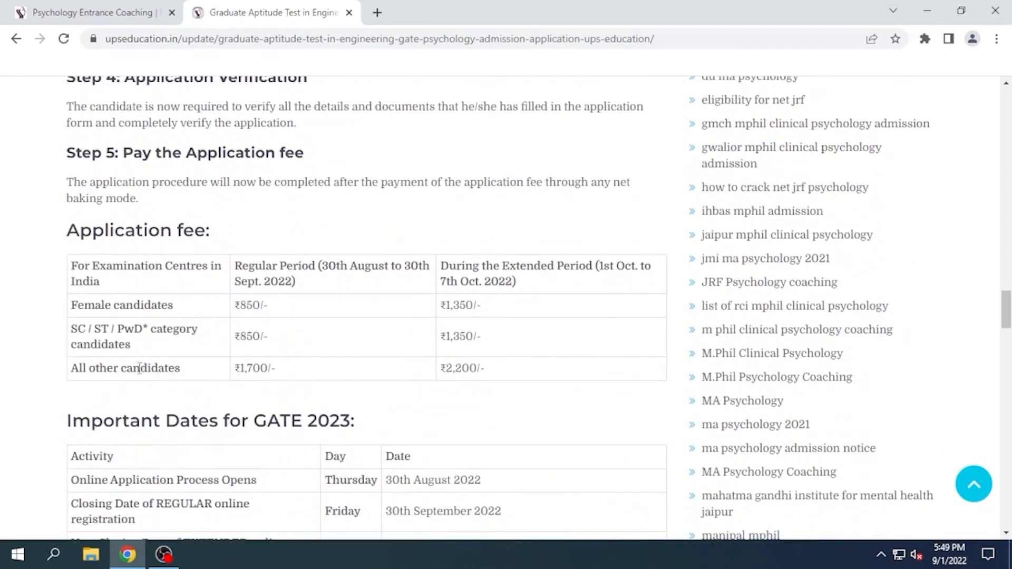
pyautogui.scroll(-3)
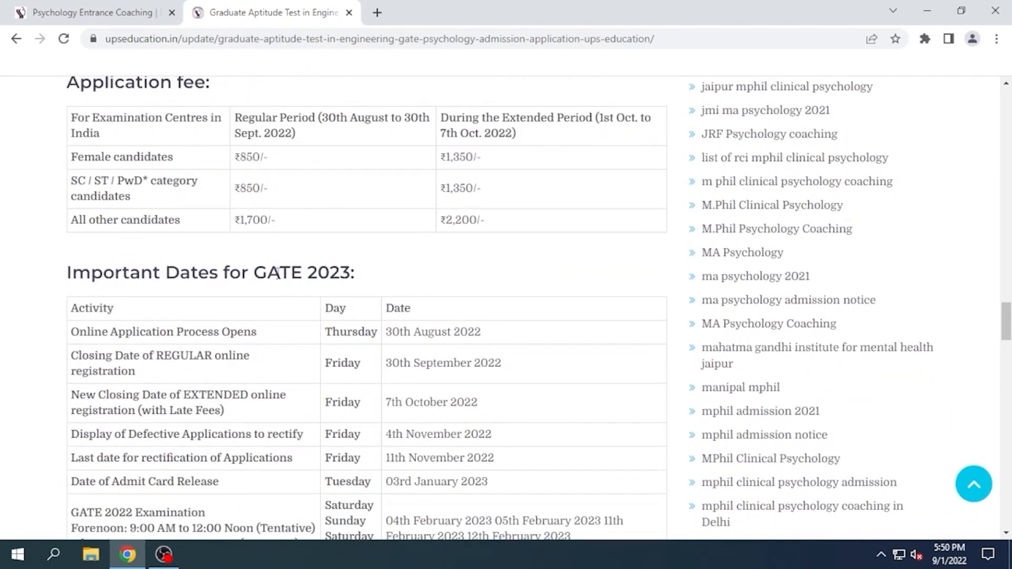
pyautogui.scroll(-3)
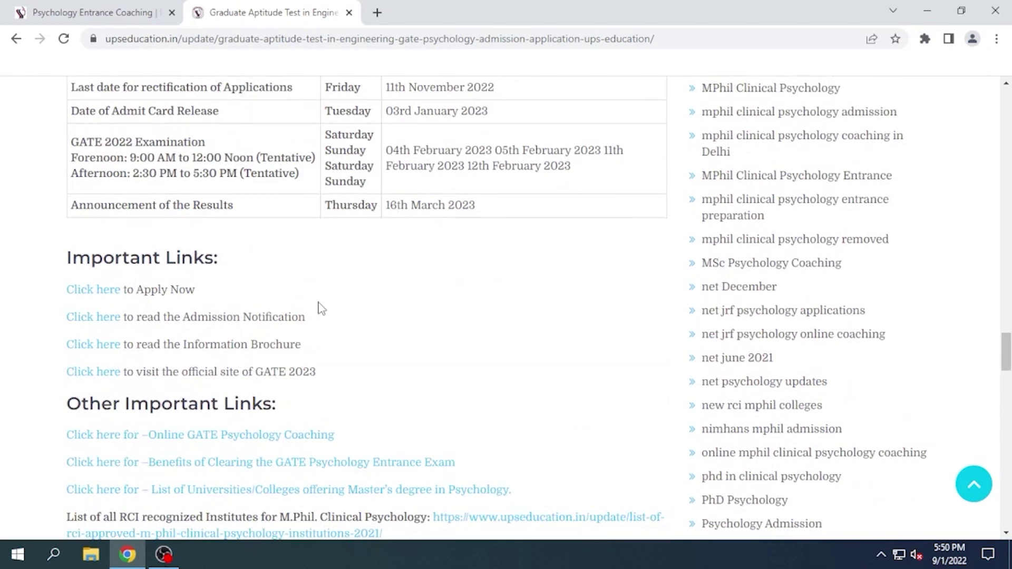
pyautogui.moveTo(125, 286)
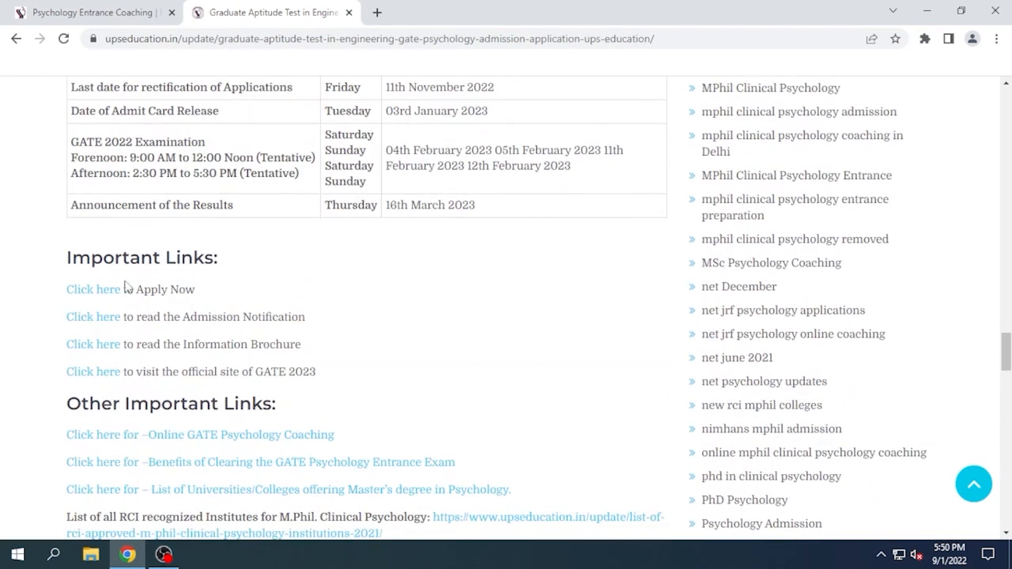
# Step: Follow 'Click here to Apply Now' to the GATE site, reach LOGIN and choose 'New User? Register Here'
pyautogui.click(93, 371)
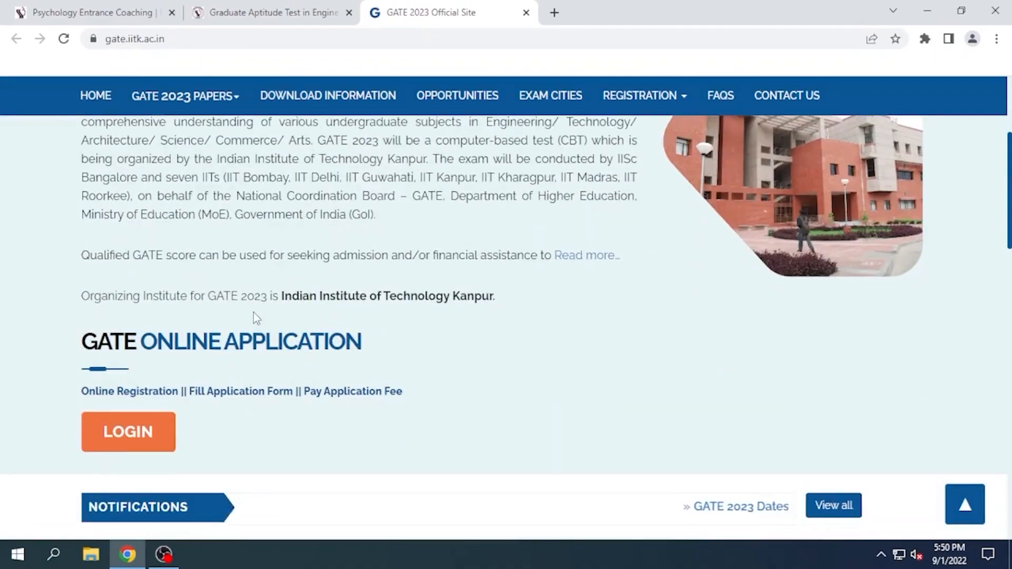
pyautogui.click(128, 432)
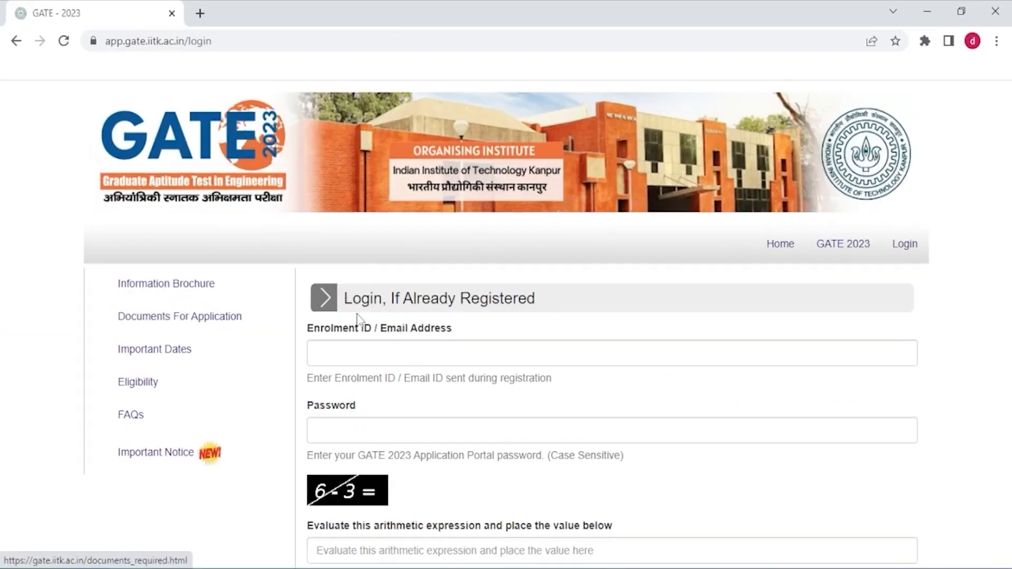
pyautogui.scroll(-3)
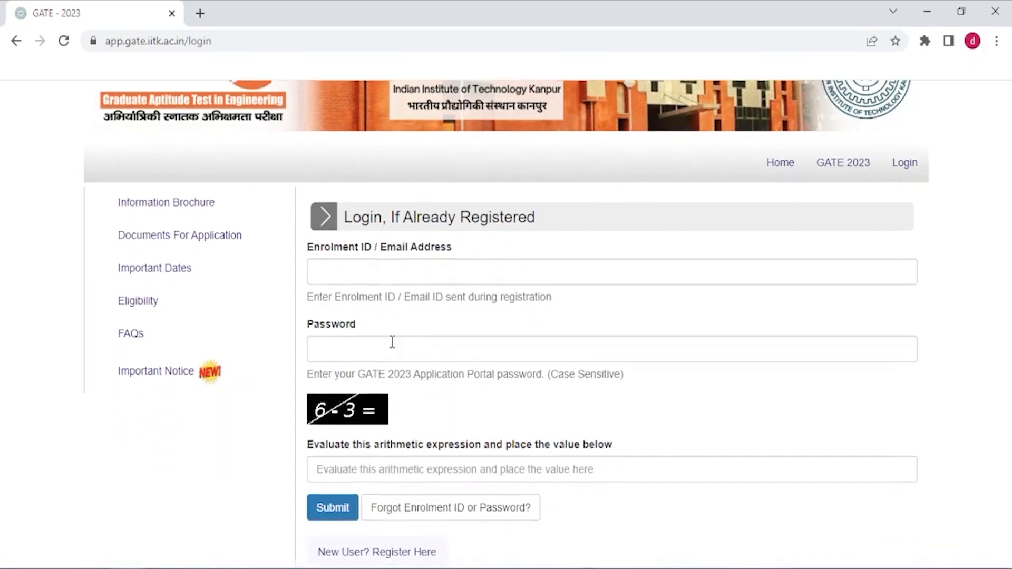
pyautogui.scroll(-3)
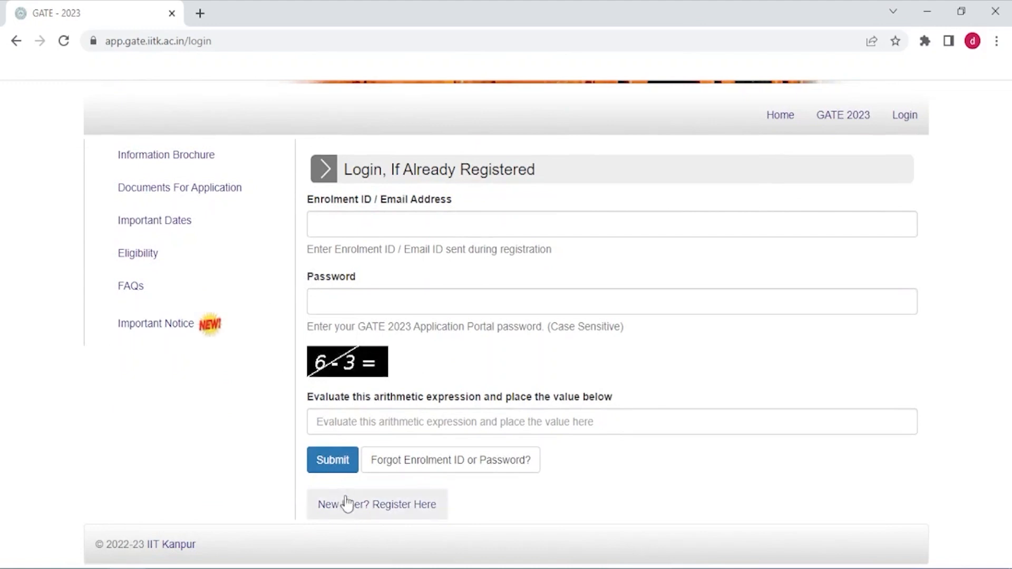
pyautogui.click(371, 504)
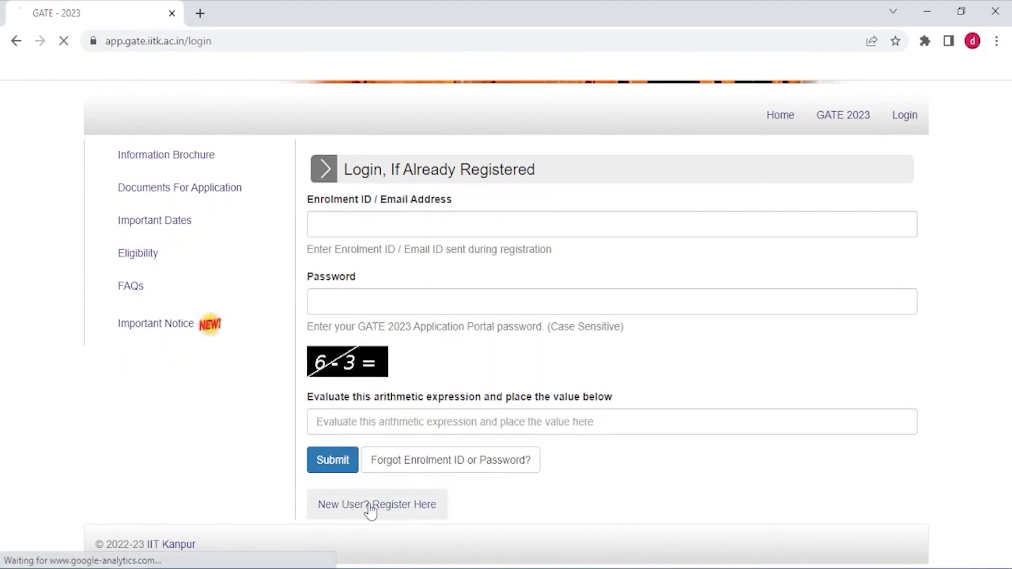
# Step: Enter first name demo and surname application, then confirm to get the 'Are you sure?' prompt
pyautogui.click(377, 503)
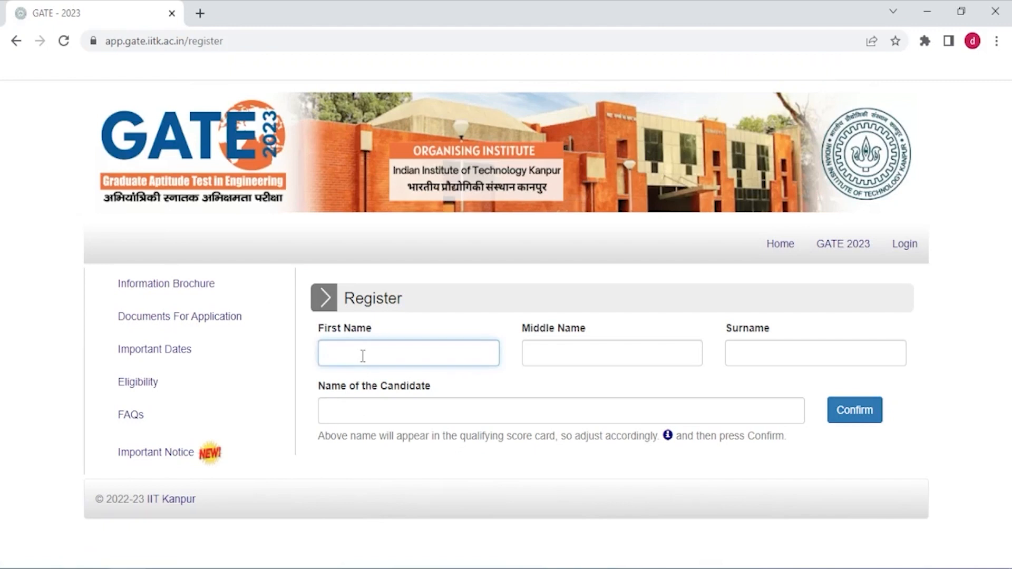
pyautogui.write('d')
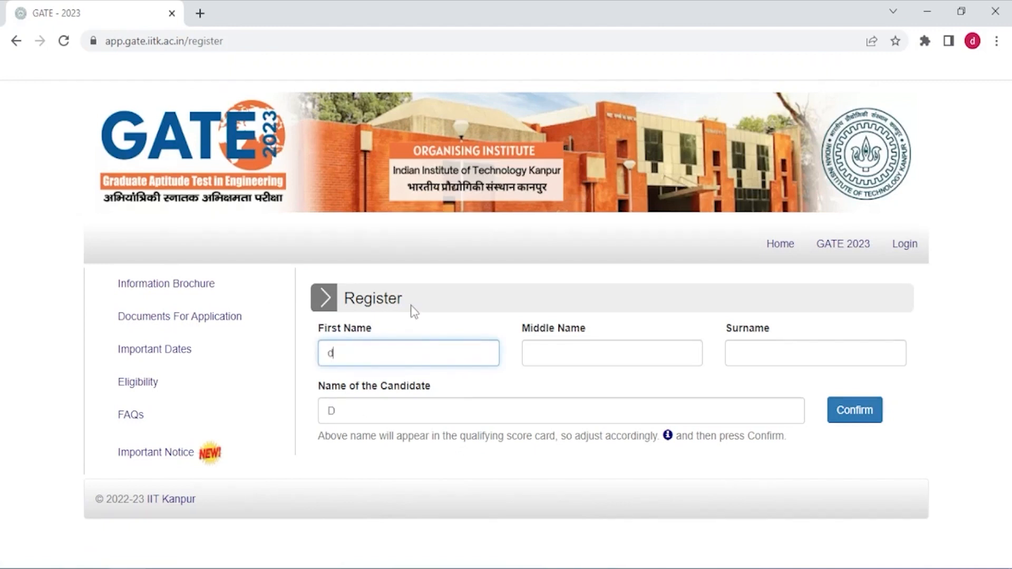
pyautogui.write('emo')
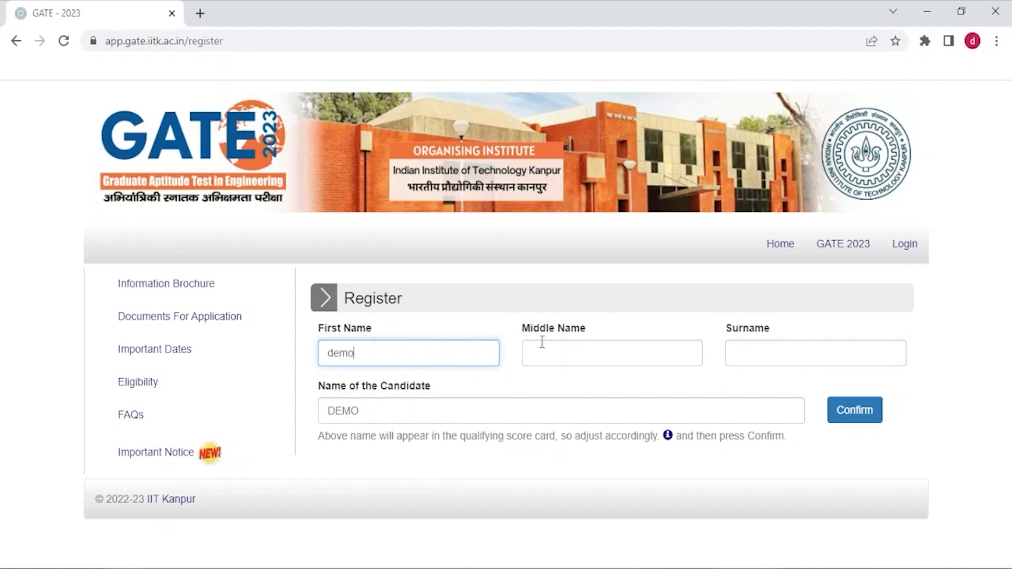
pyautogui.click(612, 352)
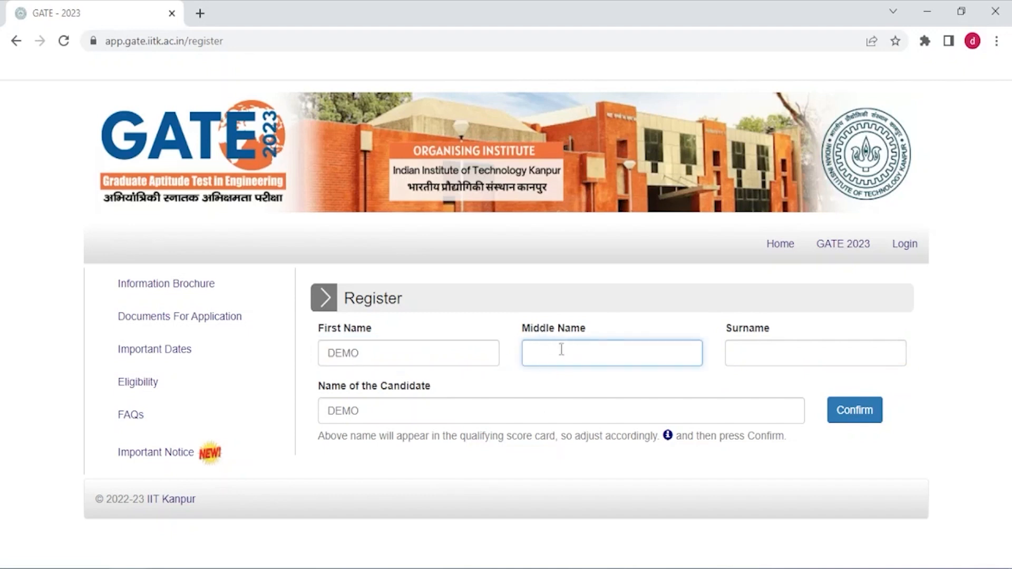
pyautogui.click(814, 352)
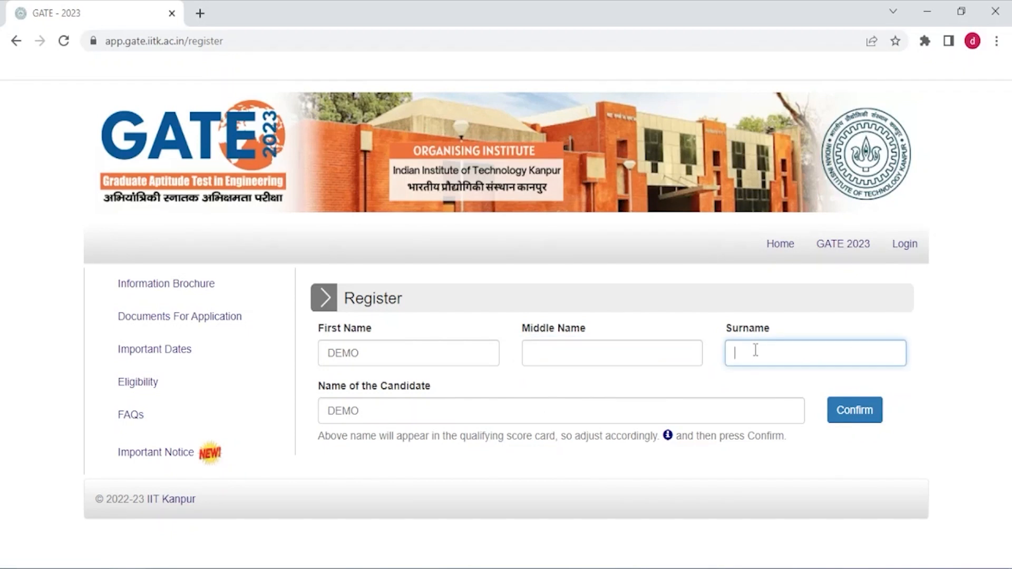
pyautogui.moveTo(631, 259)
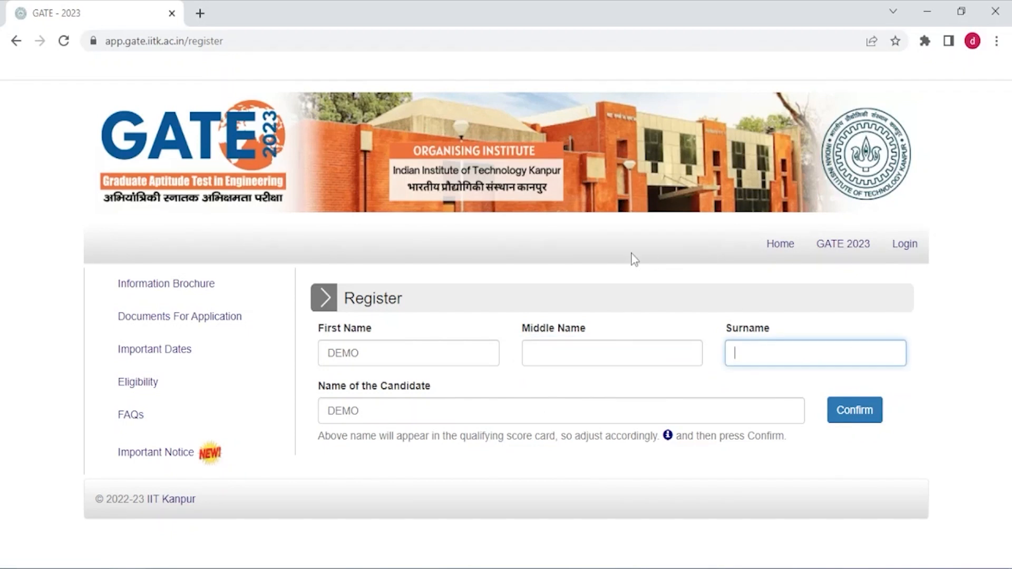
pyautogui.write('application')
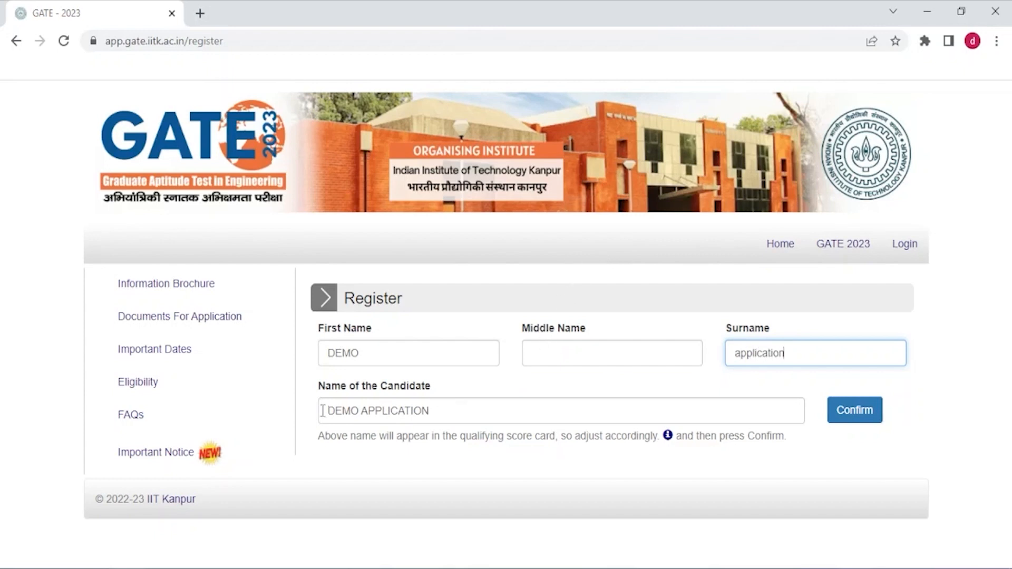
pyautogui.click(854, 410)
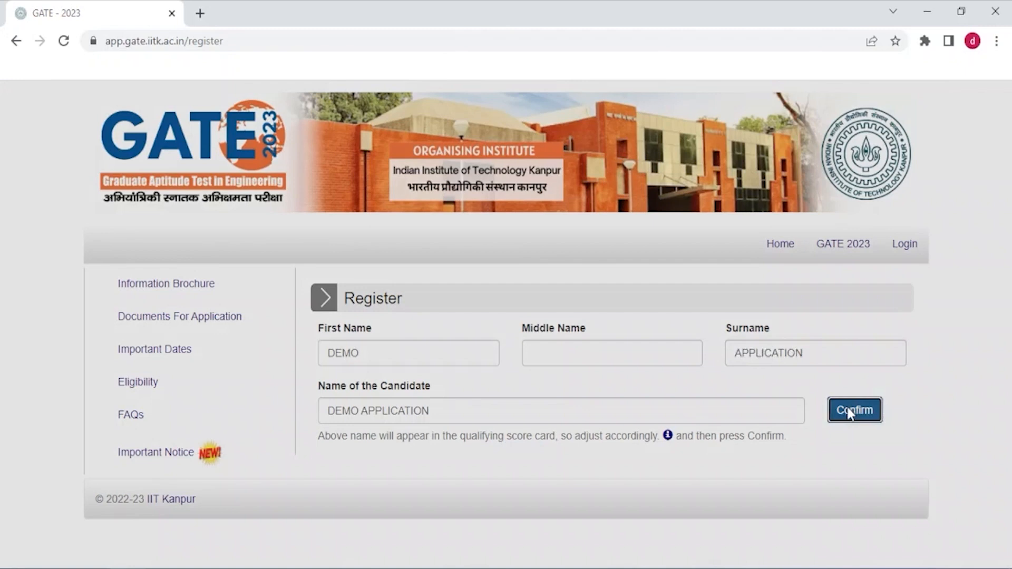
pyautogui.click(854, 410)
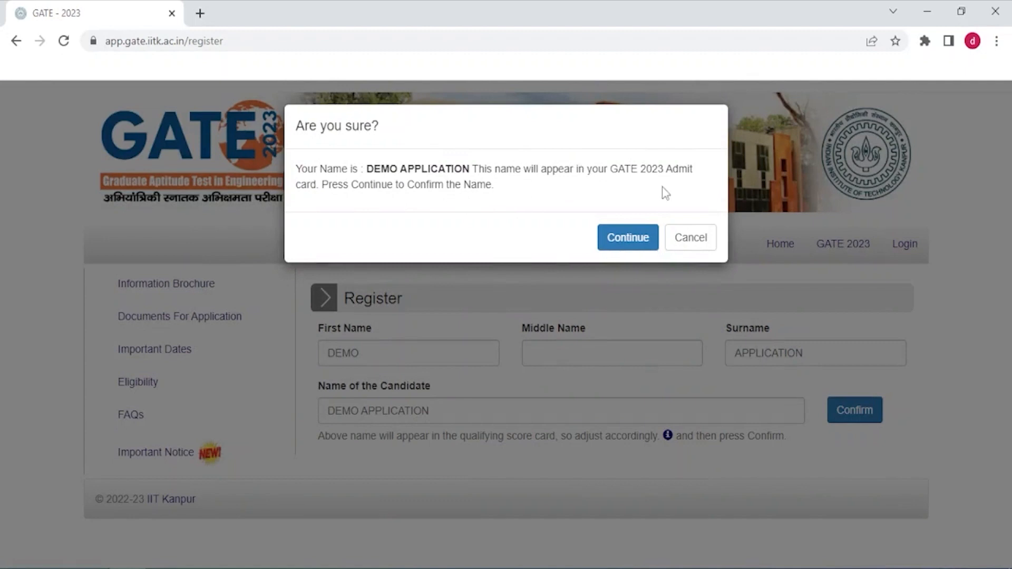
pyautogui.moveTo(449, 211)
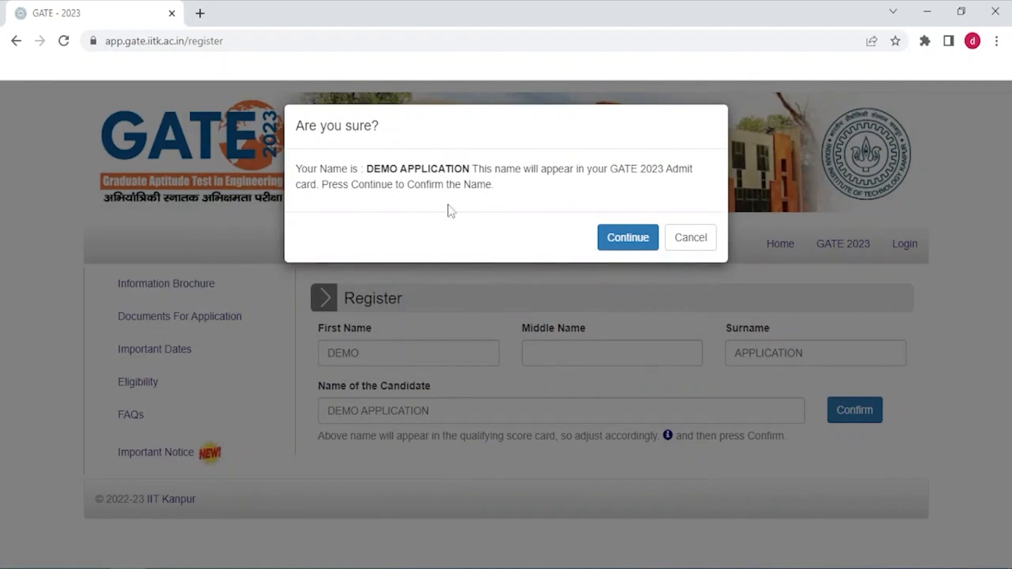
# Step: Accept the name and enter the gmail.com email address in both email fields
pyautogui.click(627, 237)
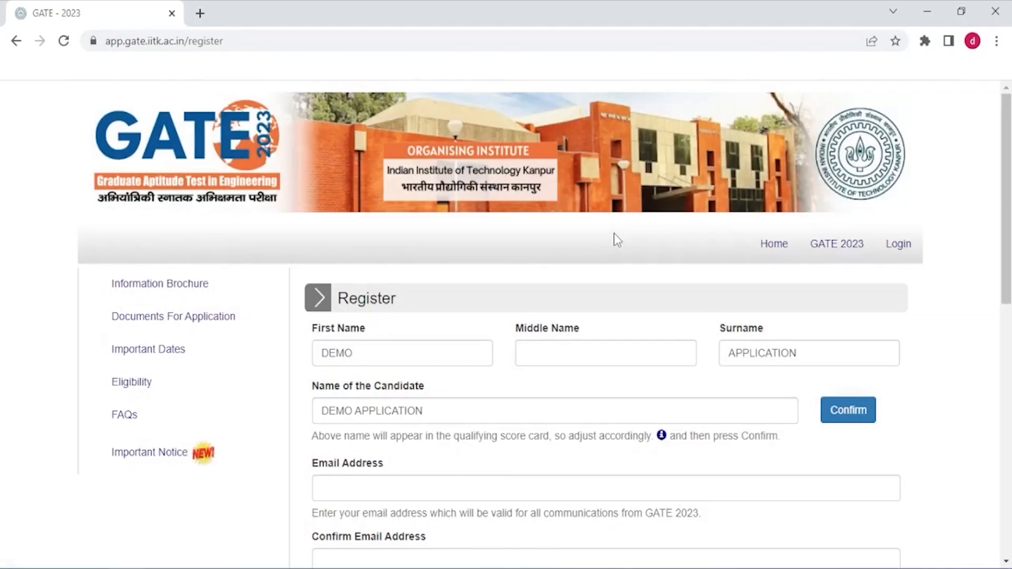
pyautogui.moveTo(432, 396)
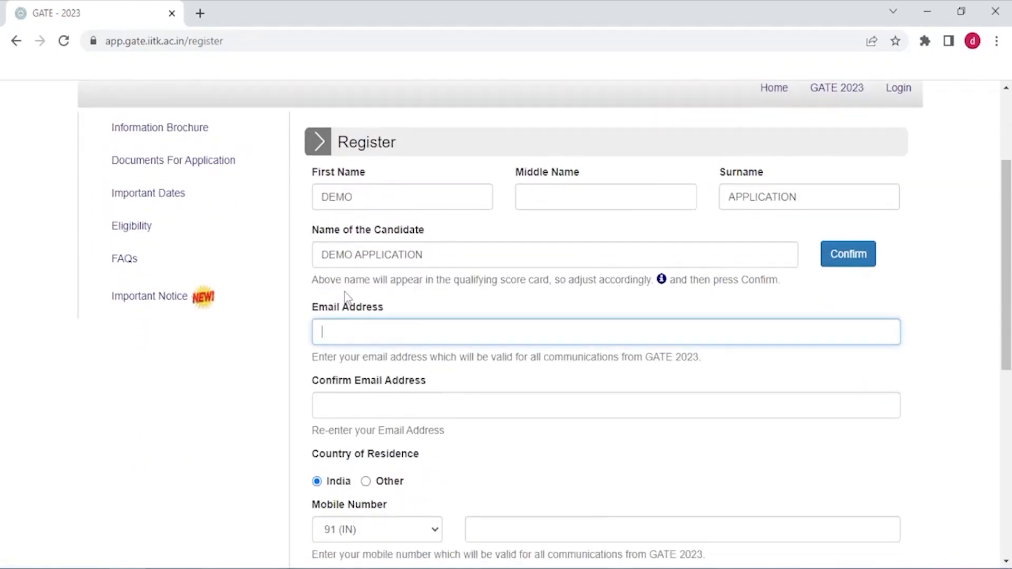
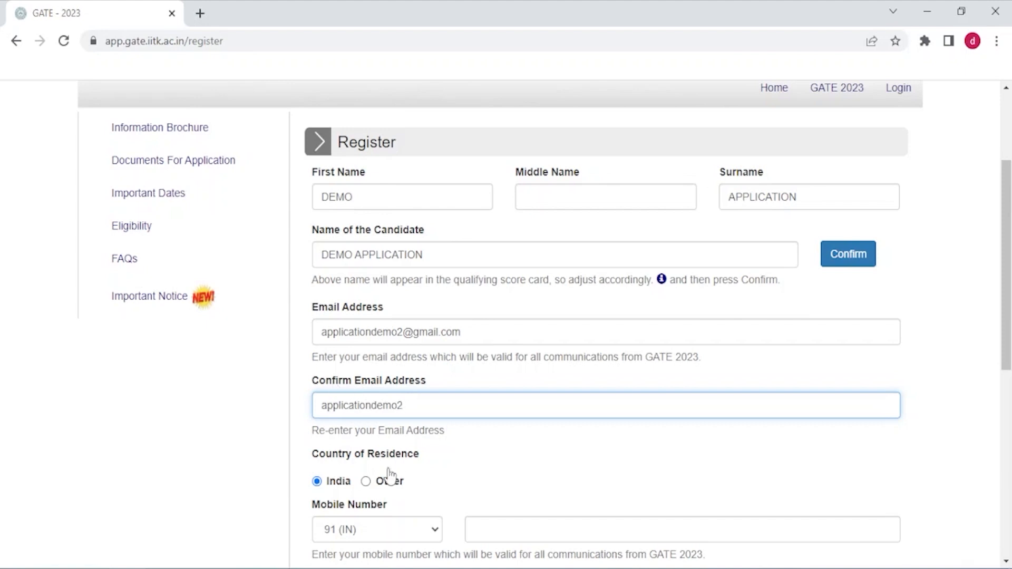
# Step: Set country of residence to India and enter the mobile number 9999... with its confirmation
pyautogui.scroll(-3)
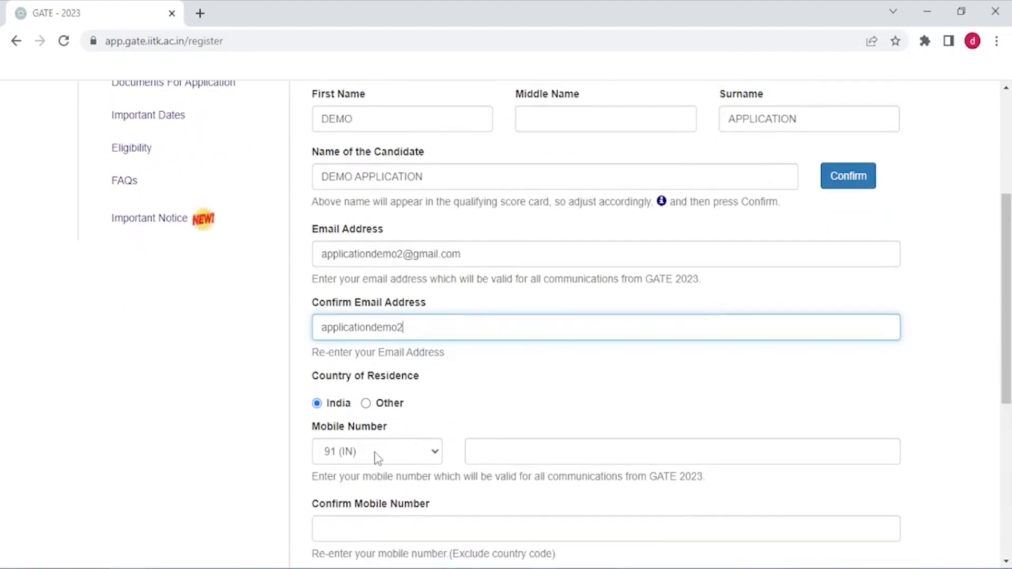
pyautogui.moveTo(375, 438)
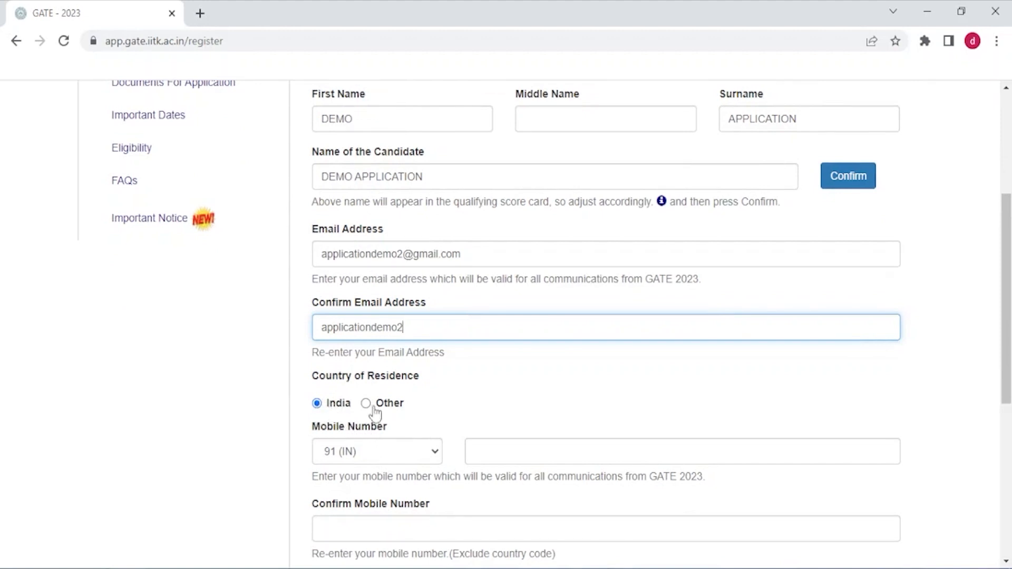
pyautogui.click(365, 403)
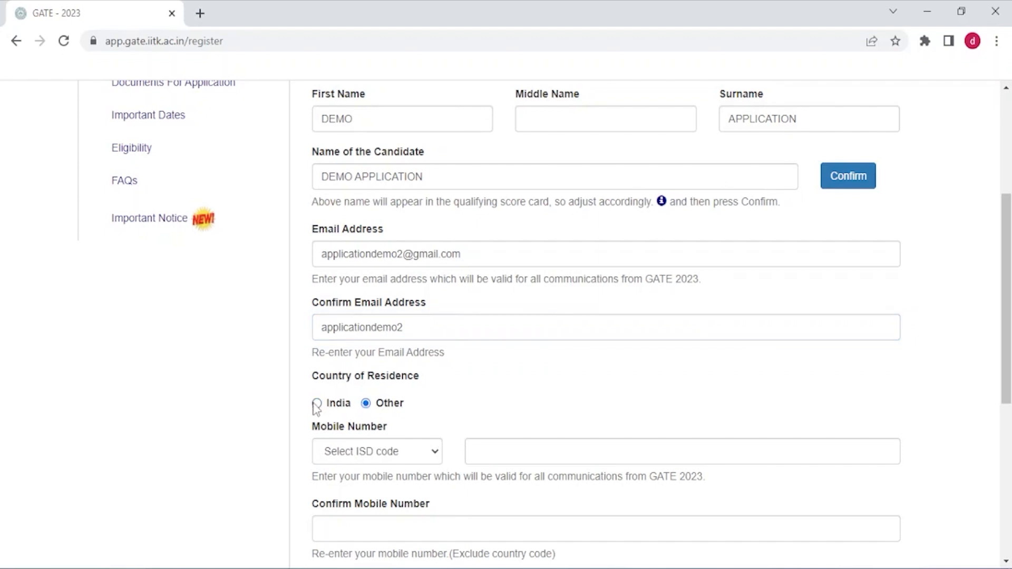
pyautogui.click(316, 403)
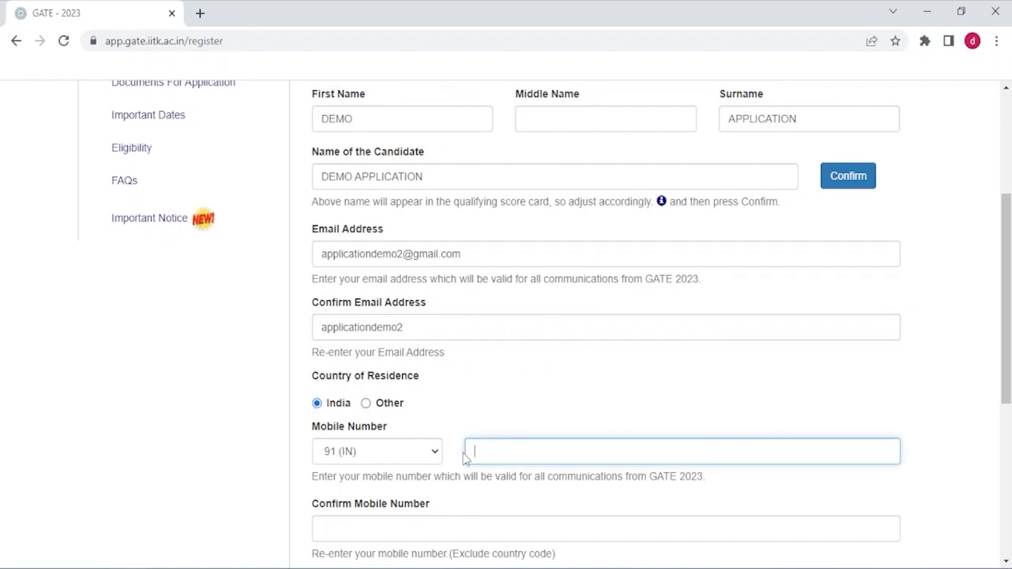
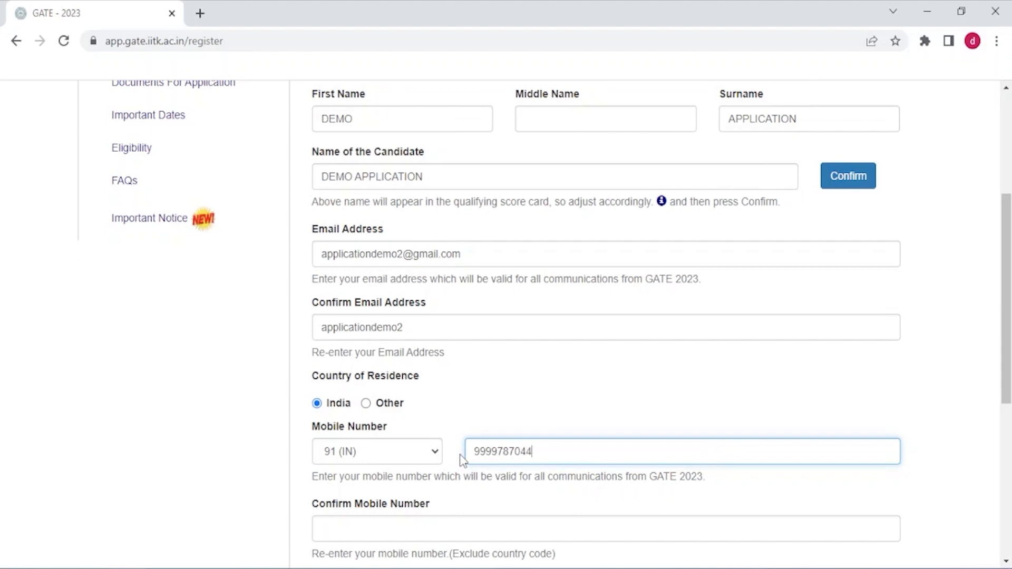
pyautogui.scroll(-3)
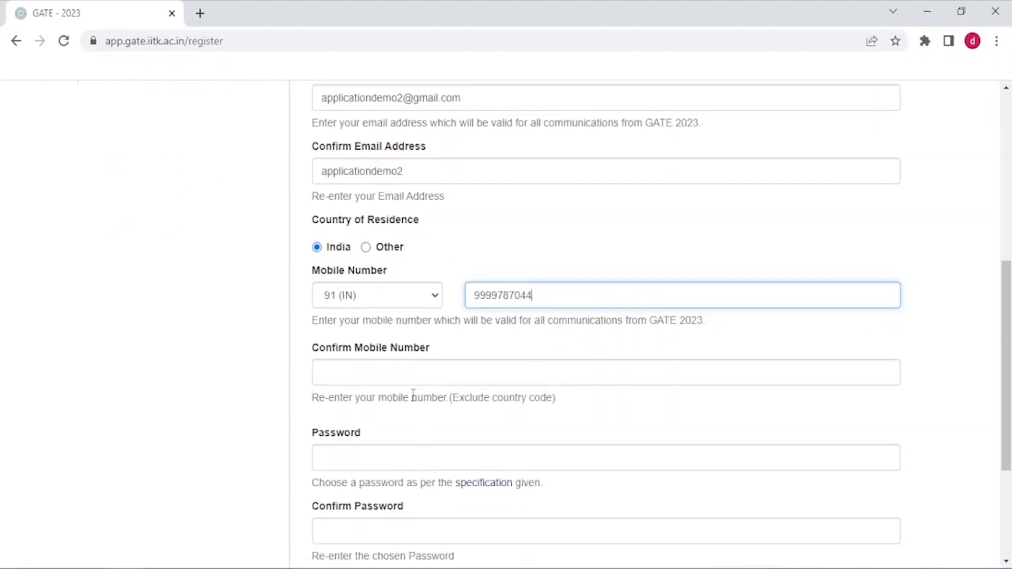
pyautogui.click(605, 372)
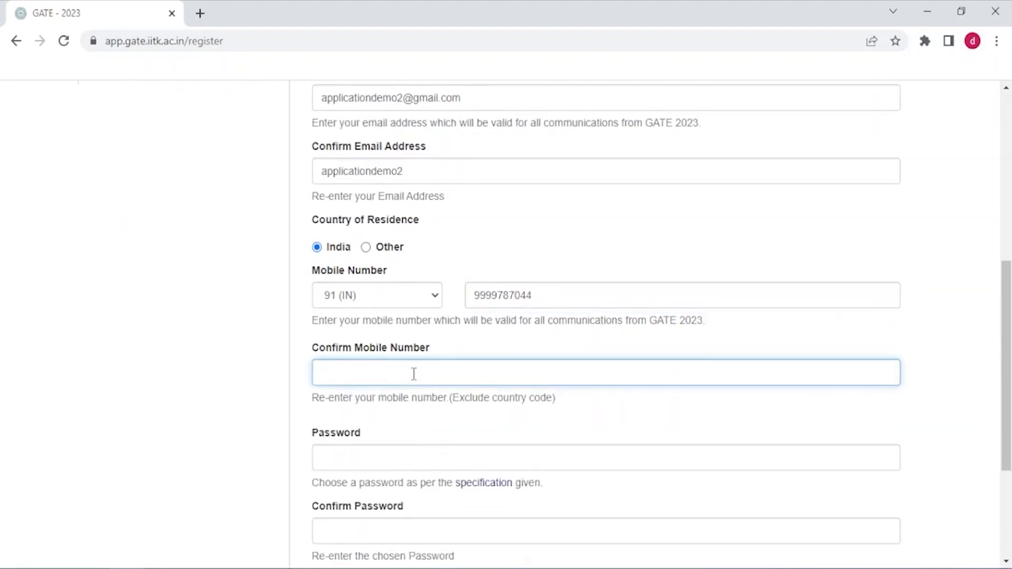
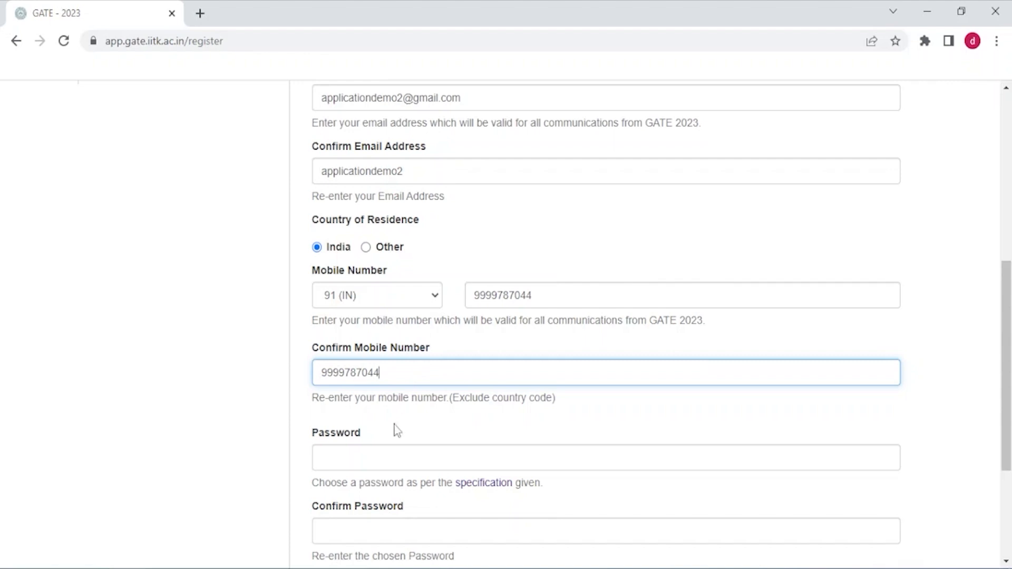
# Step: Enter the account password in both the password and confirm-password fields
pyautogui.scroll(-3)
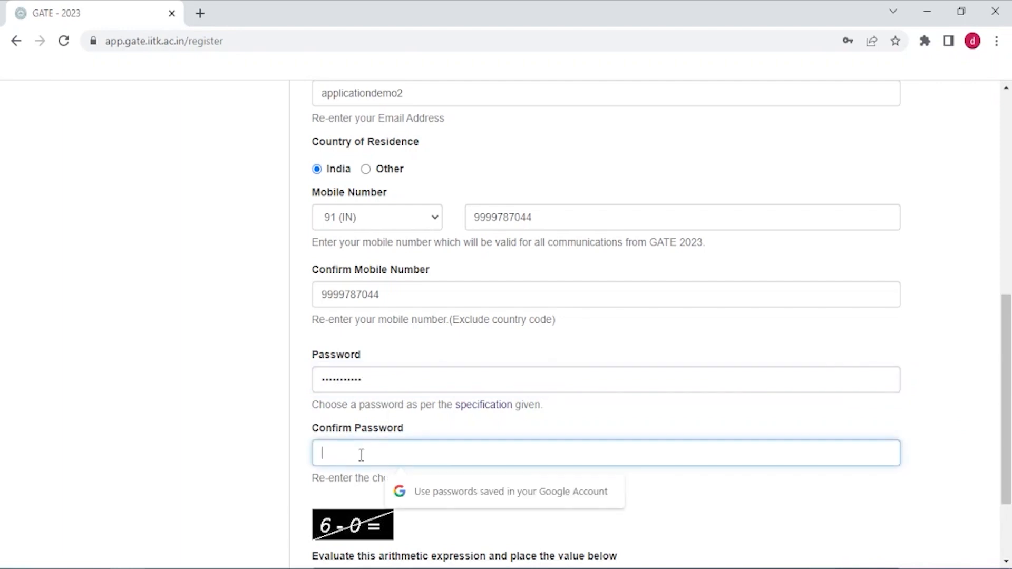
pyautogui.write('•')
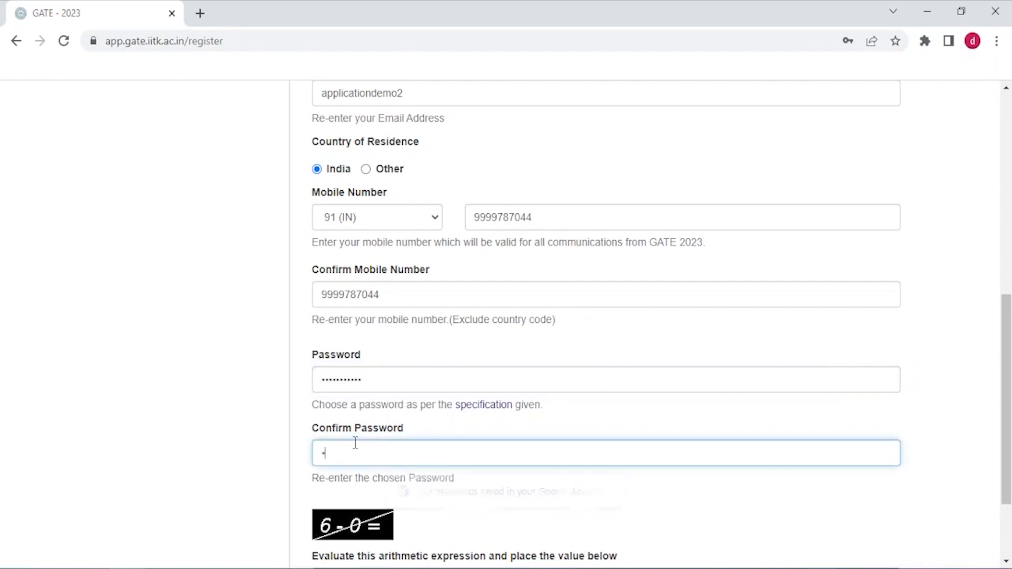
pyautogui.write('password')
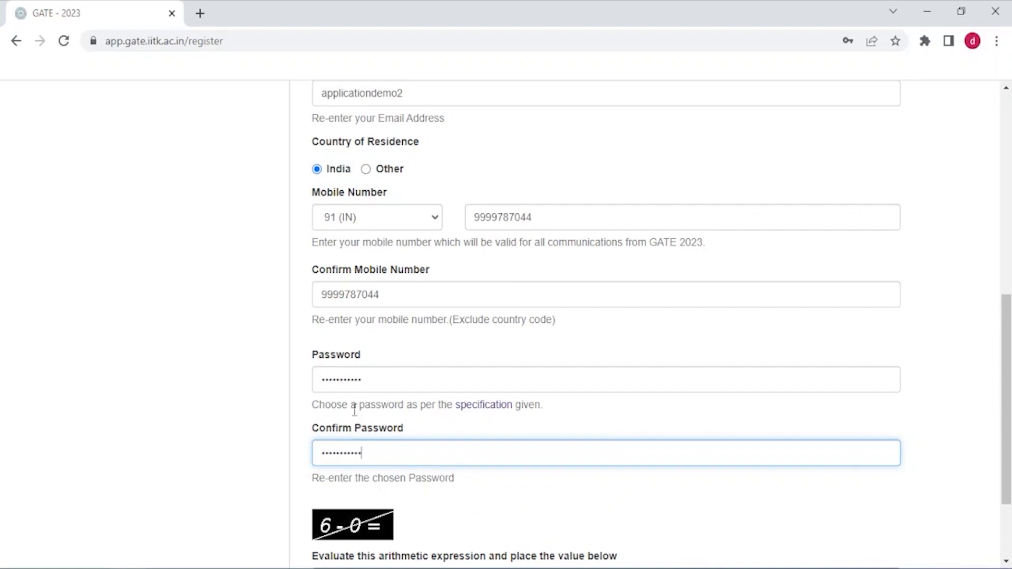
pyautogui.scroll(-3)
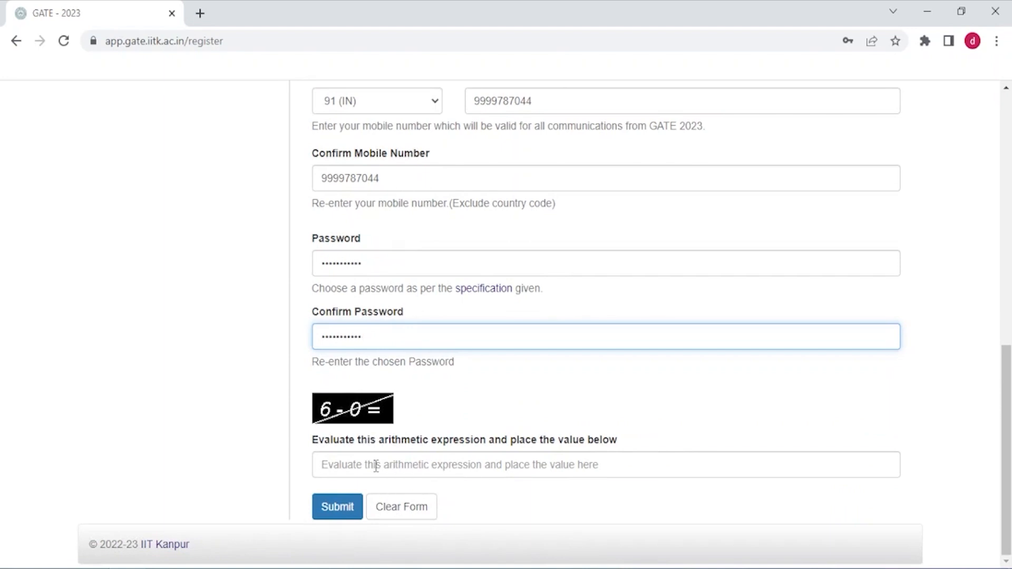
# Step: Answer the arithmetic check, submit the registration and acknowledge the Registration Successful dialog
pyautogui.click(605, 465)
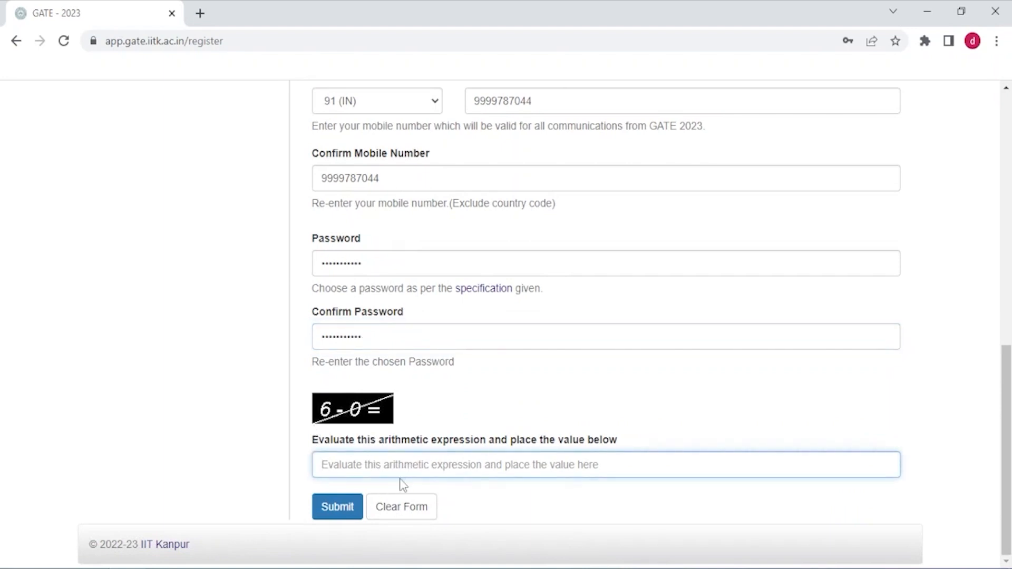
pyautogui.click(336, 506)
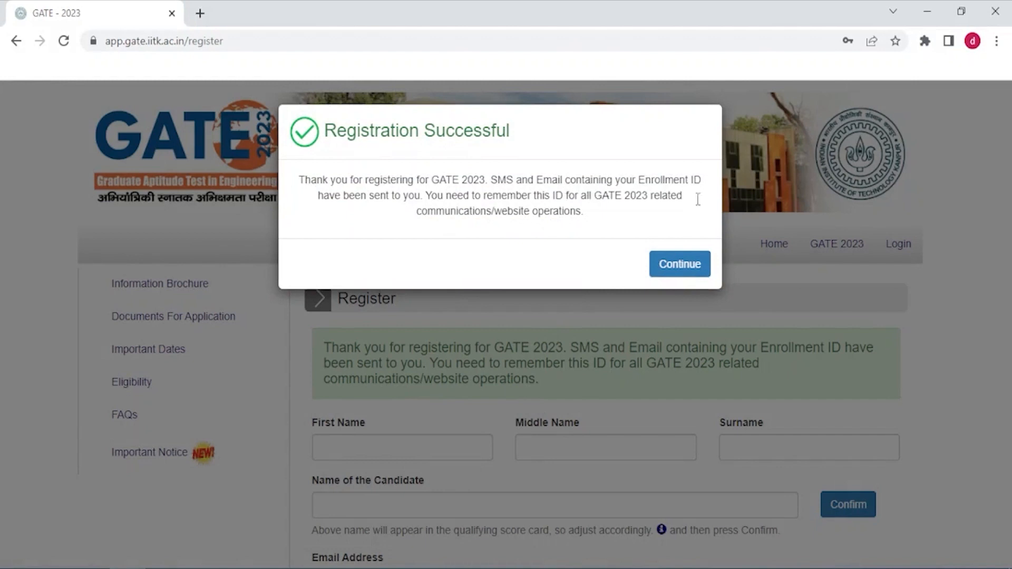
pyautogui.moveTo(428, 213)
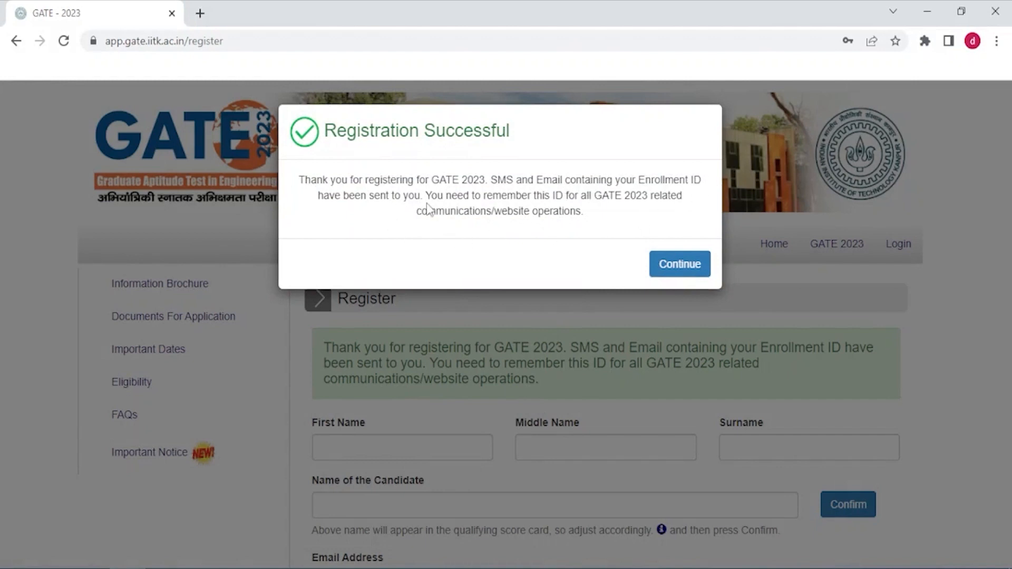
pyautogui.moveTo(495, 238)
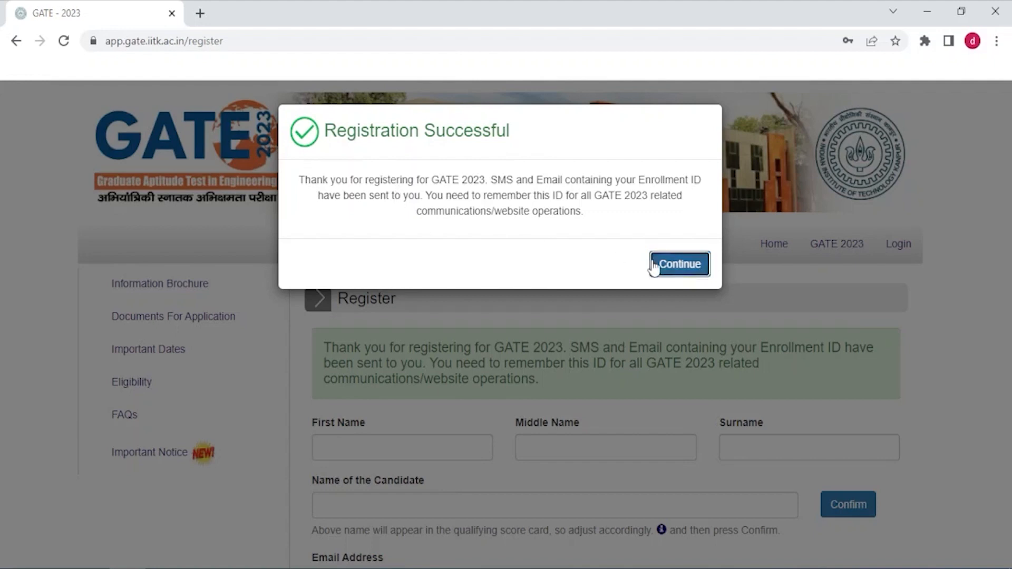
pyautogui.click(680, 263)
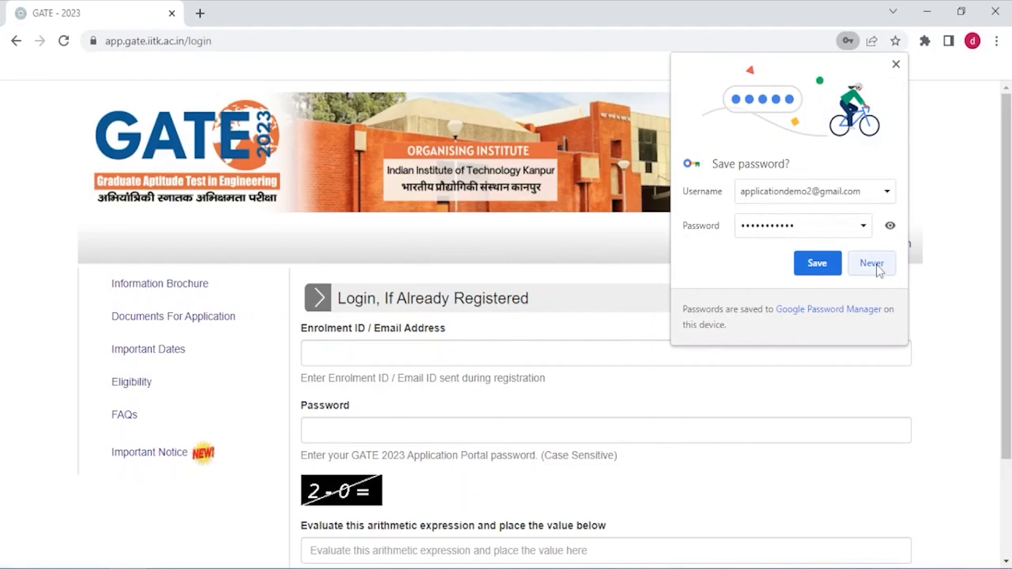
# Step: Decline Chrome's save-password prompt, then log in with the registered email, password and captcha answer 2
pyautogui.click(871, 263)
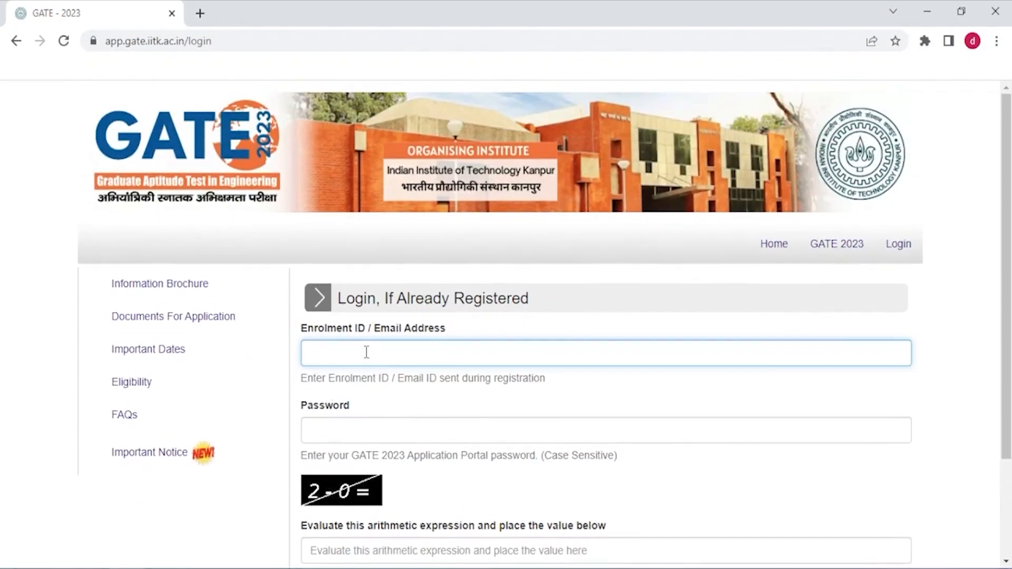
pyautogui.moveTo(372, 353)
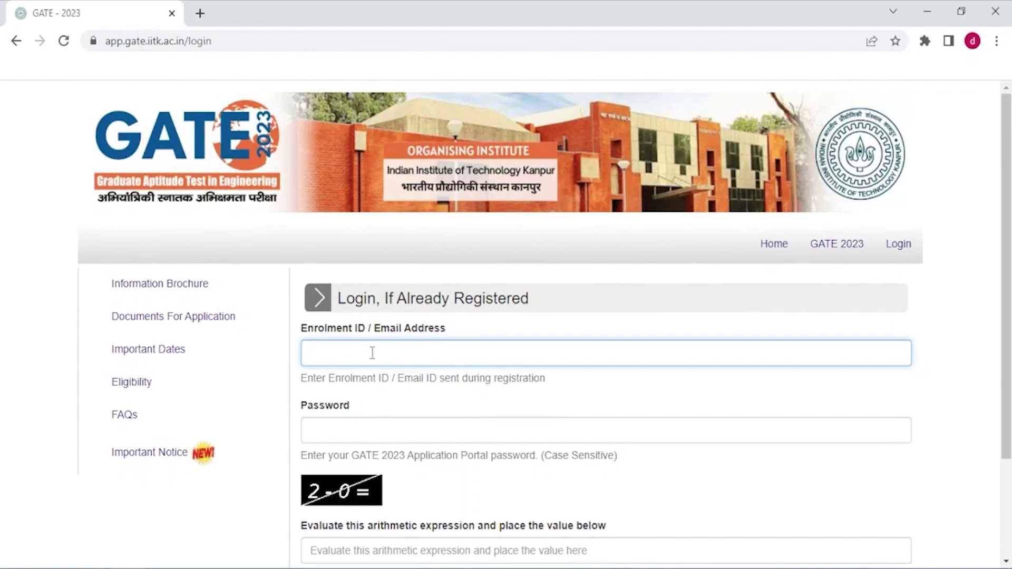
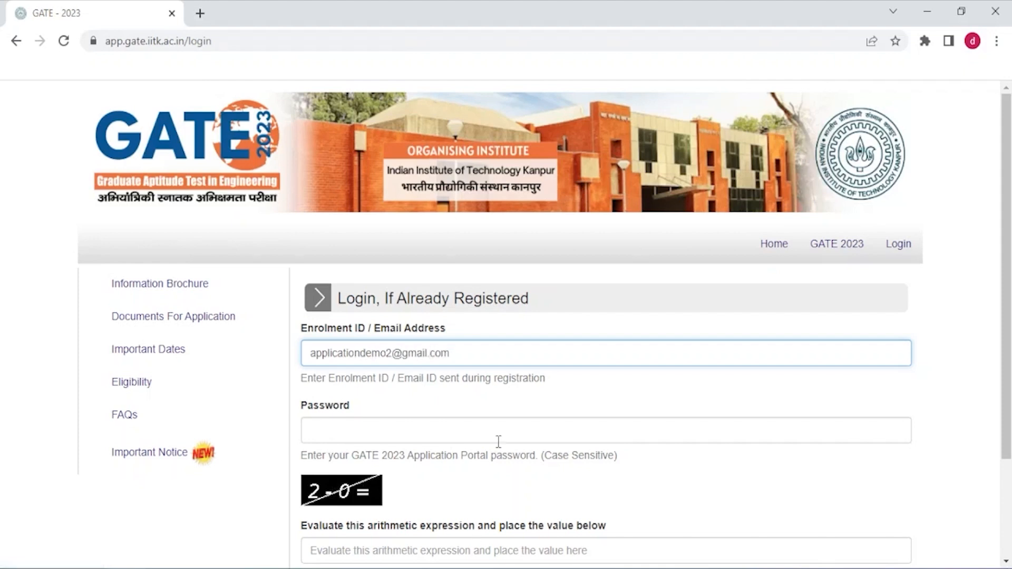
pyautogui.click(605, 434)
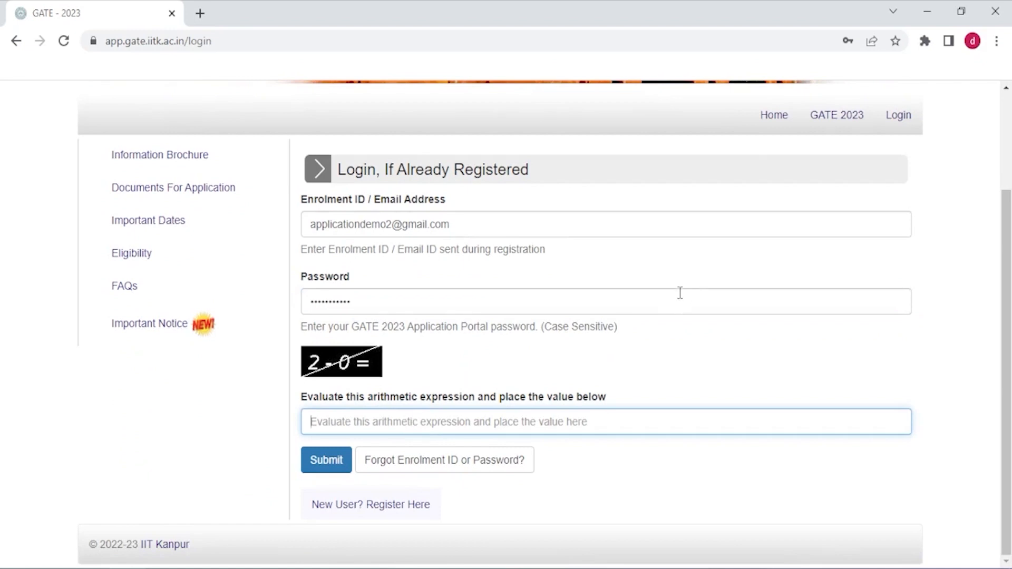
pyautogui.write('2')
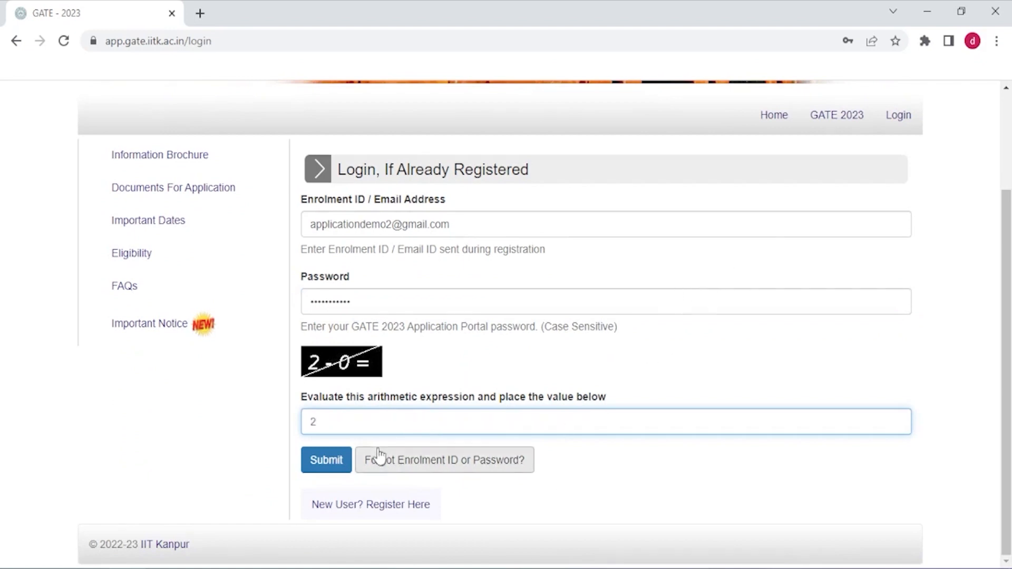
pyautogui.click(326, 459)
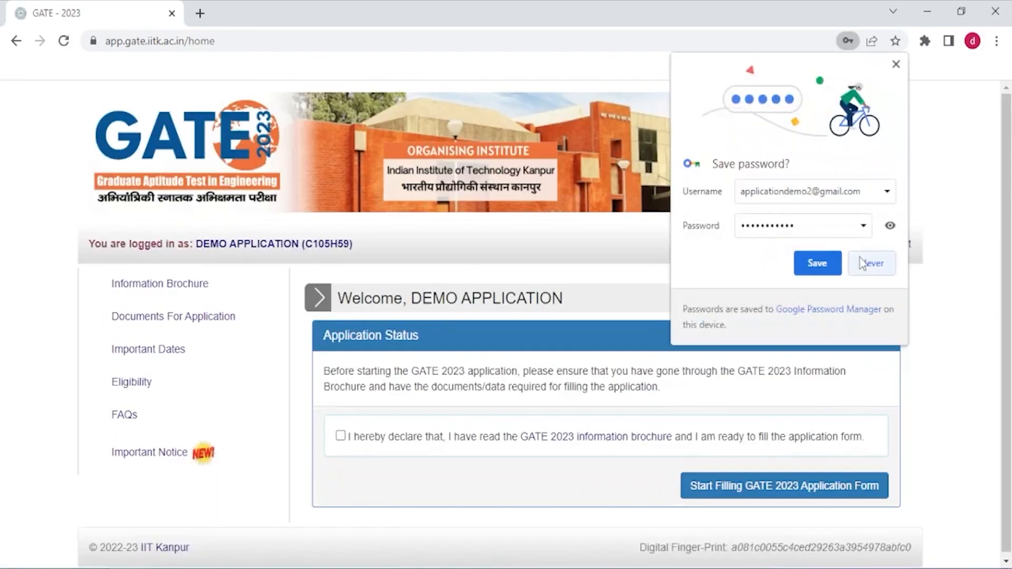
# Step: Dismiss the save-password prompt, tick the brochure declaration and start filling the GATE 2023 application form
pyautogui.click(870, 264)
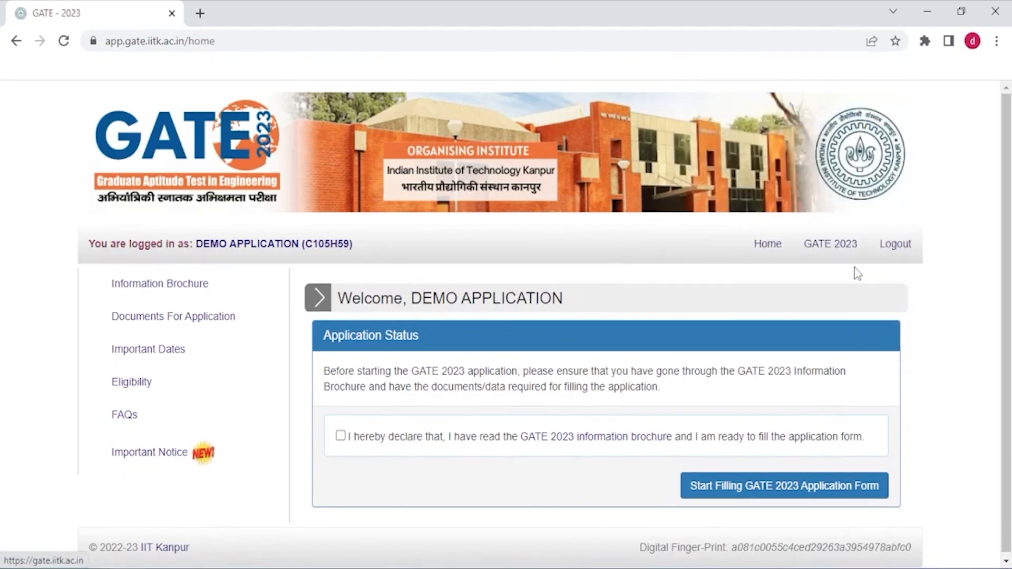
pyautogui.moveTo(852, 289)
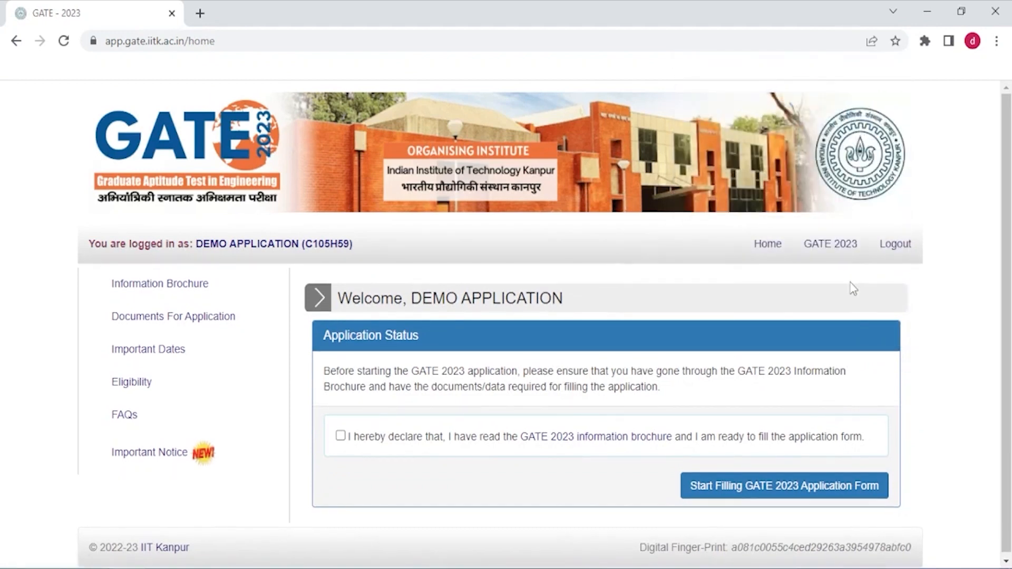
pyautogui.moveTo(496, 361)
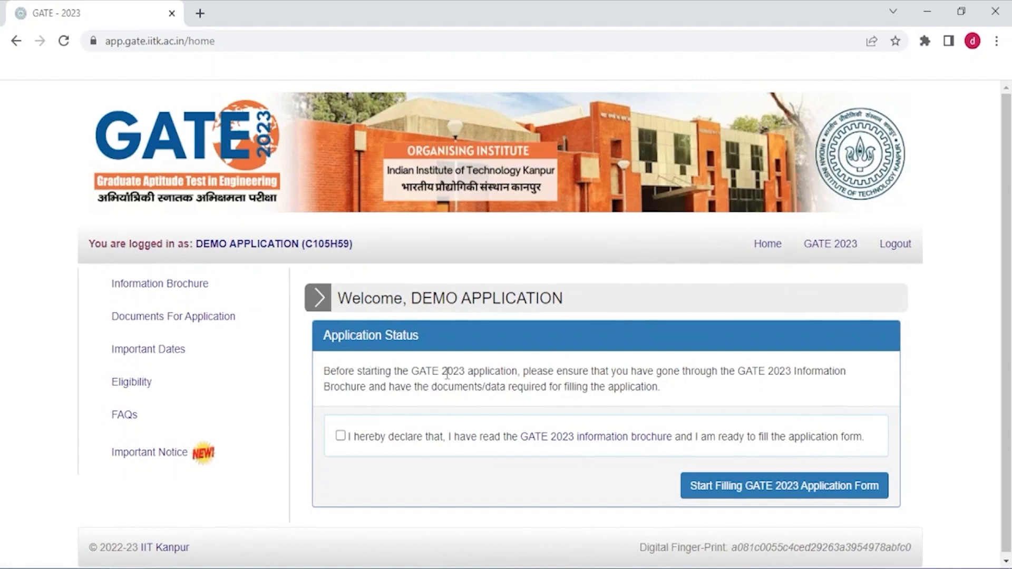
pyautogui.moveTo(517, 391)
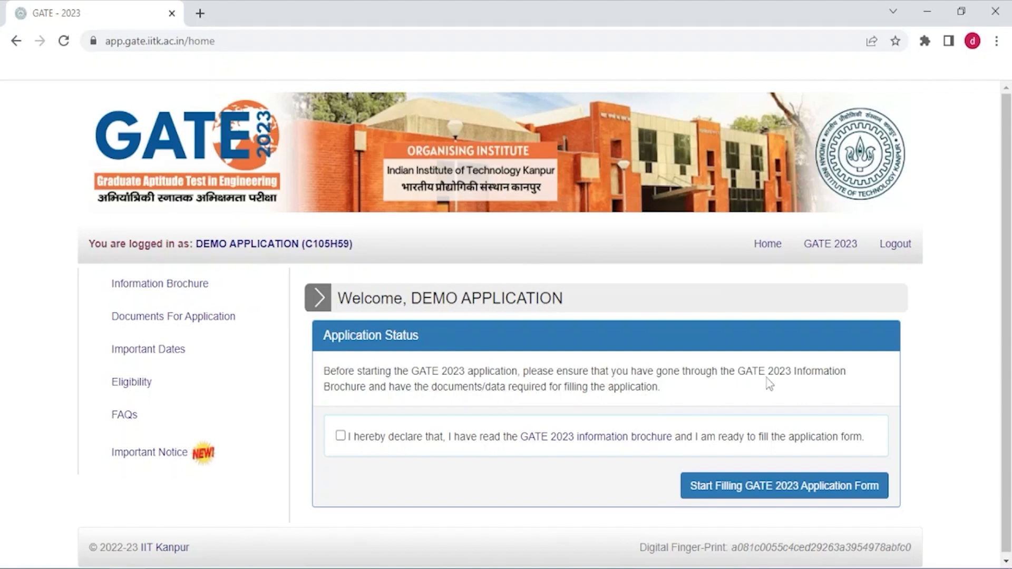
pyautogui.moveTo(438, 411)
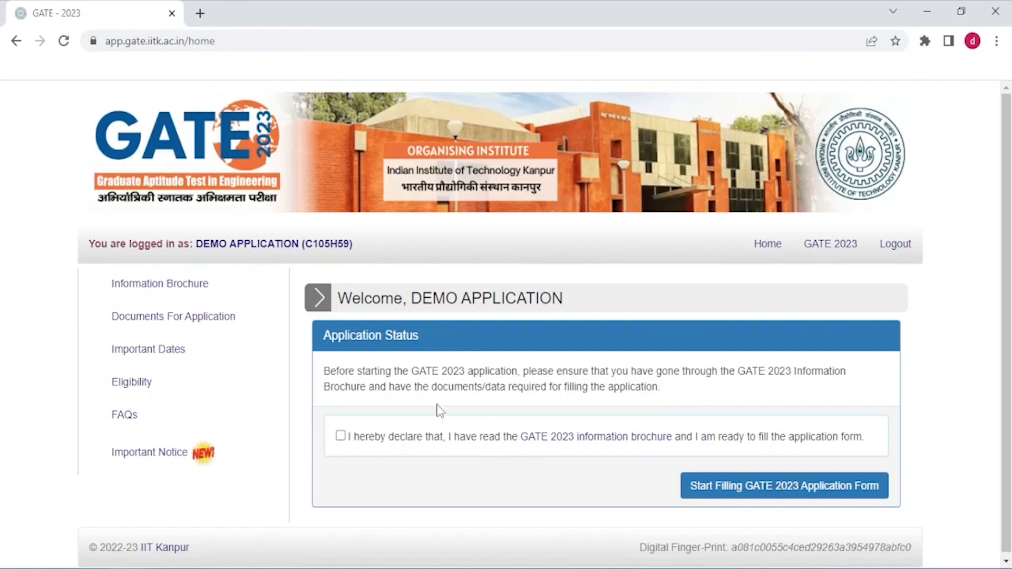
pyautogui.moveTo(438, 405)
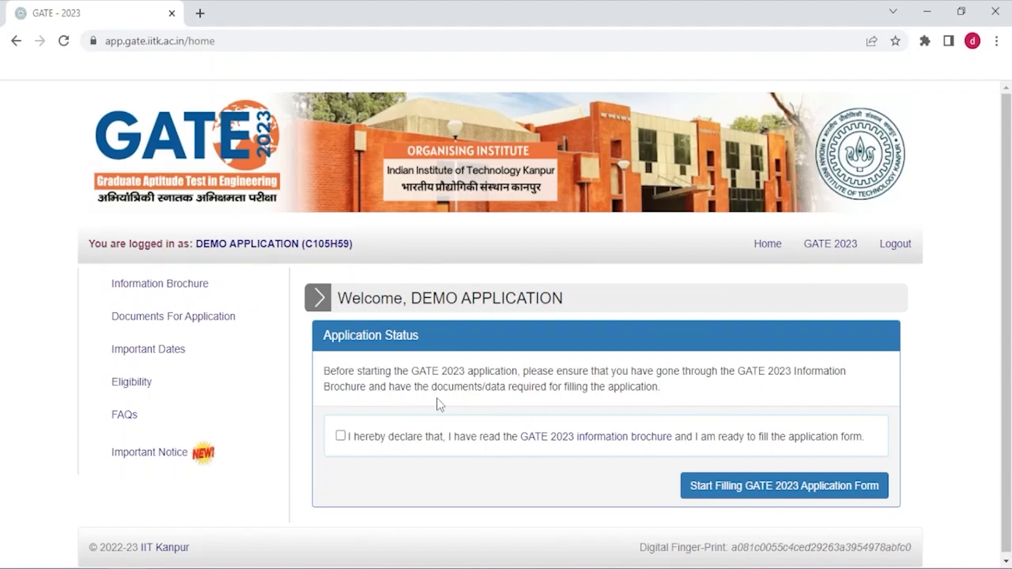
pyautogui.moveTo(622, 409)
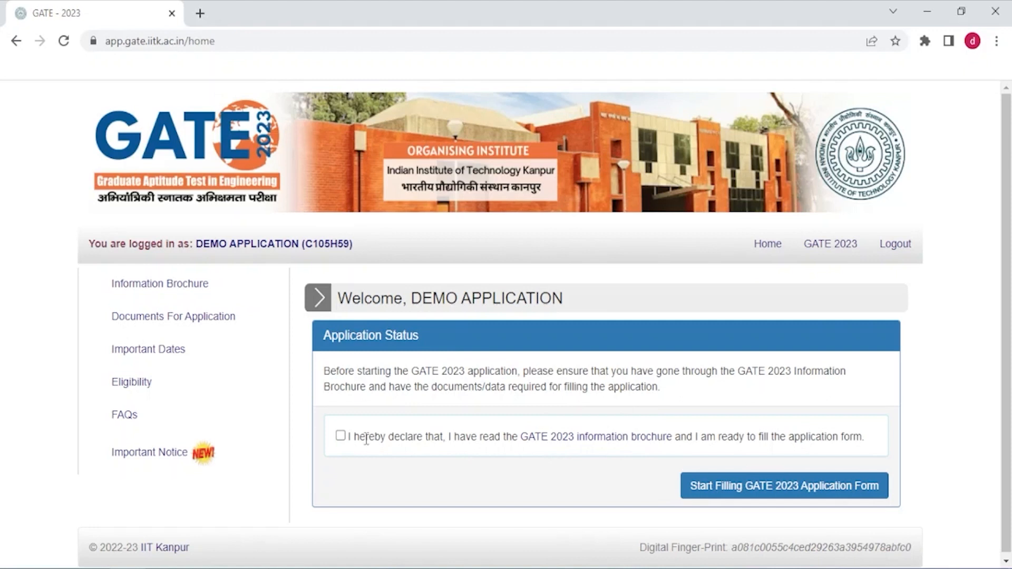
pyautogui.click(339, 435)
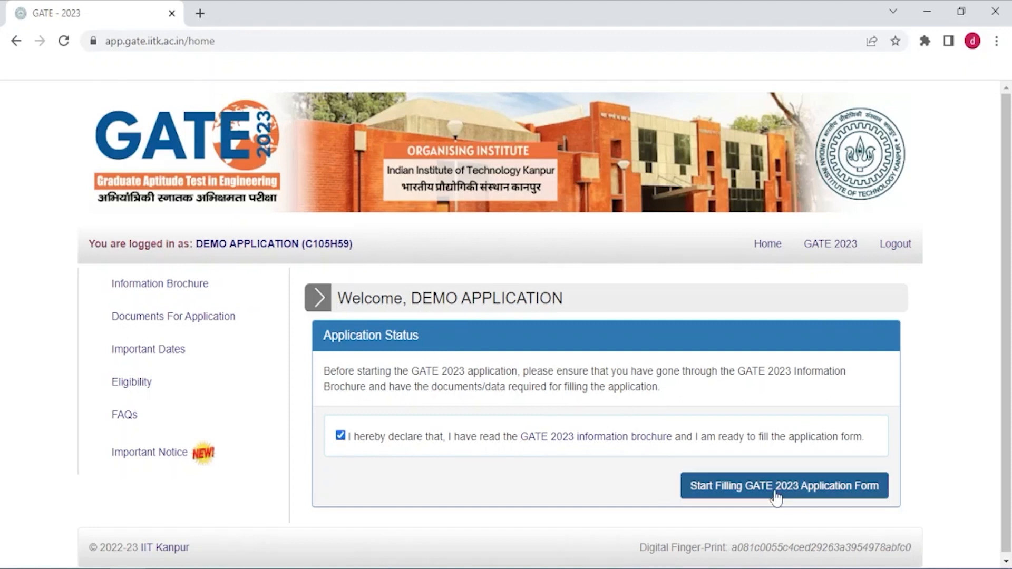
pyautogui.click(783, 485)
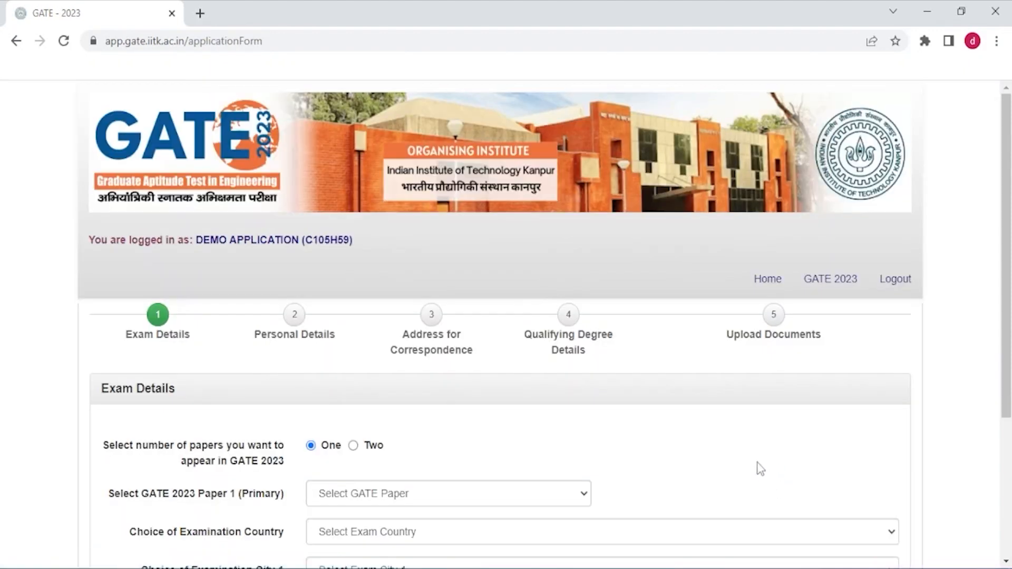
pyautogui.moveTo(722, 459)
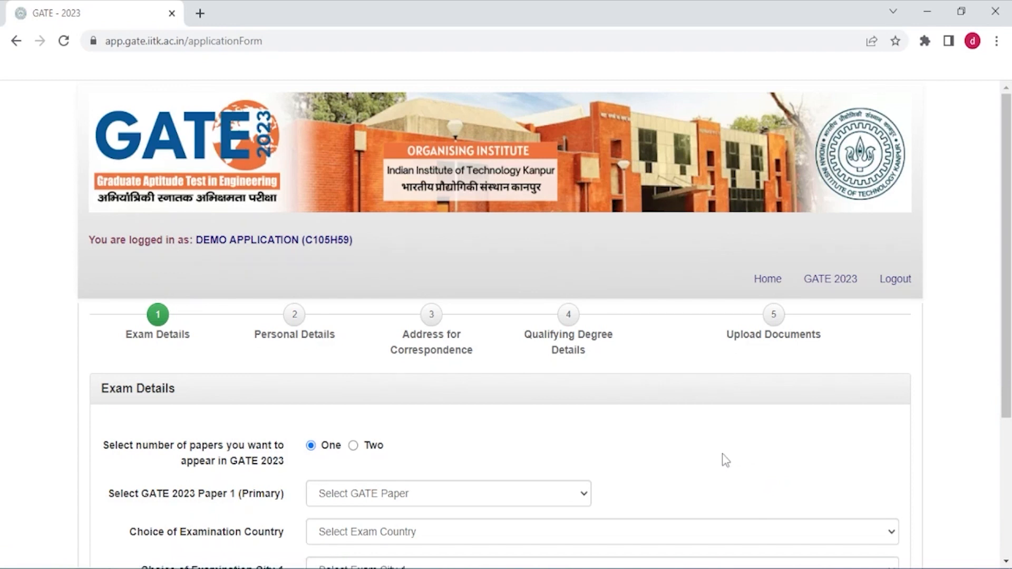
# Step: Choose 'Two' as the number of papers so a second paper field appears
pyautogui.scroll(-3)
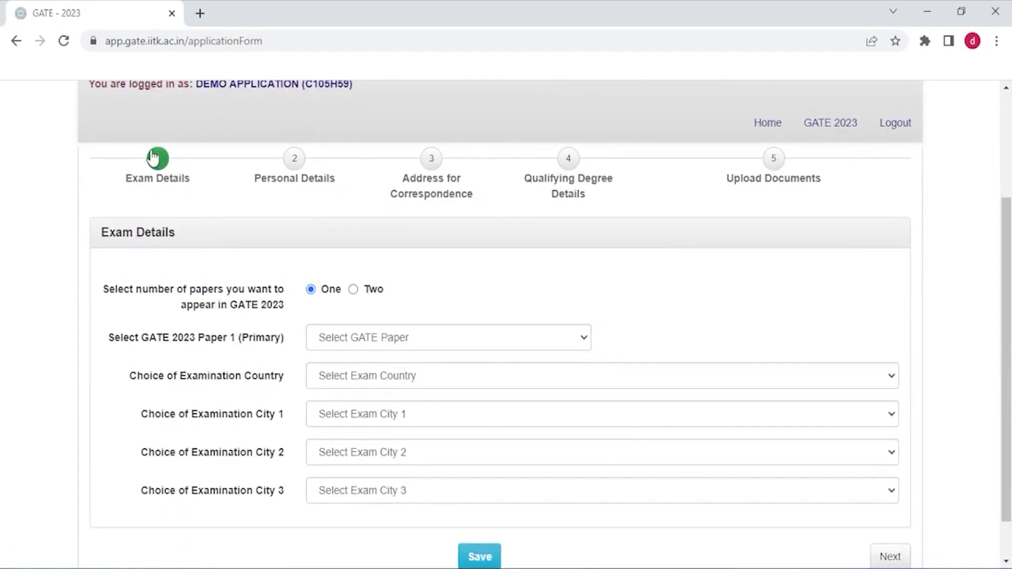
pyautogui.moveTo(290, 293)
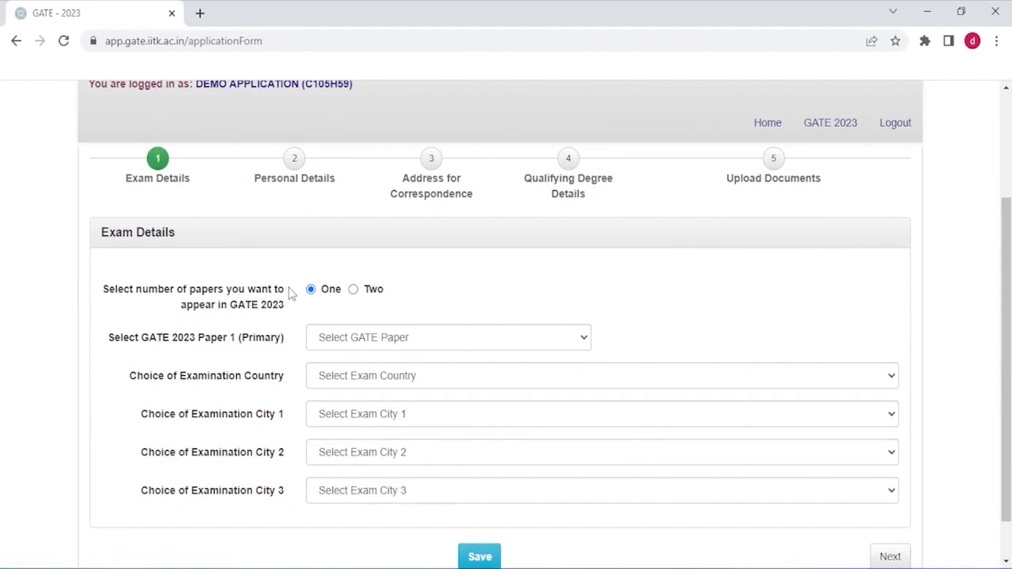
pyautogui.moveTo(145, 185)
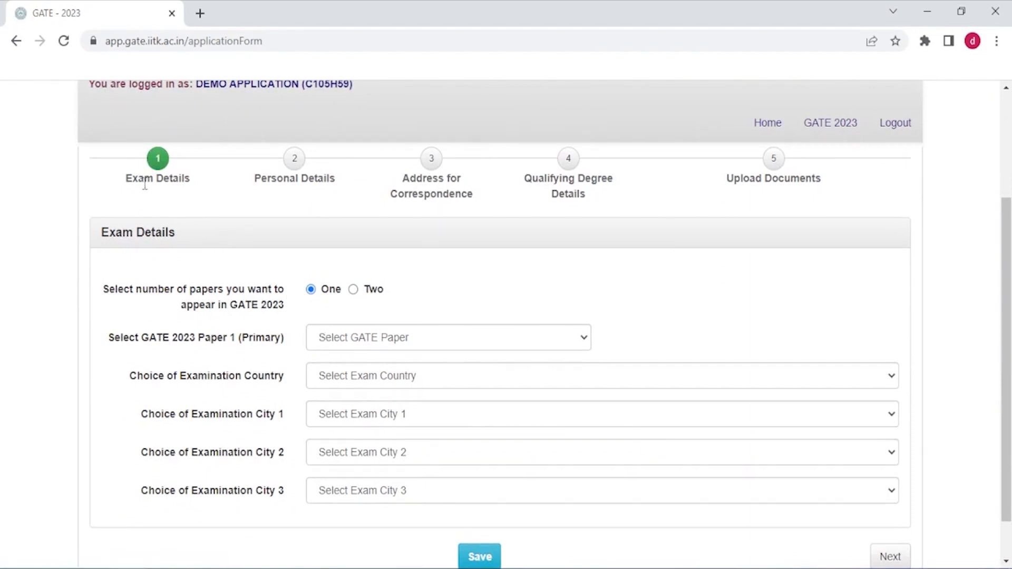
pyautogui.moveTo(153, 301)
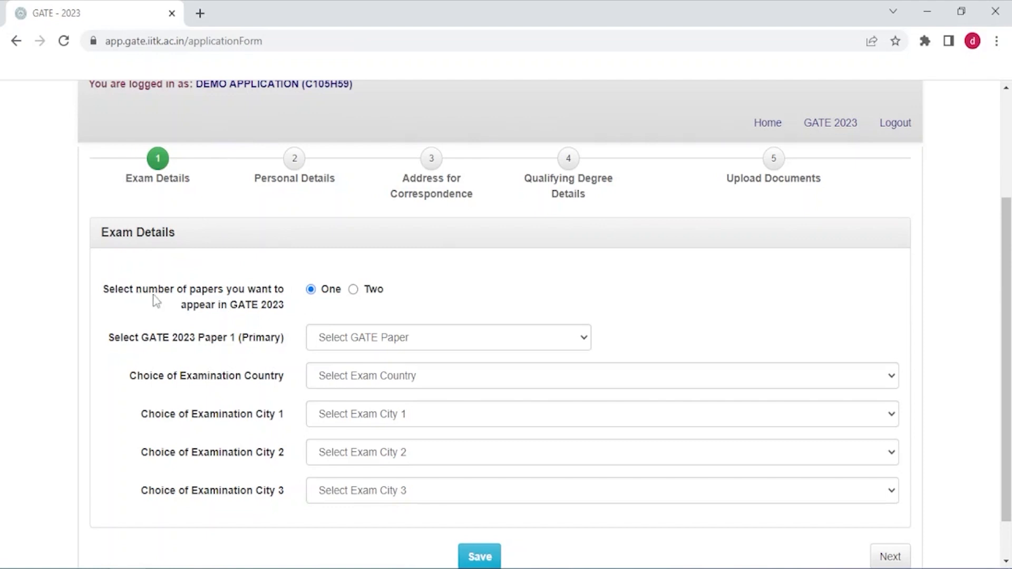
pyautogui.moveTo(264, 321)
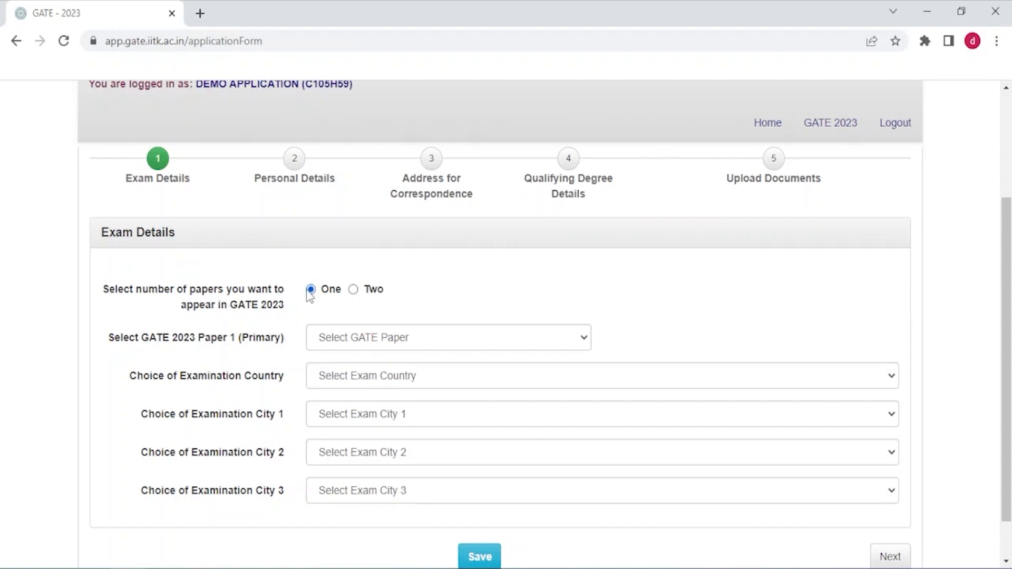
pyautogui.moveTo(349, 298)
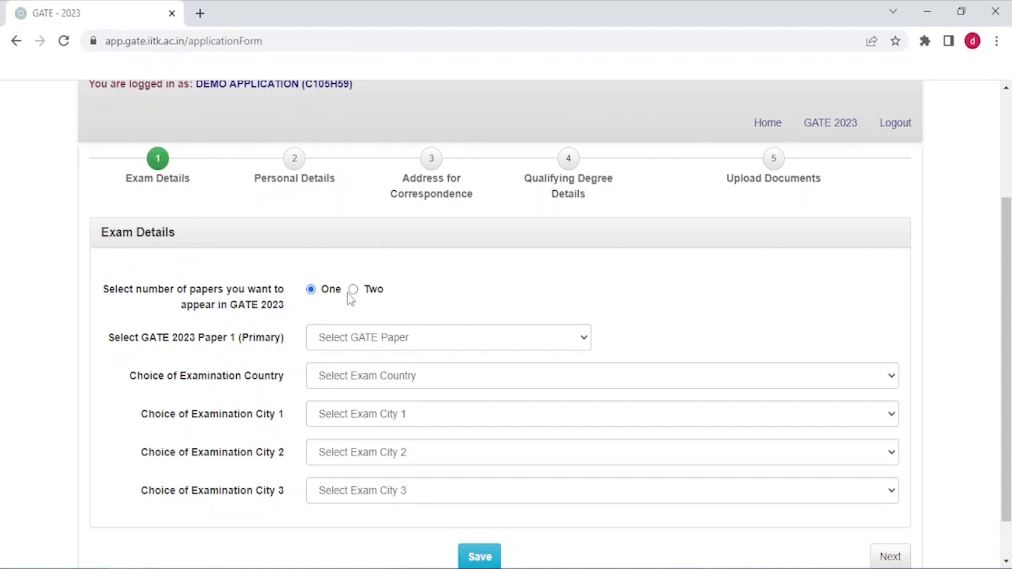
pyautogui.moveTo(352, 293)
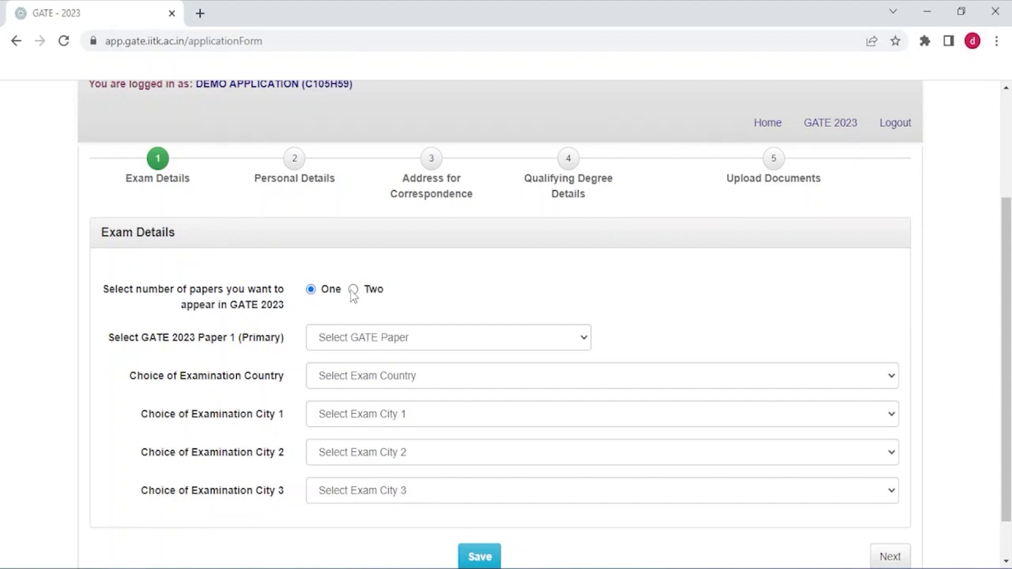
pyautogui.click(351, 289)
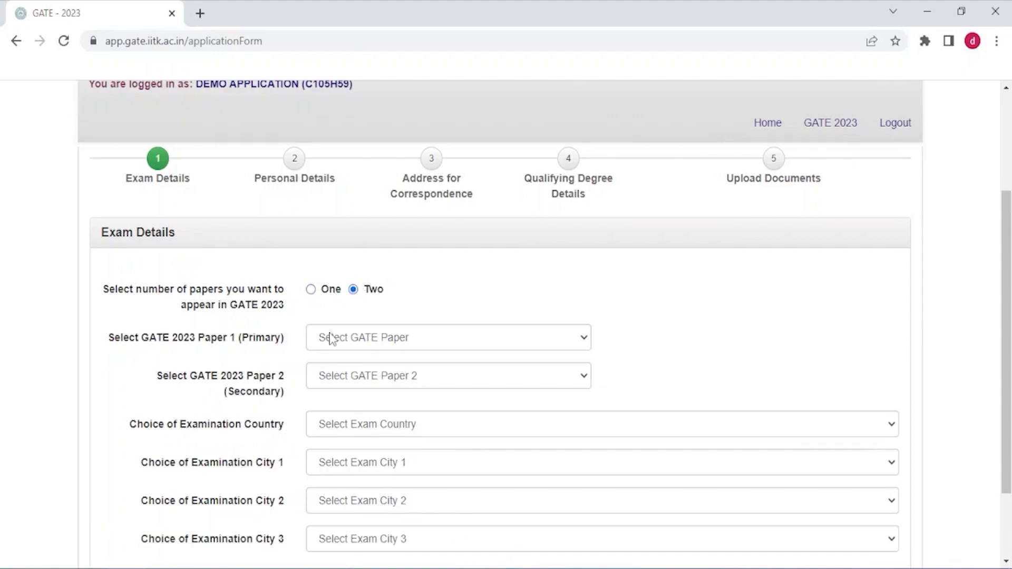
# Step: Select Mathematics (MA) as Paper 1 and Computer Science (CS) as Paper 2, then continue
pyautogui.click(446, 337)
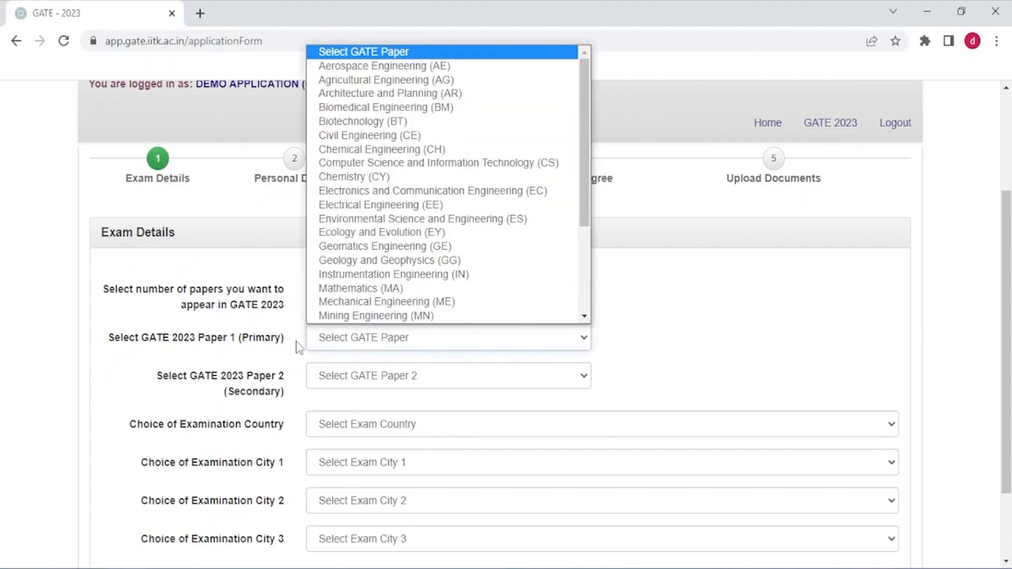
pyautogui.moveTo(333, 353)
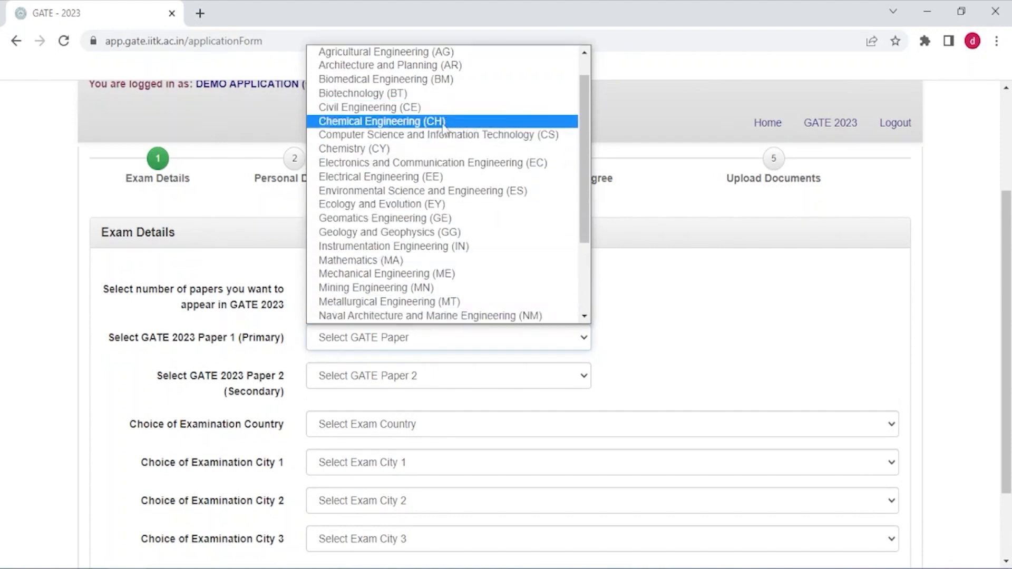
pyautogui.click(346, 259)
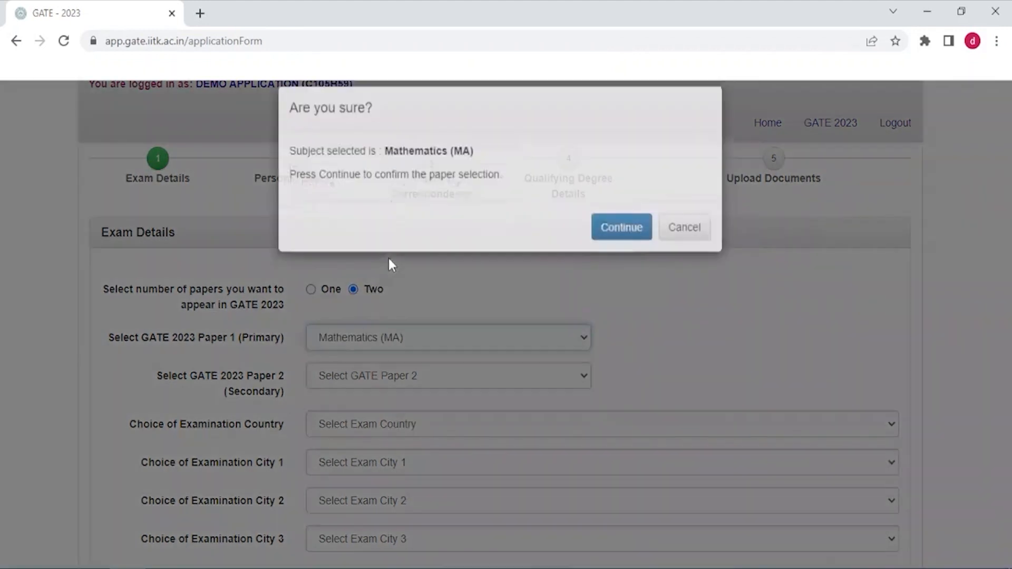
pyautogui.click(622, 227)
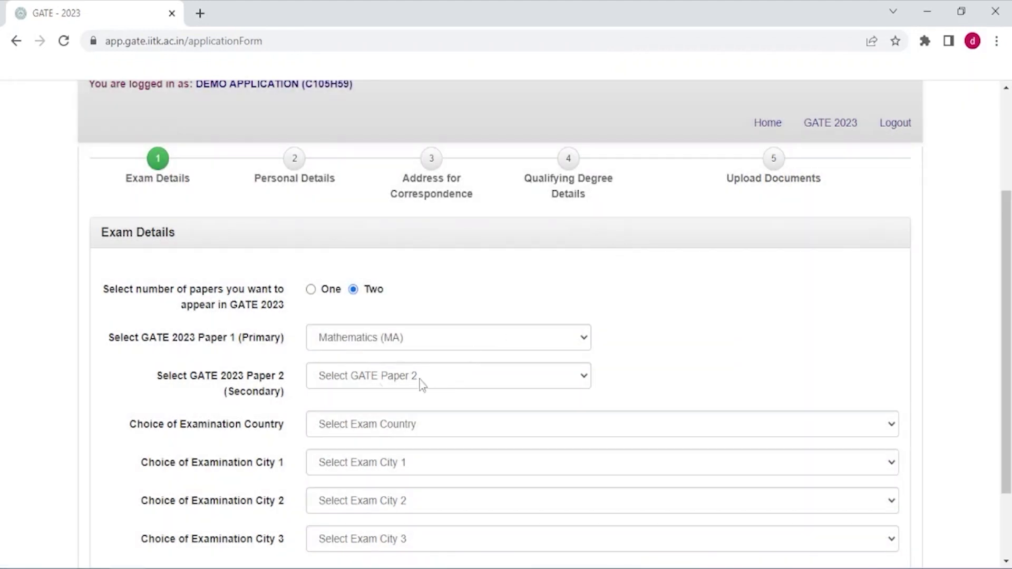
pyautogui.moveTo(352, 380)
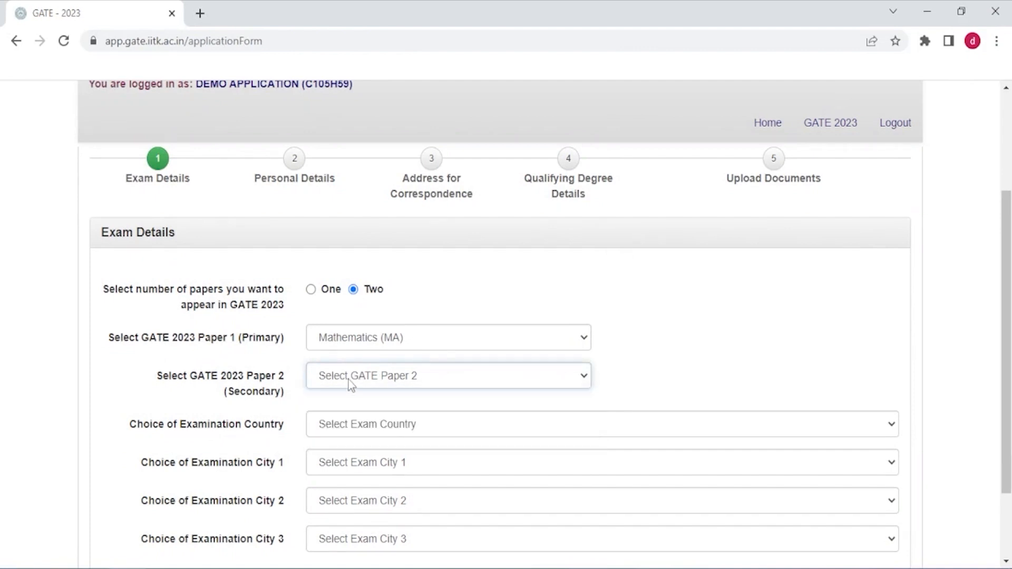
pyautogui.moveTo(579, 381)
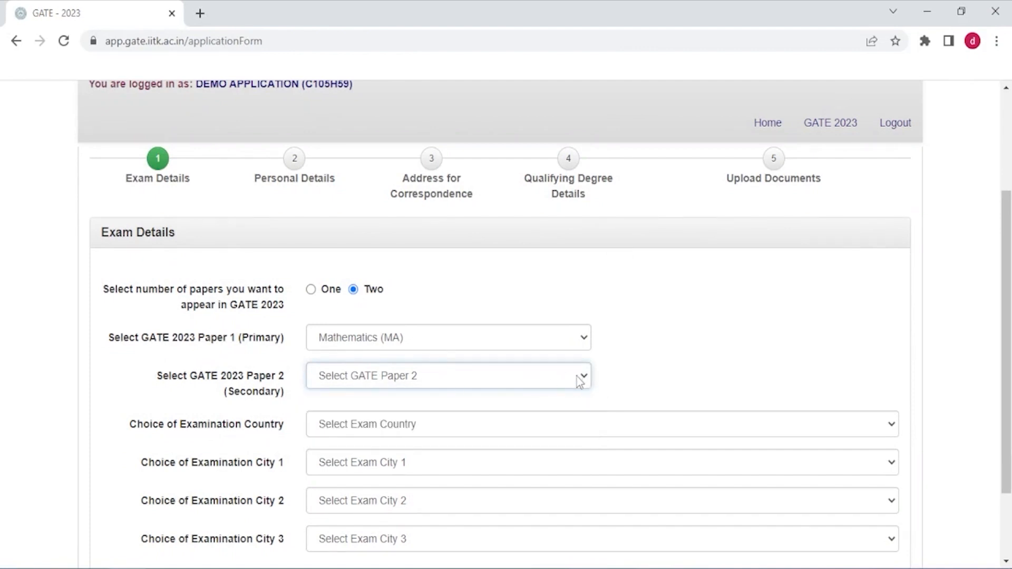
pyautogui.click(448, 375)
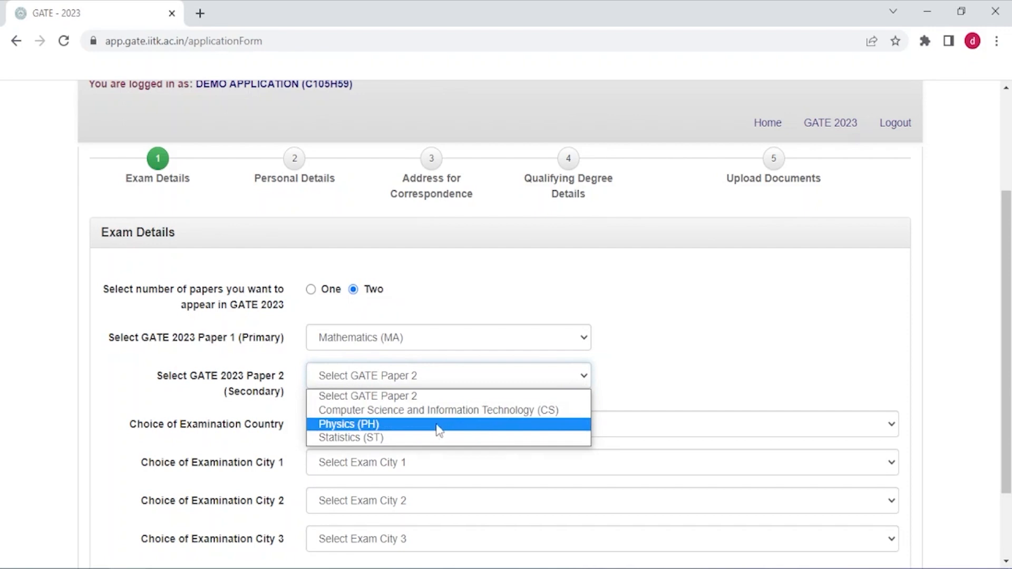
pyautogui.click(441, 410)
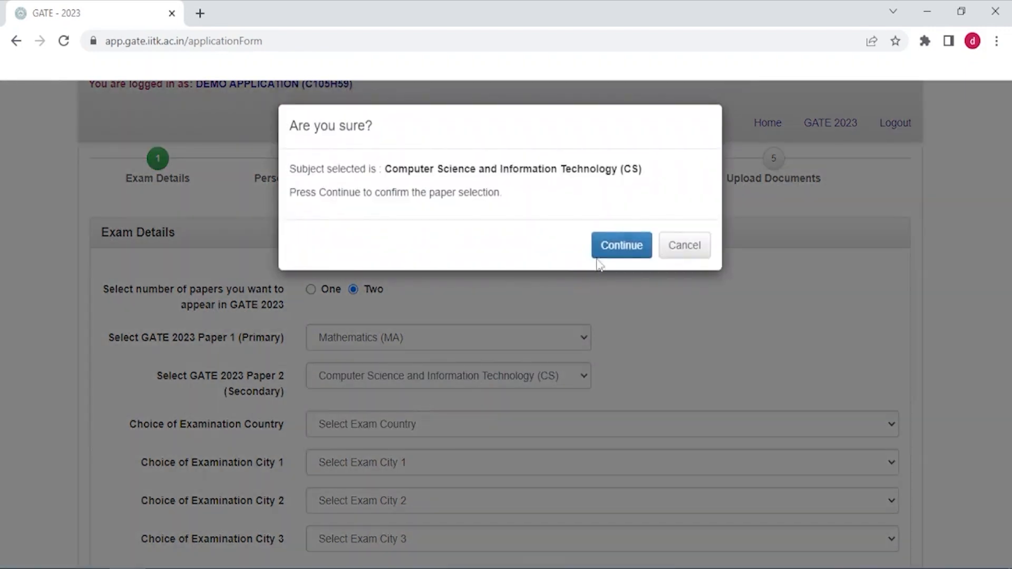
pyautogui.click(622, 245)
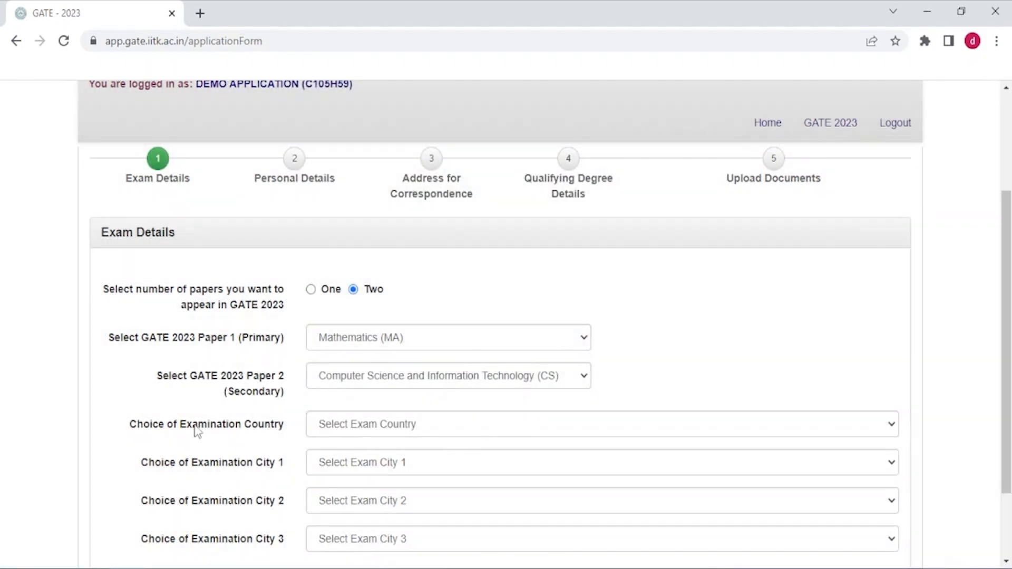
pyautogui.moveTo(209, 443)
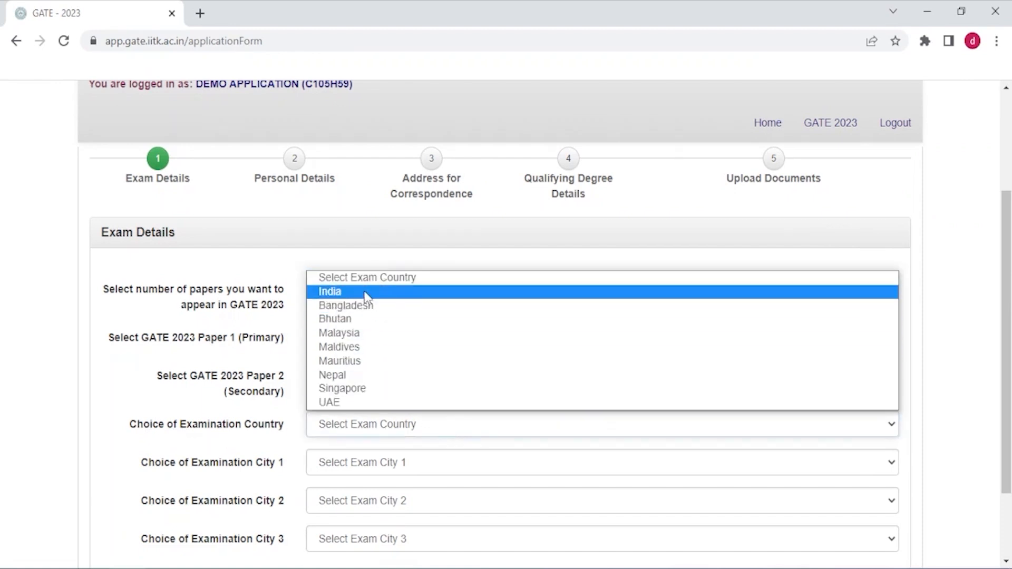
# Step: Choose India with exam cities New Delhi, Gurugram and Jaipur, and save the exam details
pyautogui.click(329, 290)
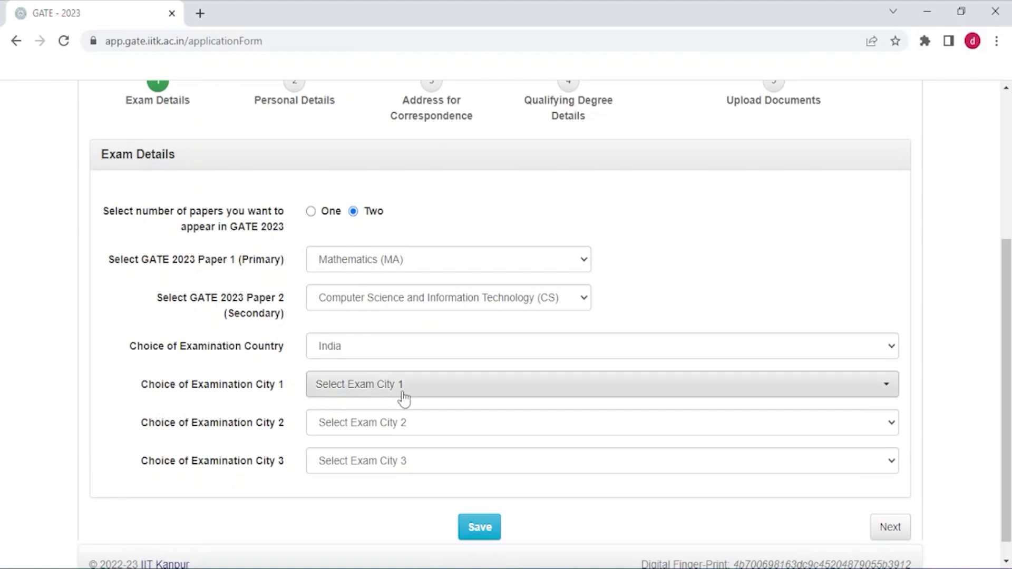
pyautogui.moveTo(424, 398)
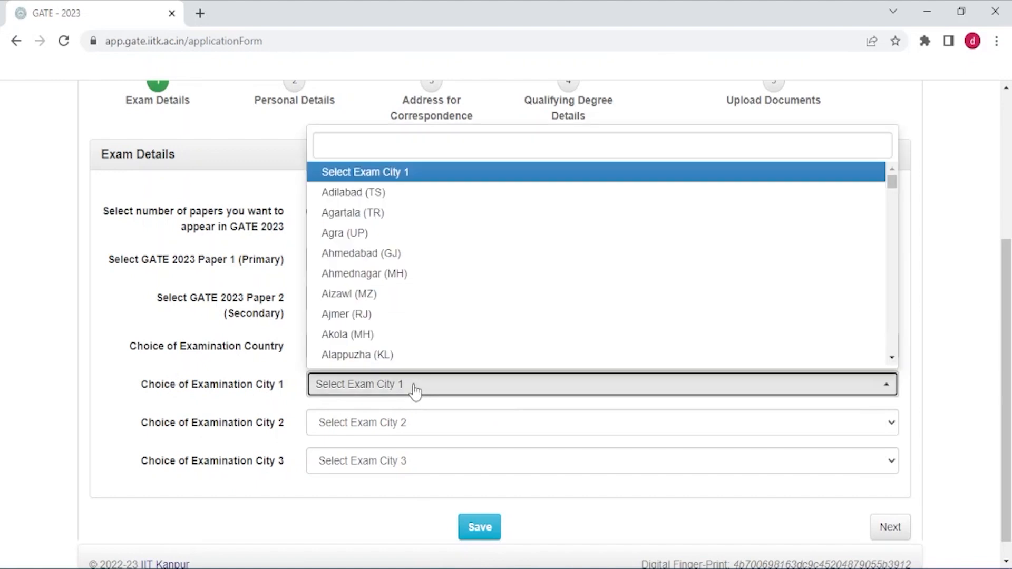
pyautogui.moveTo(410, 188)
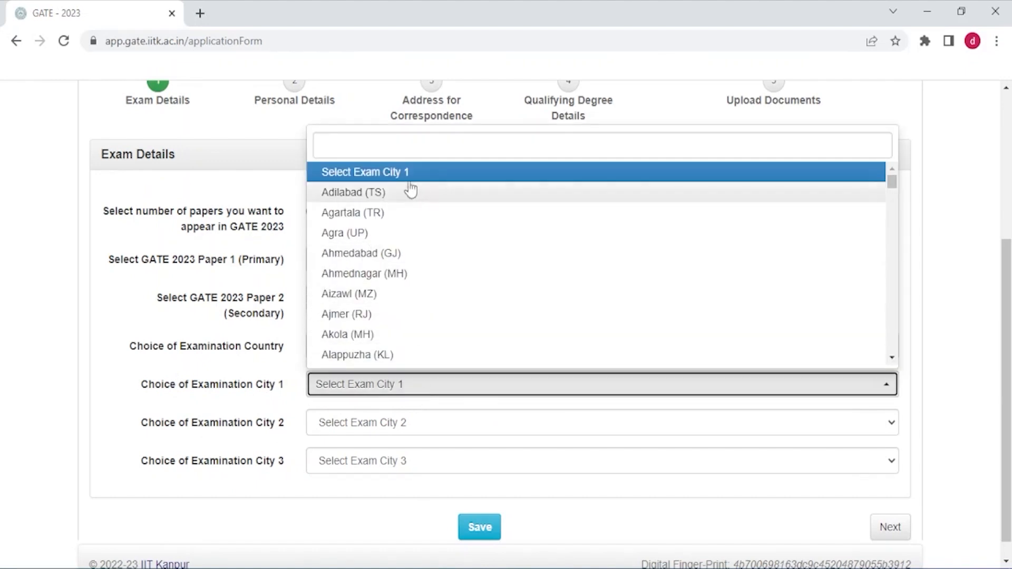
pyautogui.scroll(-3)
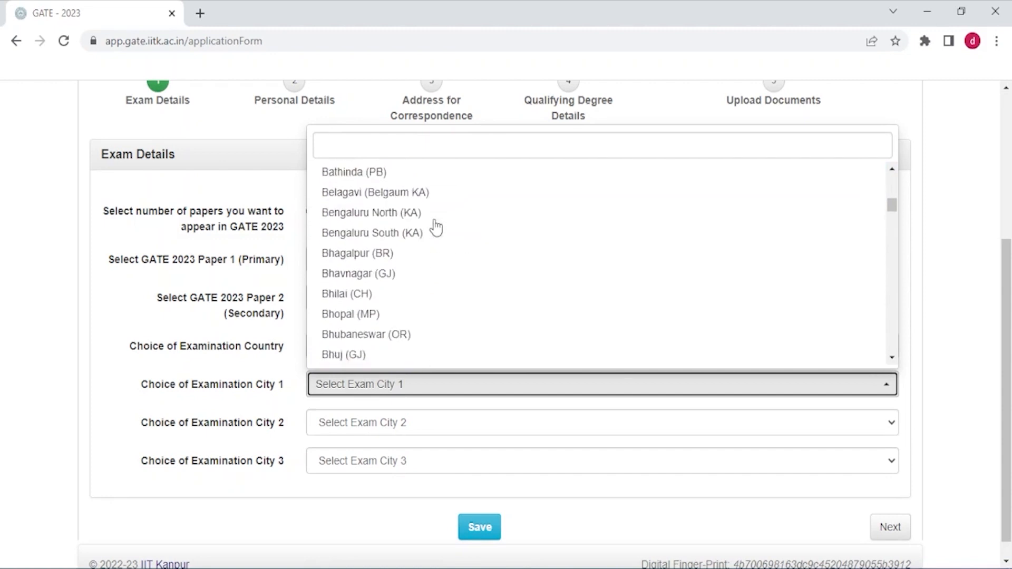
pyautogui.scroll(-3)
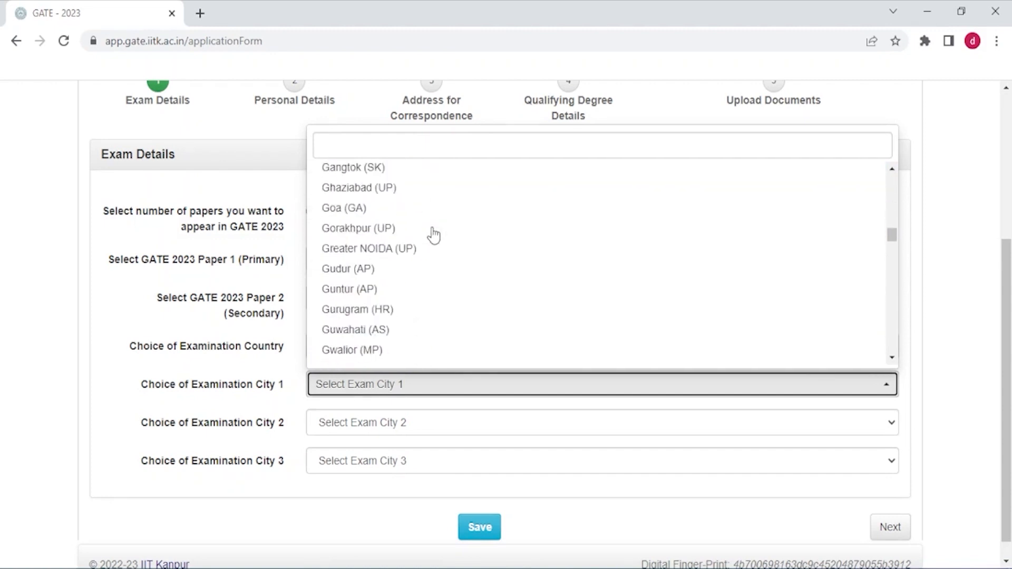
pyautogui.scroll(-3)
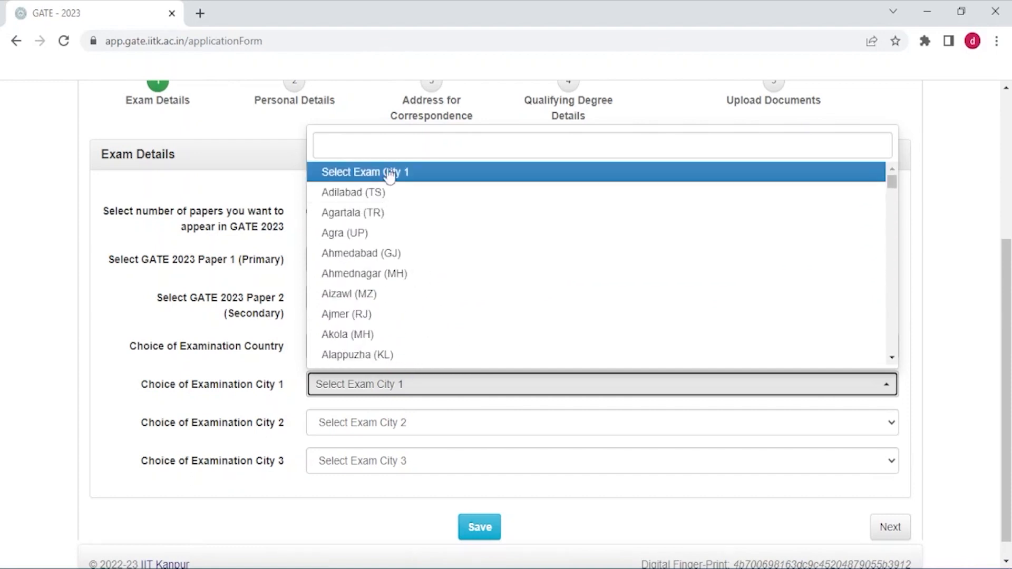
pyautogui.click(371, 383)
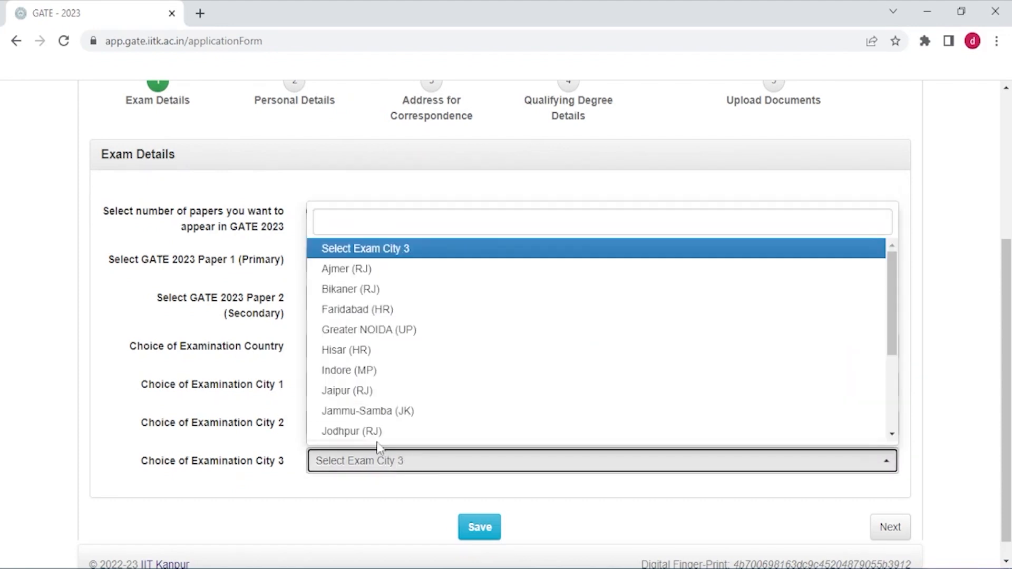
pyautogui.click(343, 390)
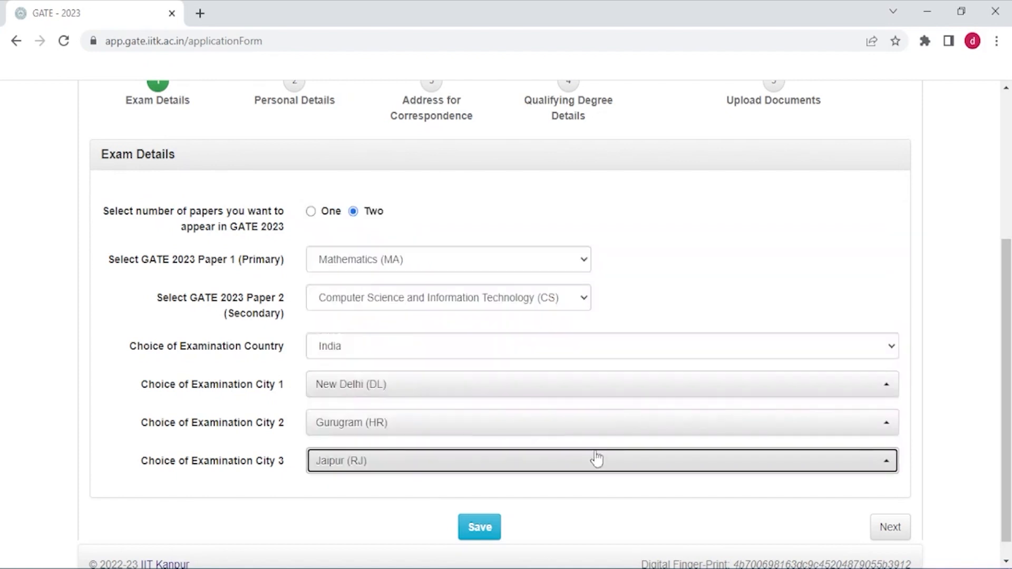
pyautogui.click(478, 527)
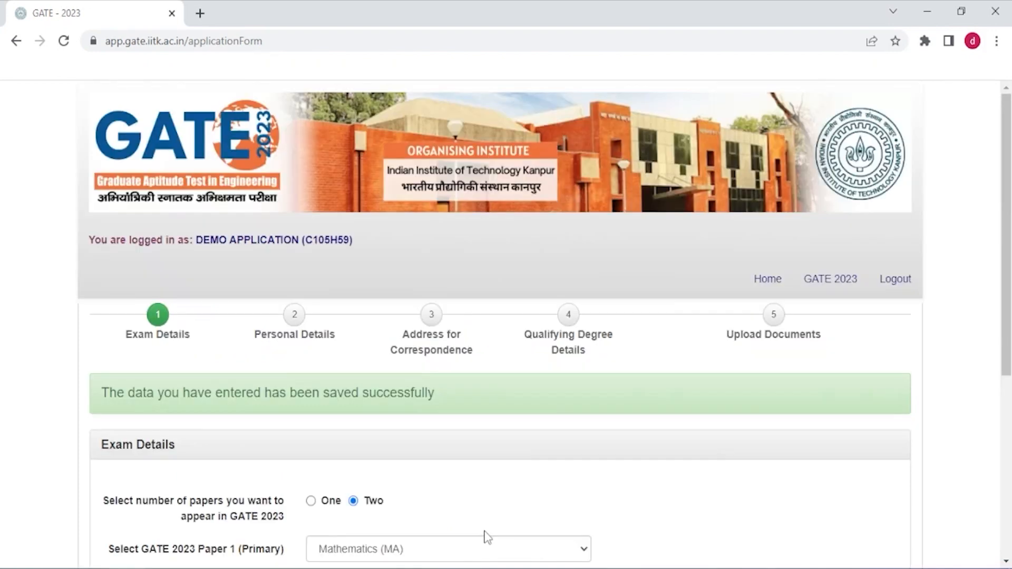
# Step: Proceed to Personal Details and start email verification to bring up the OTP prompt
pyautogui.scroll(-3)
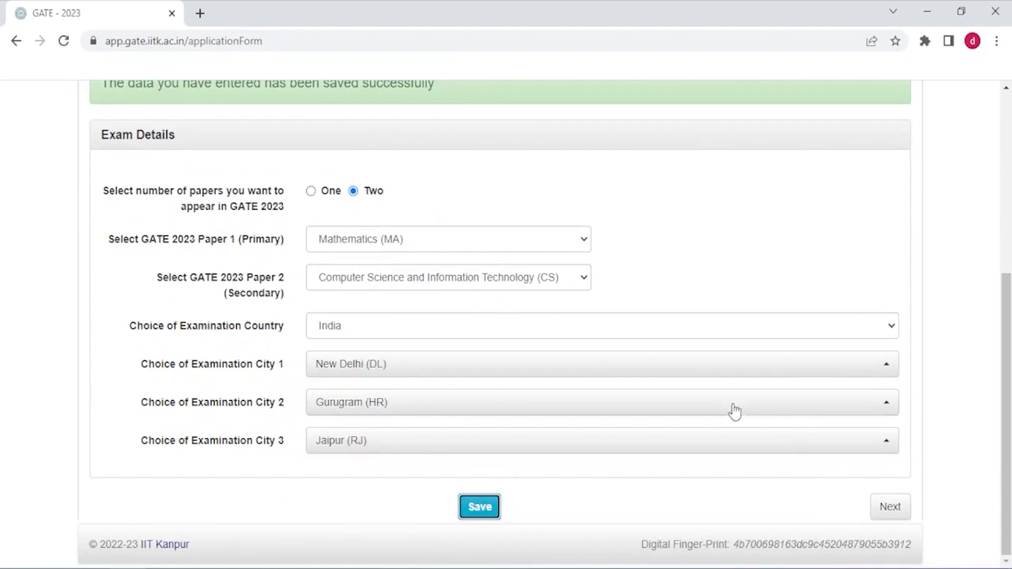
pyautogui.moveTo(546, 492)
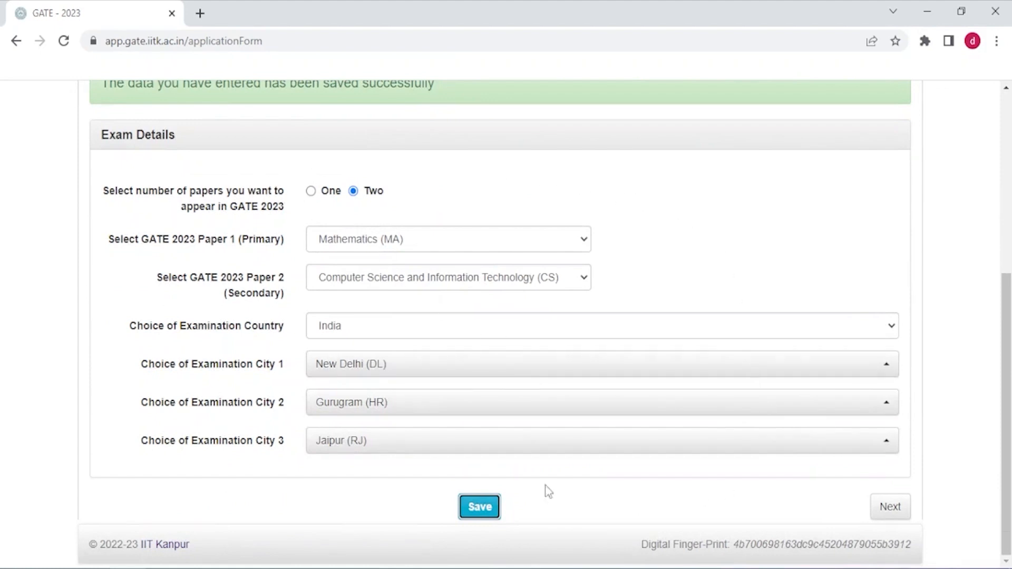
pyautogui.click(890, 507)
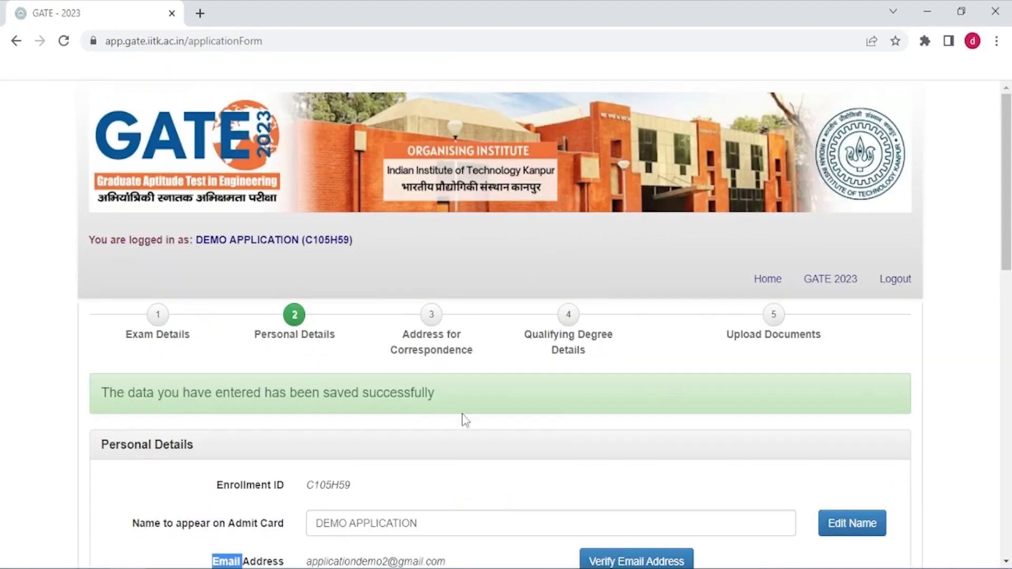
pyautogui.scroll(-3)
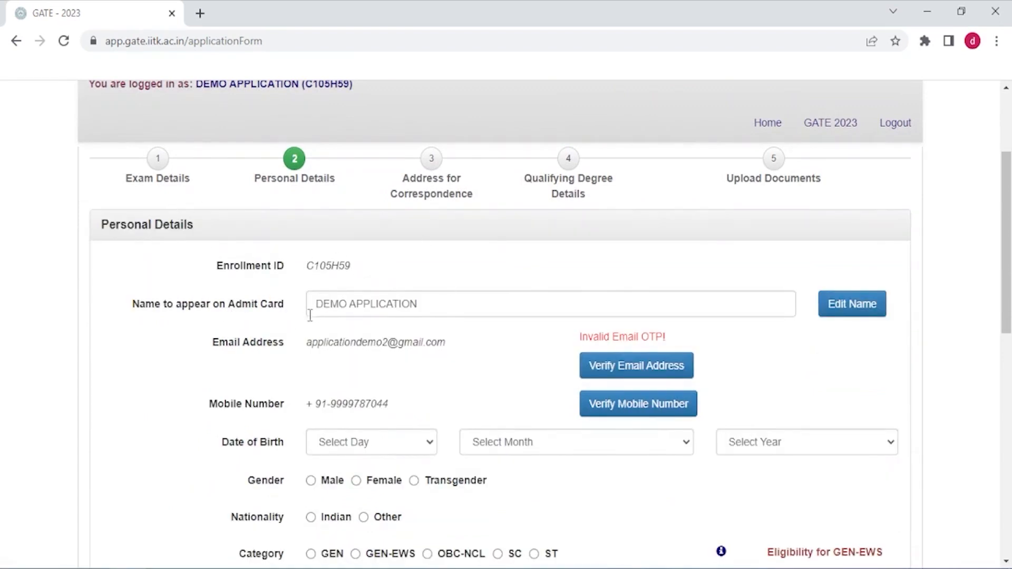
pyautogui.moveTo(280, 307)
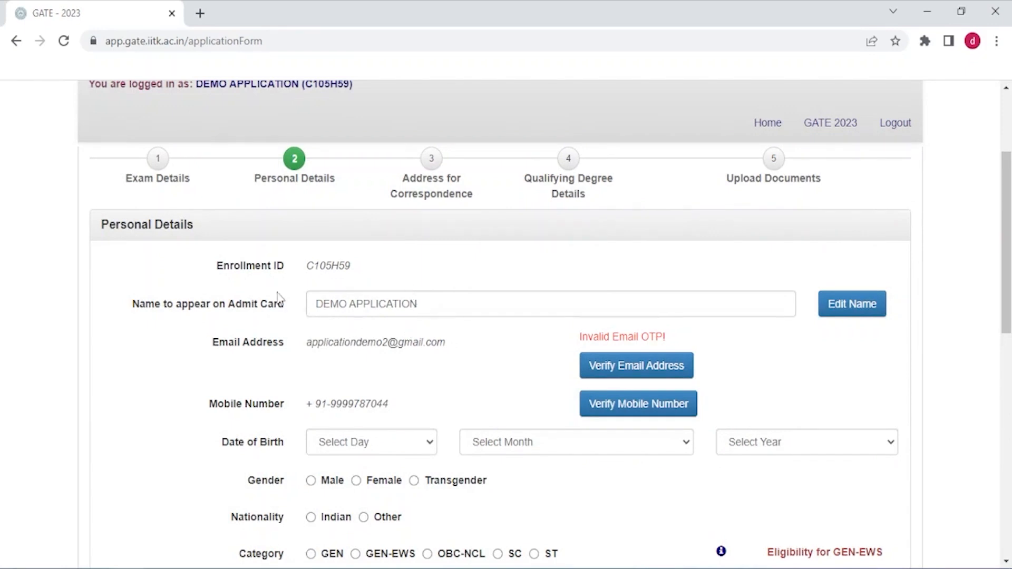
pyautogui.moveTo(521, 369)
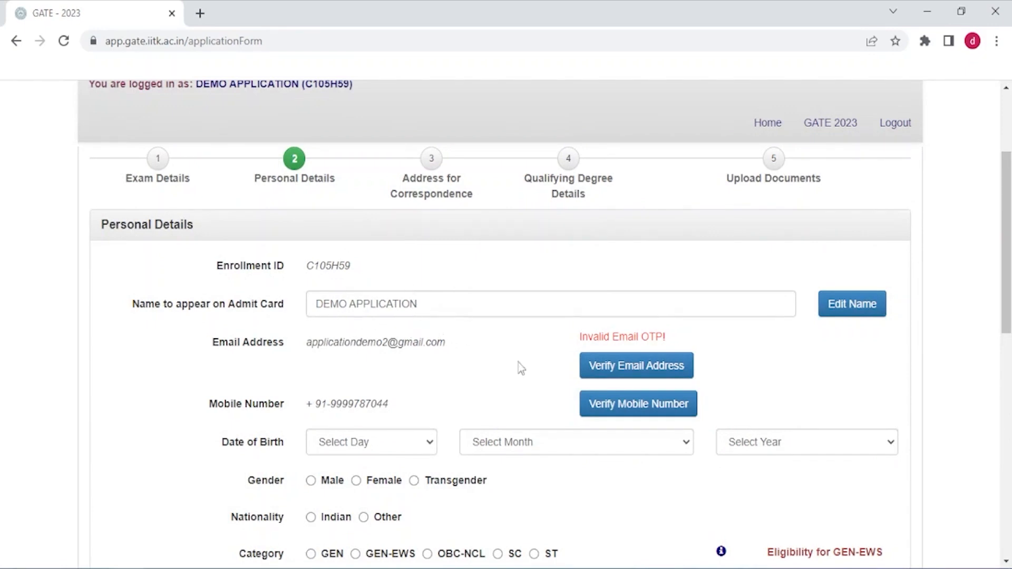
pyautogui.moveTo(527, 434)
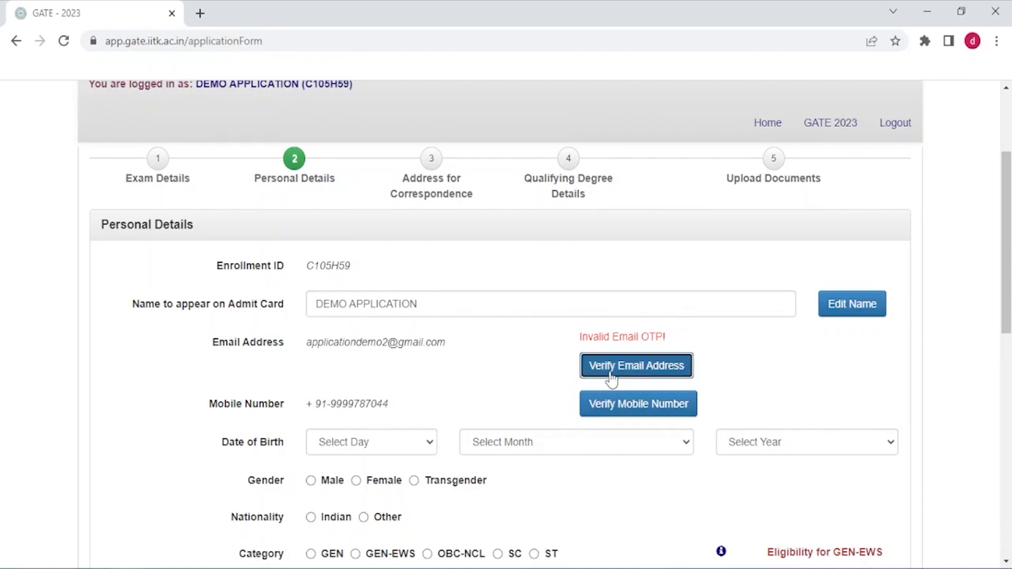
pyautogui.click(636, 366)
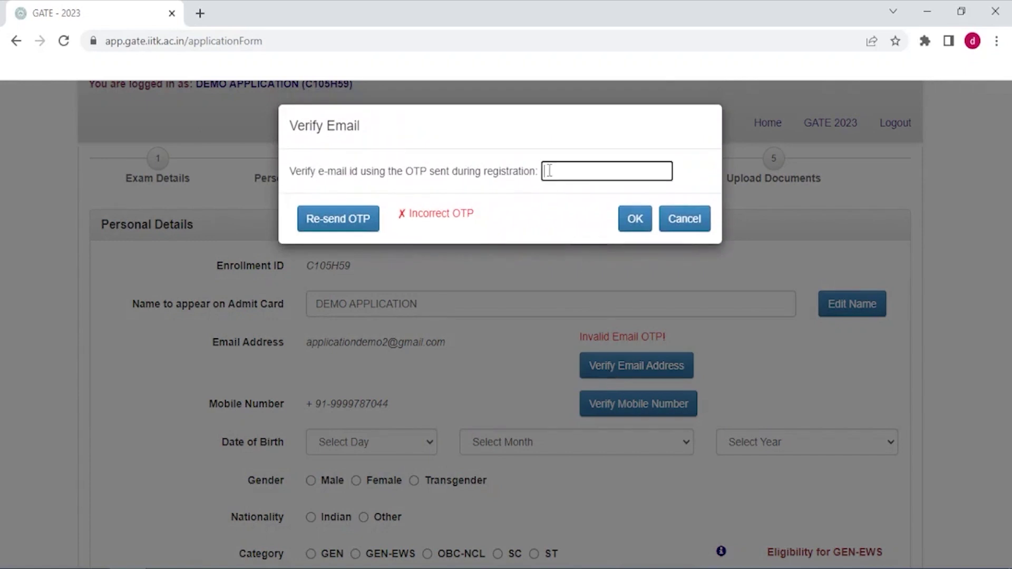
pyautogui.moveTo(563, 158)
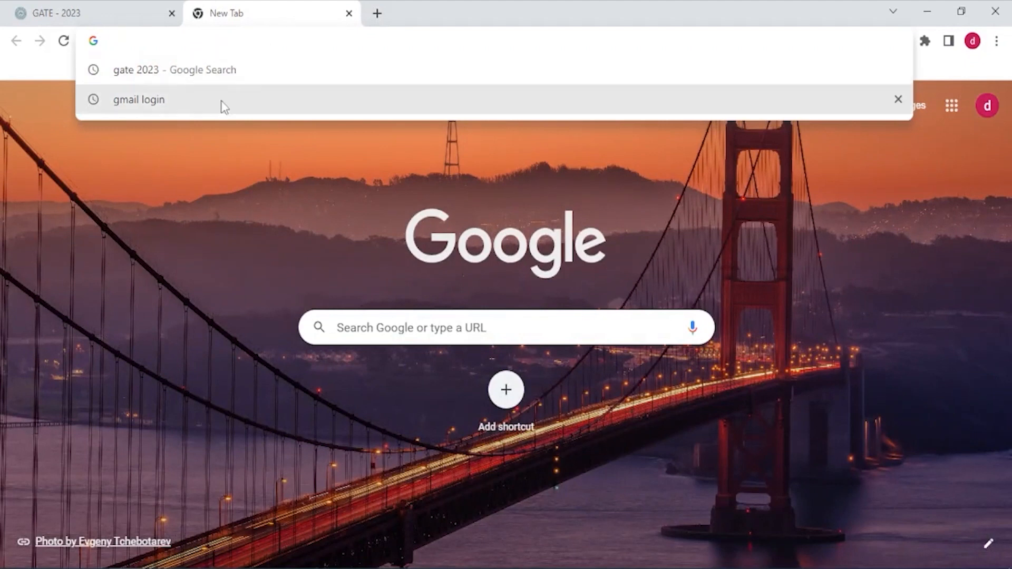
# Step: Retrieve the GATE 2023 verification OTP from the Gmail inbox message
pyautogui.click(139, 99)
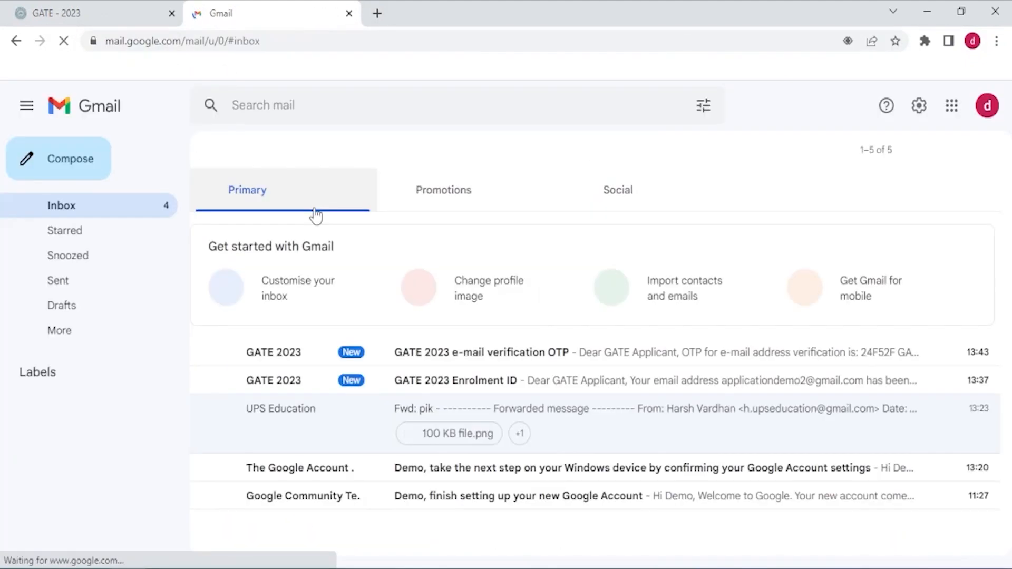
pyautogui.click(474, 352)
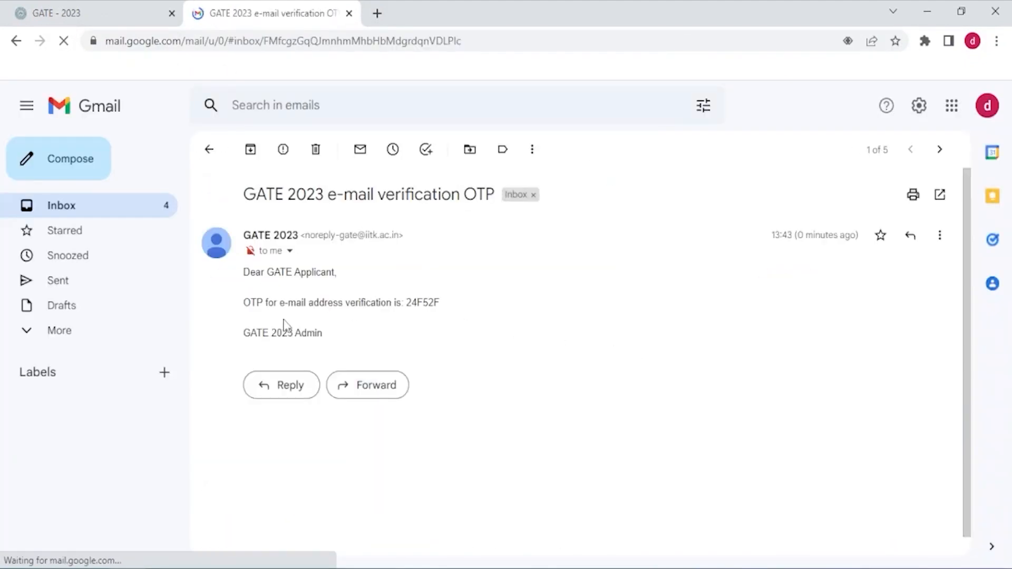
pyautogui.moveTo(244, 272); pyautogui.dragTo(404, 302)
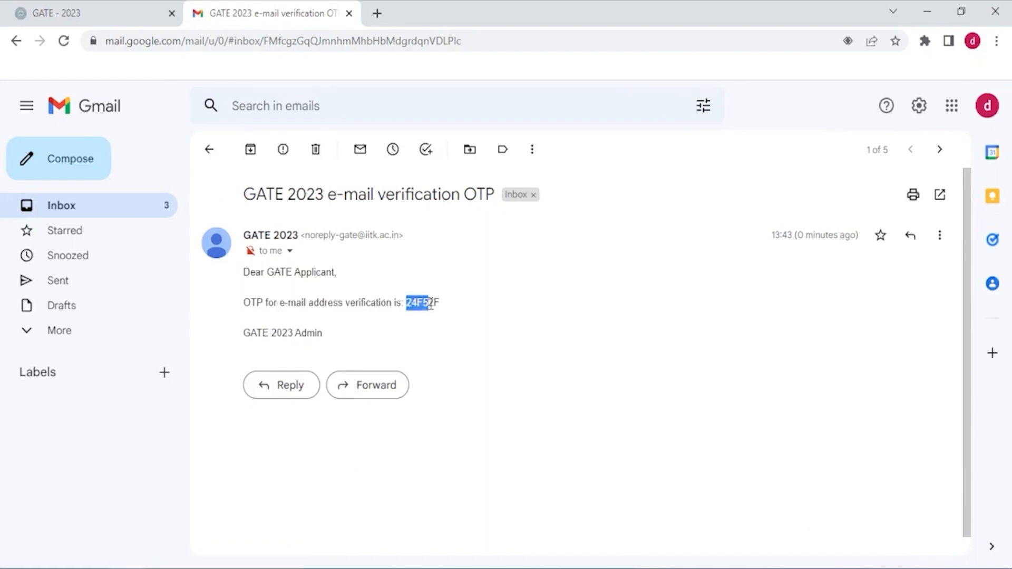
# Step: Submit the OTP to verify the email, then start mobile number verification
pyautogui.click(63, 13)
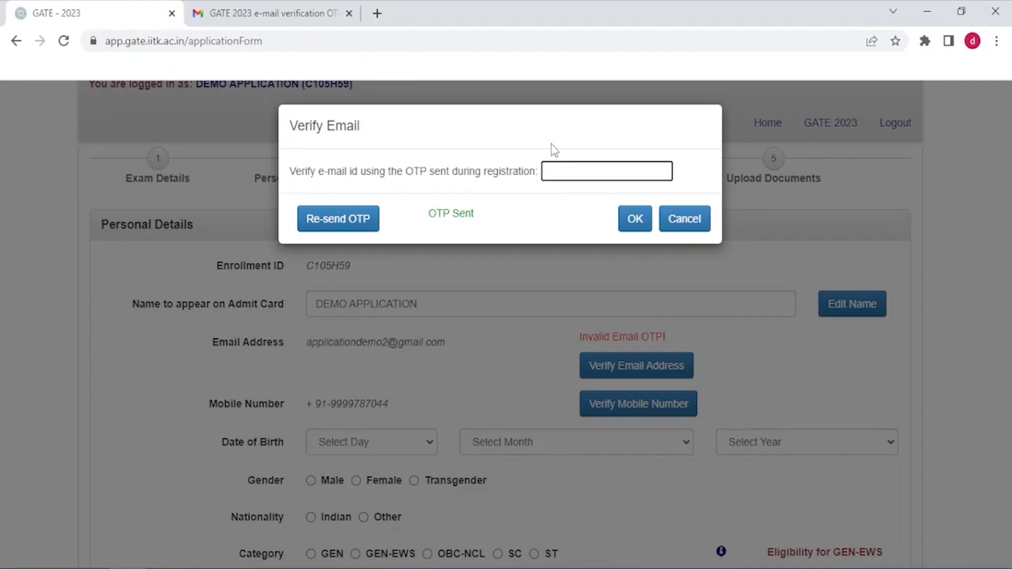
pyautogui.click(634, 218)
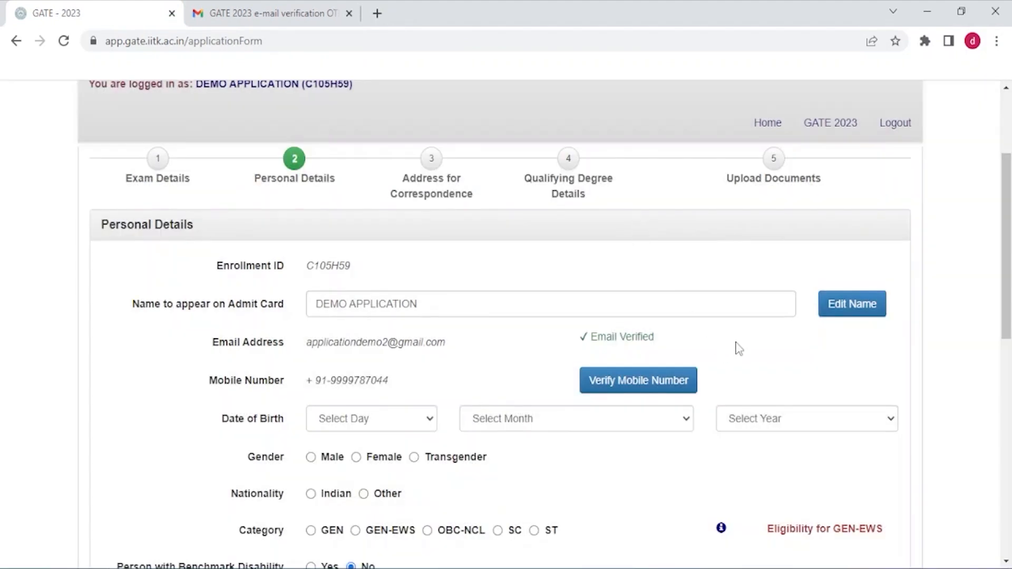
pyautogui.moveTo(650, 371)
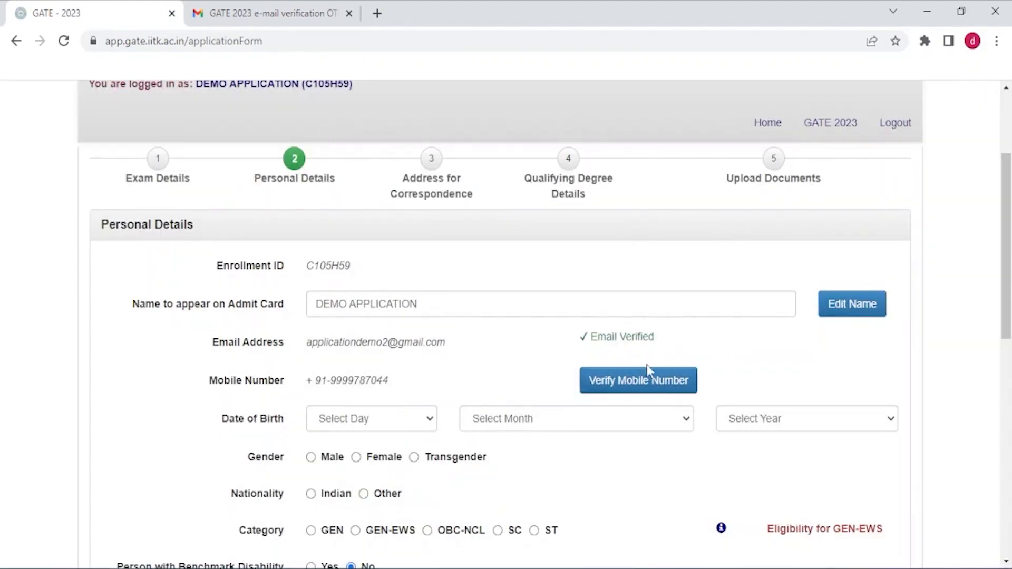
pyautogui.click(638, 379)
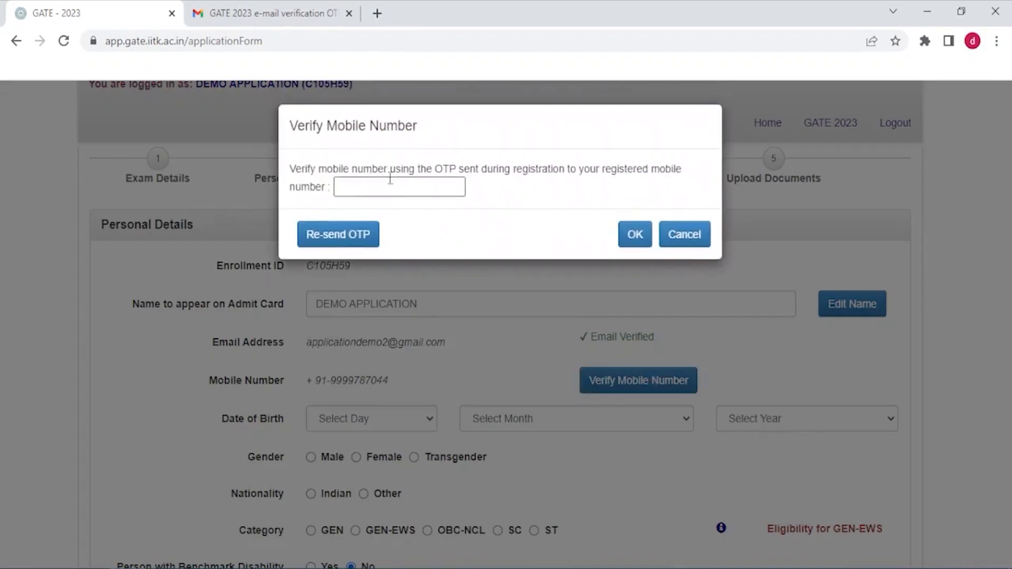
pyautogui.click(399, 187)
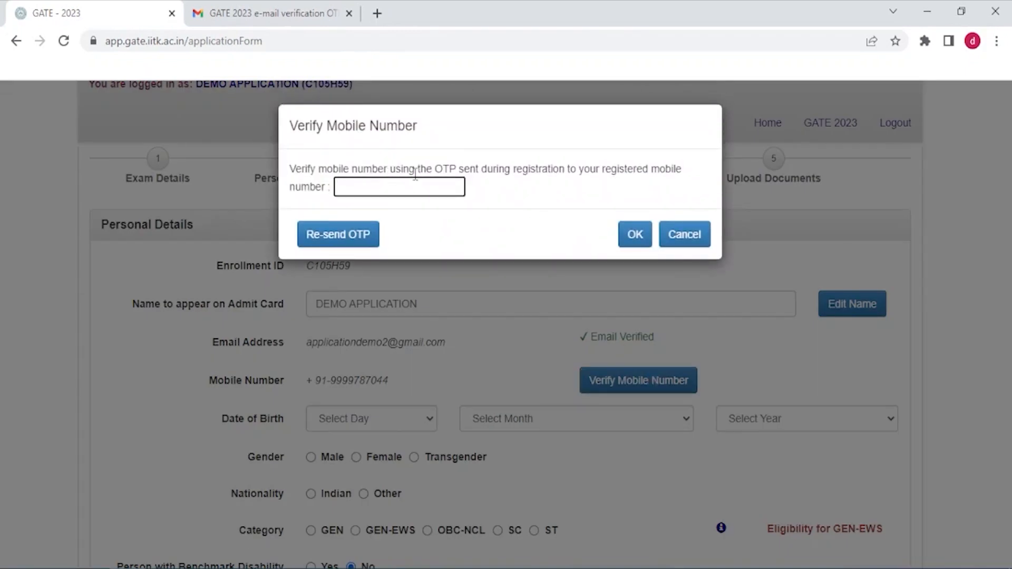
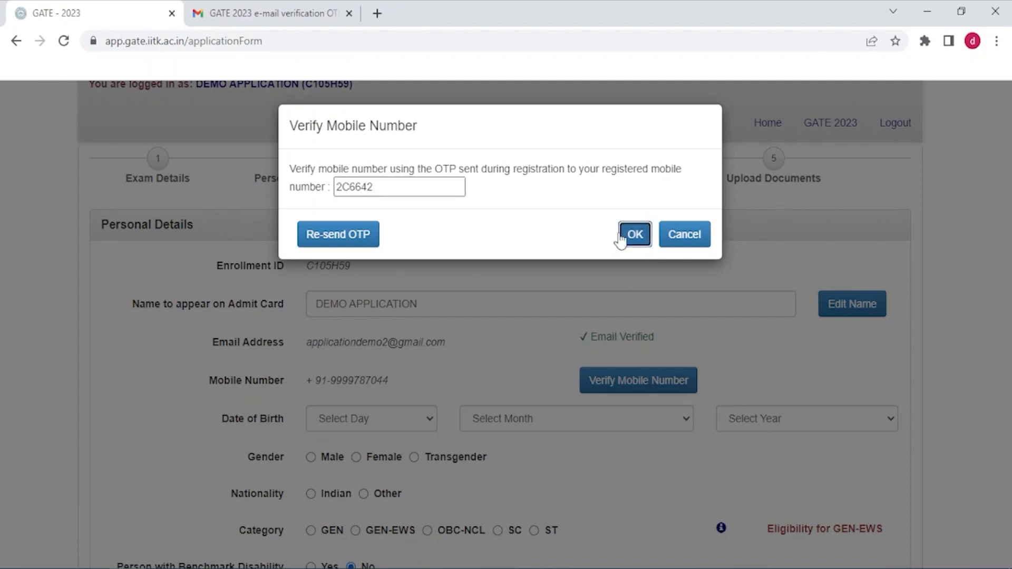
pyautogui.click(633, 234)
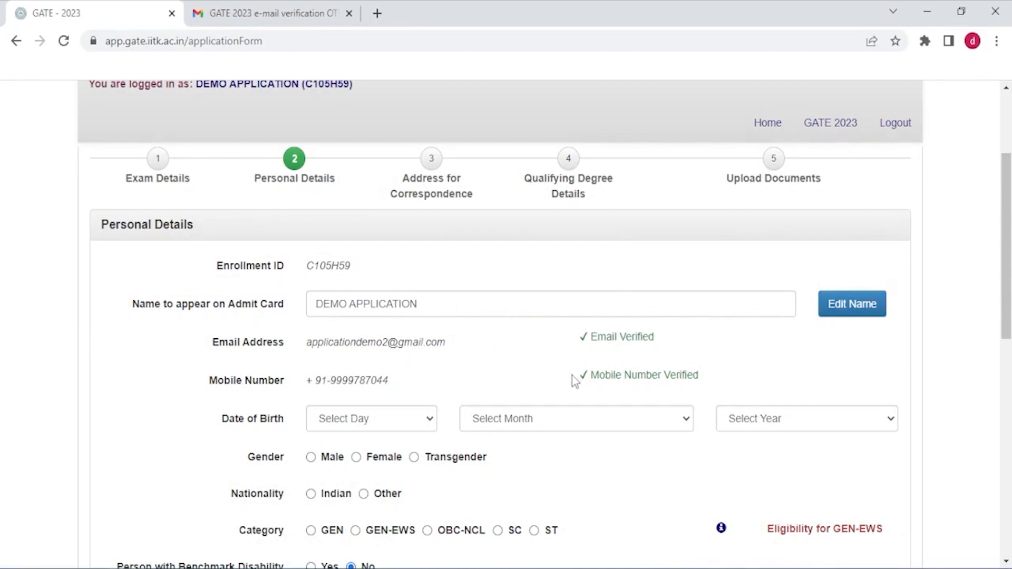
pyautogui.click(371, 418)
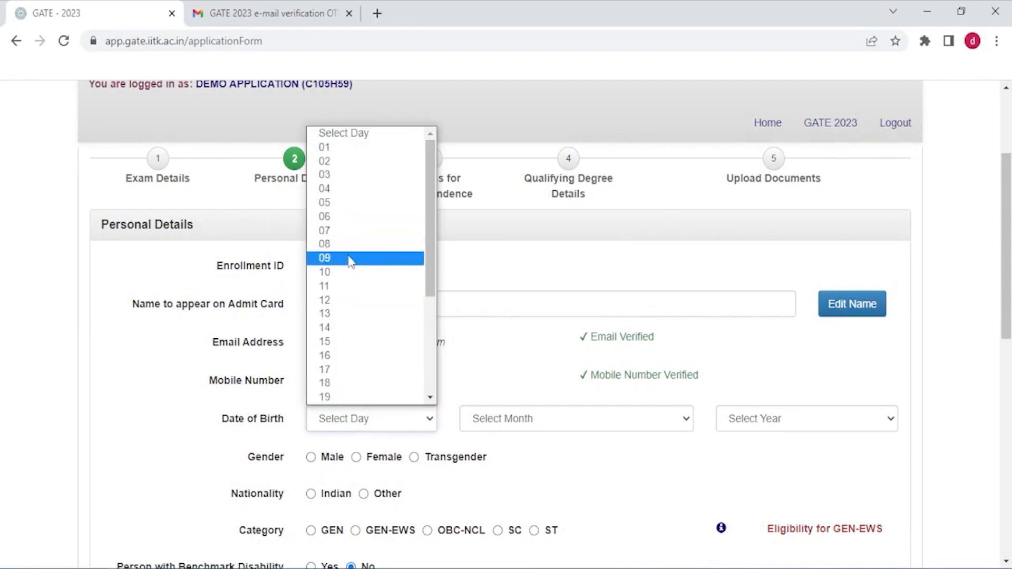
pyautogui.click(327, 257)
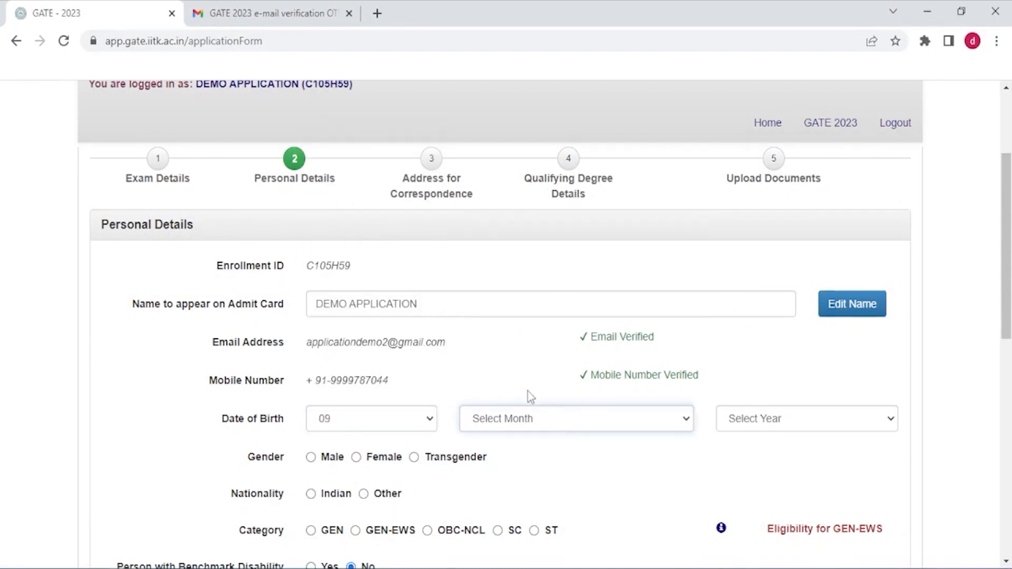
pyautogui.click(807, 418)
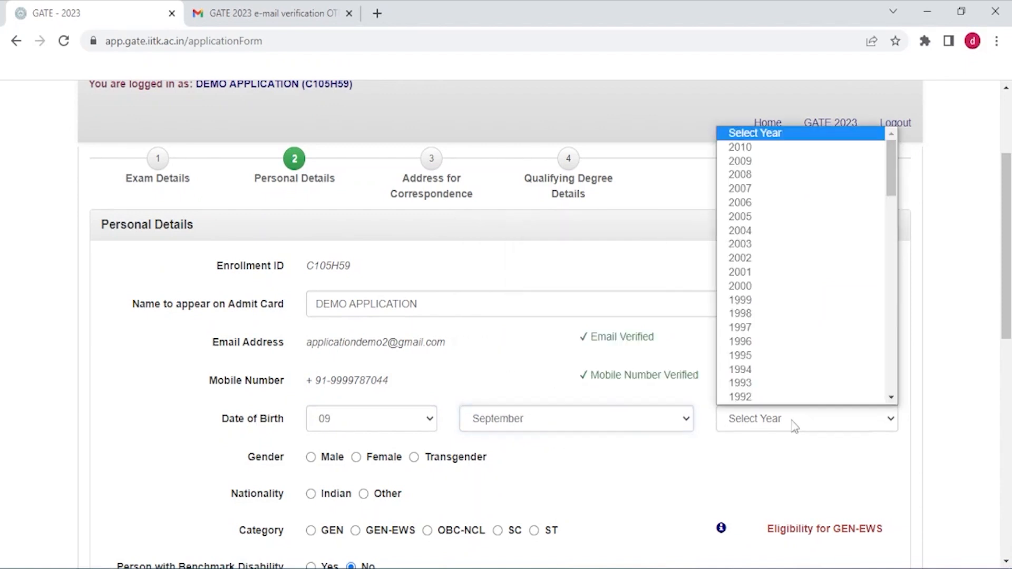
pyautogui.moveTo(746, 314)
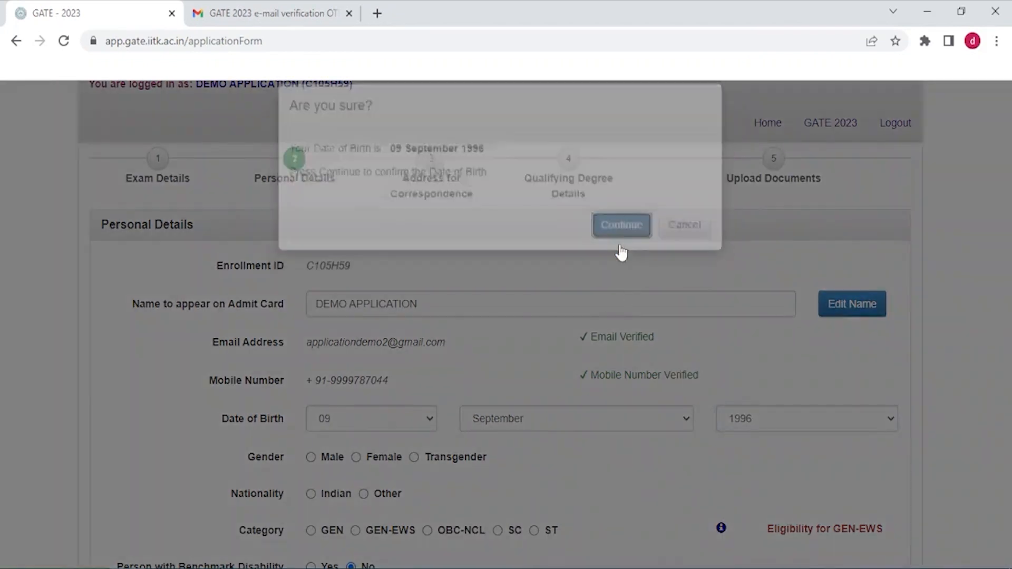
pyautogui.click(622, 224)
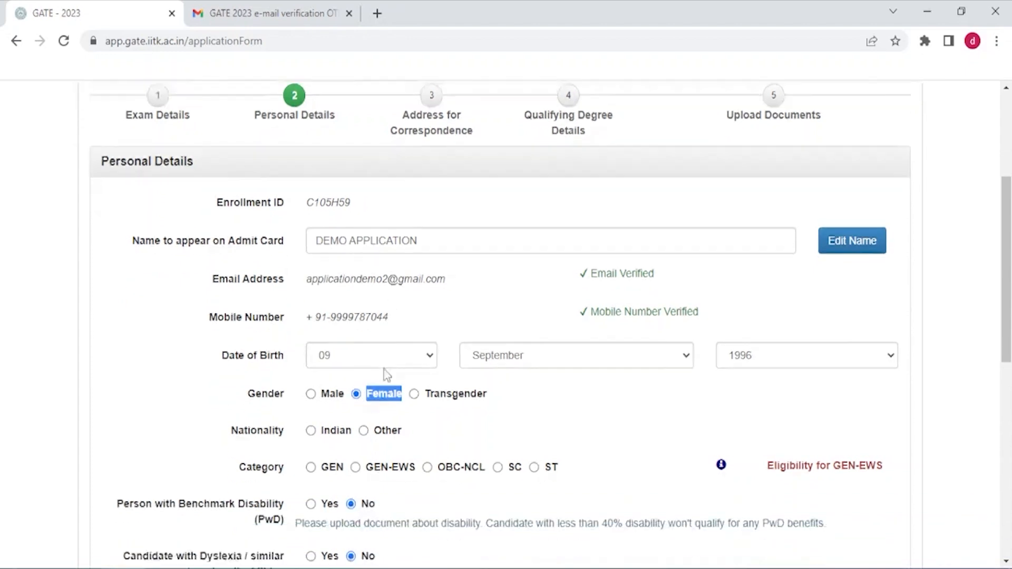
# Step: Mark nationality as Indian and category as GEN
pyautogui.scroll(-3)
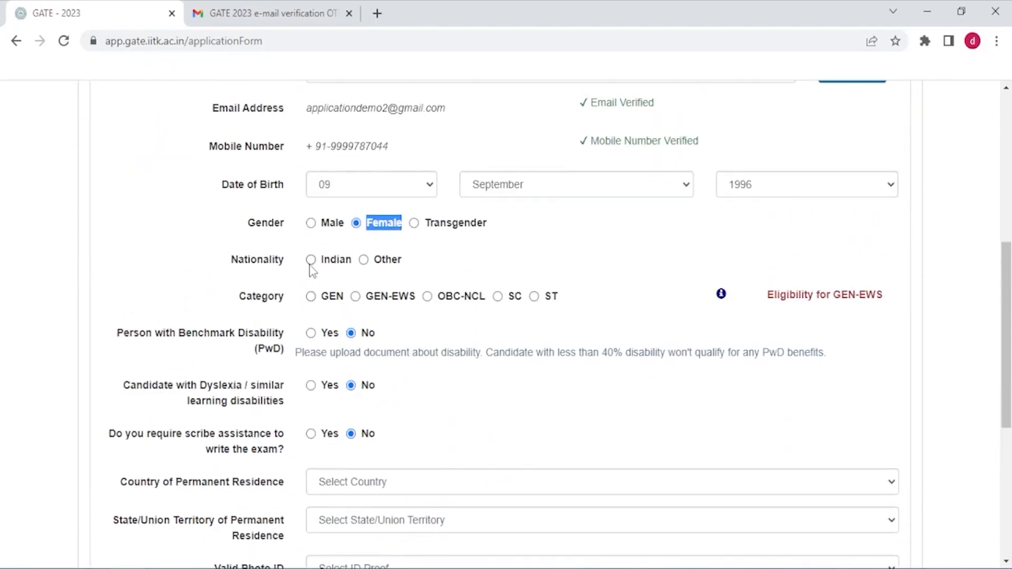
pyautogui.click(310, 259)
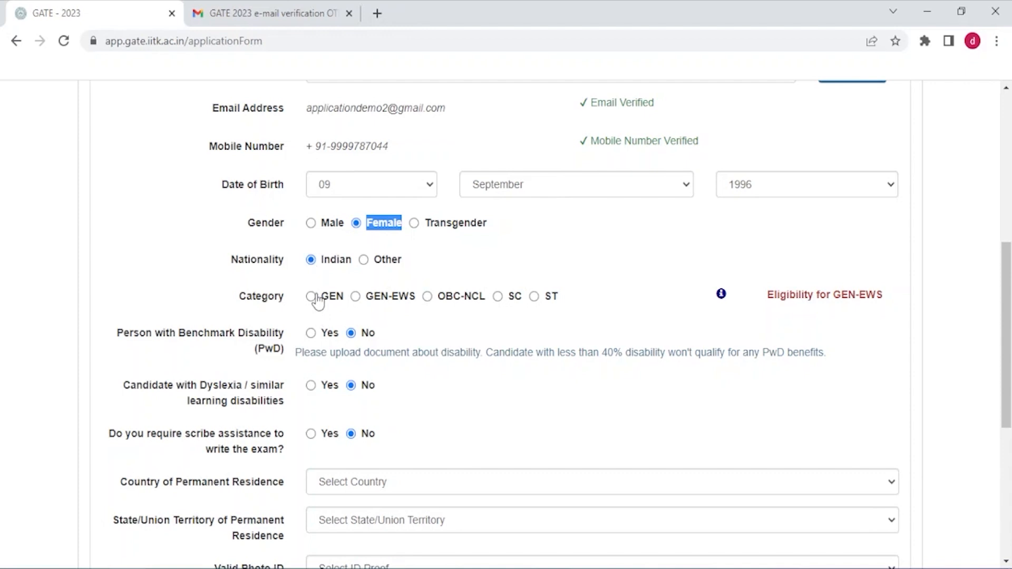
pyautogui.click(311, 296)
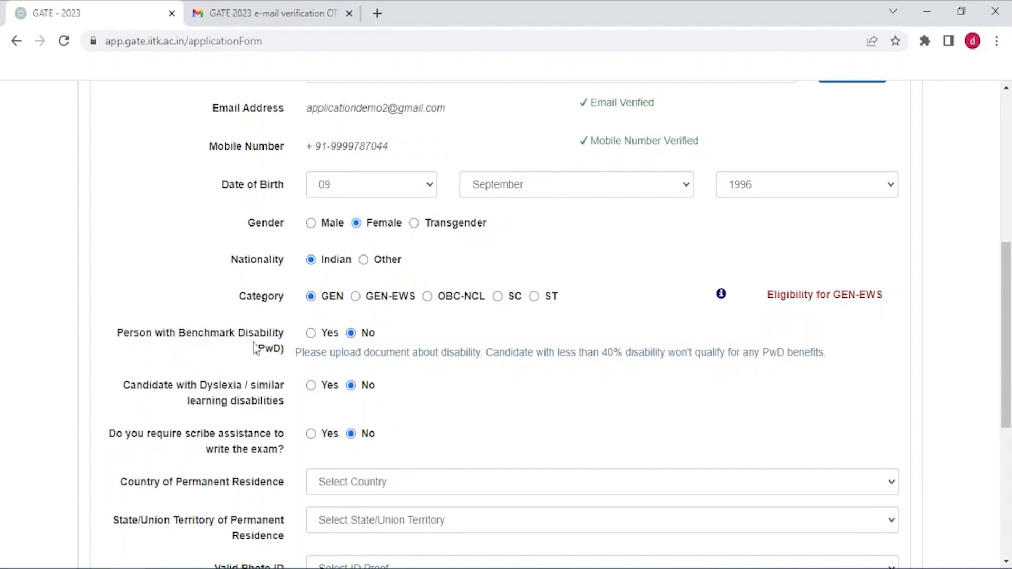
pyautogui.moveTo(282, 333)
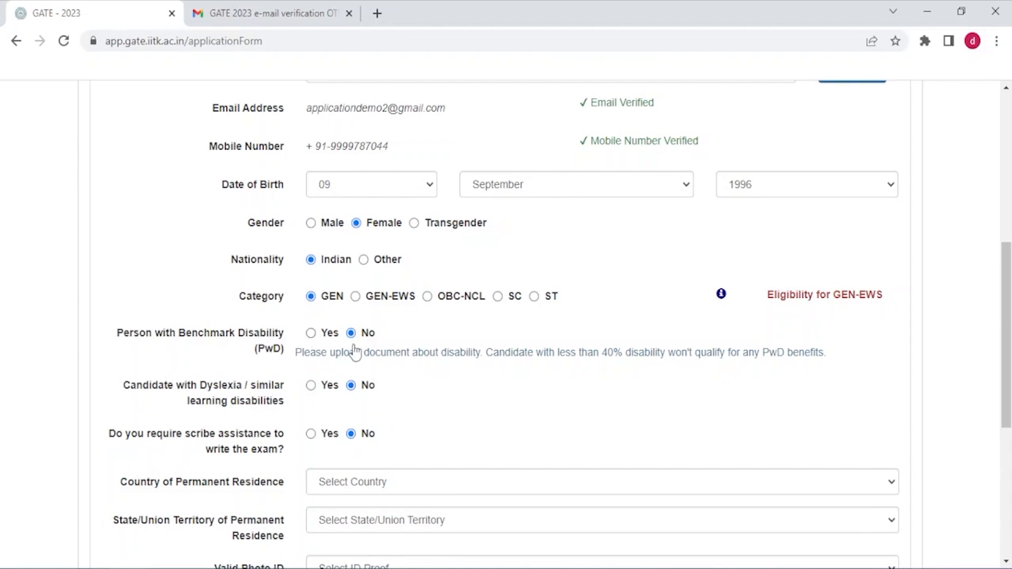
pyautogui.moveTo(247, 394)
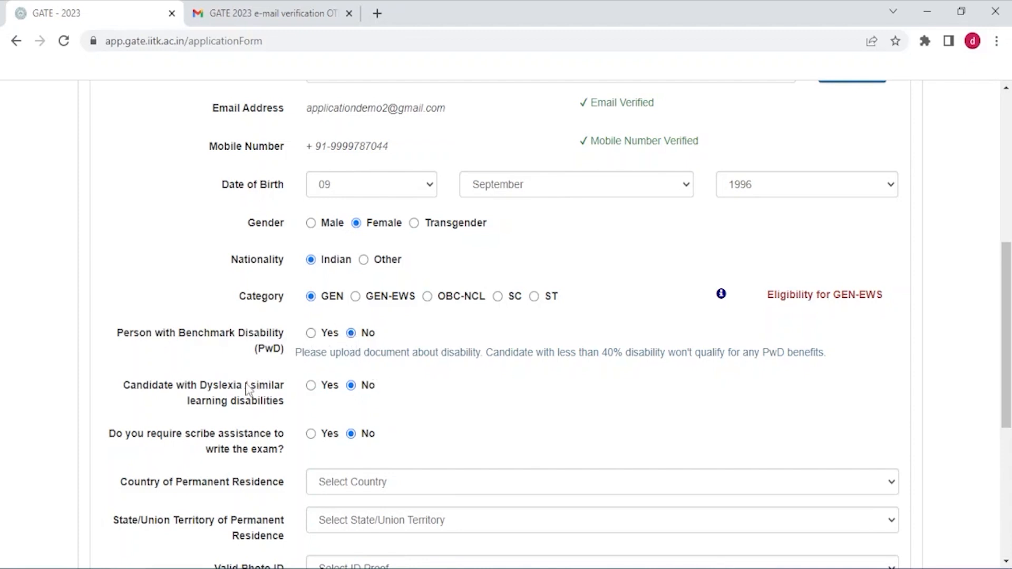
pyautogui.moveTo(221, 418)
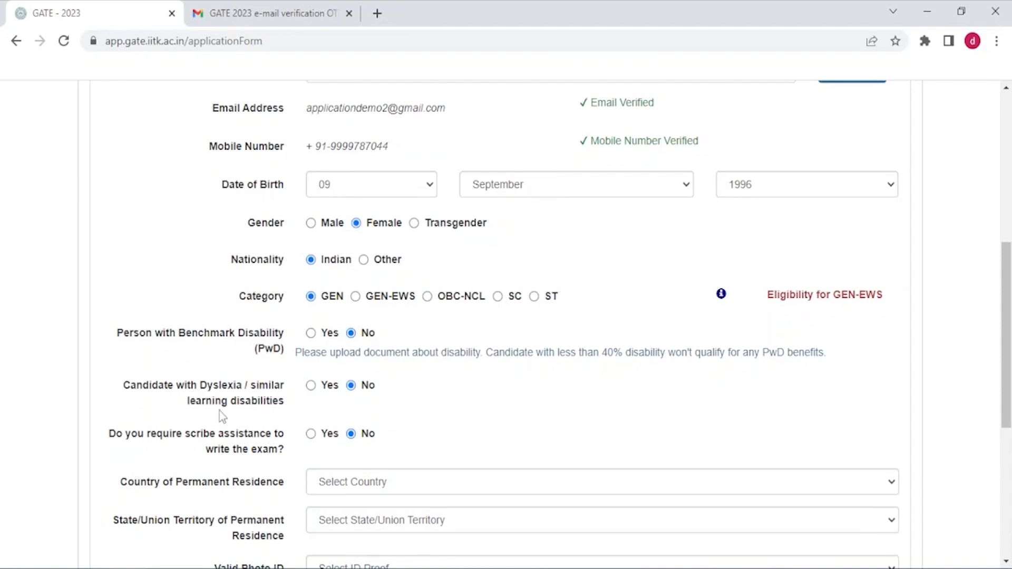
pyautogui.moveTo(290, 422)
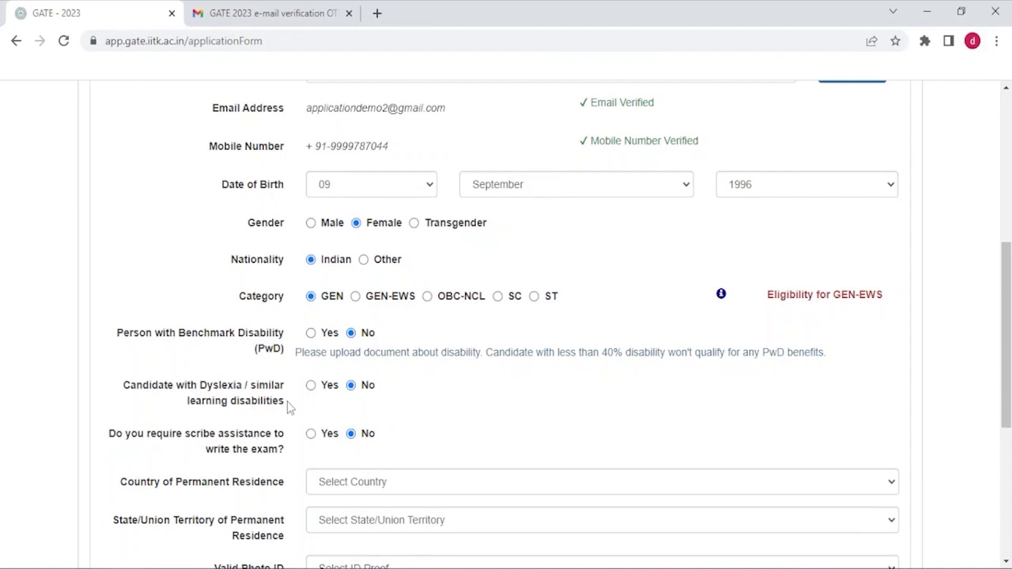
pyautogui.moveTo(277, 416)
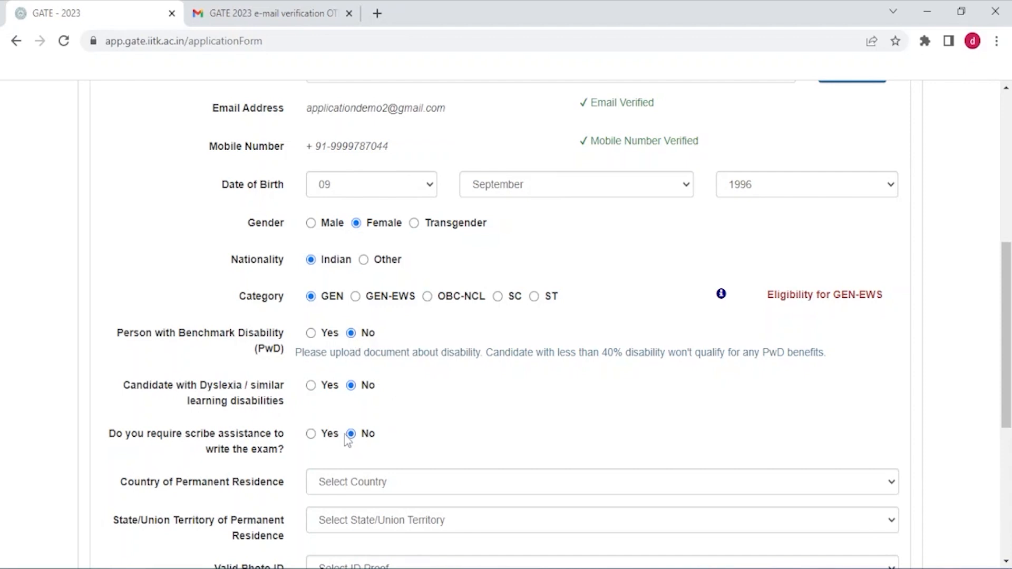
# Step: Set permanent residence to India, state Delhi
pyautogui.scroll(-3)
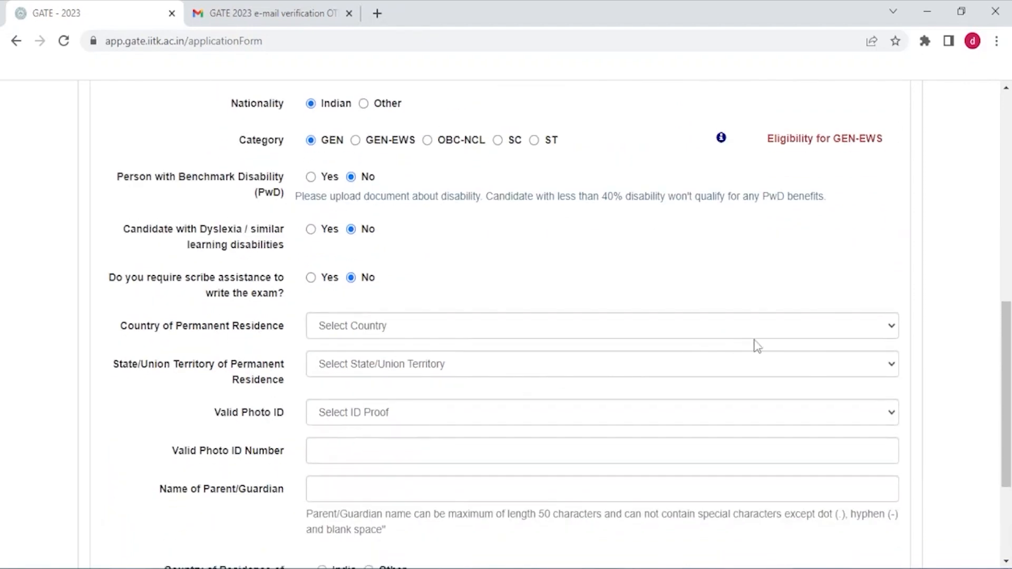
pyautogui.moveTo(892, 339)
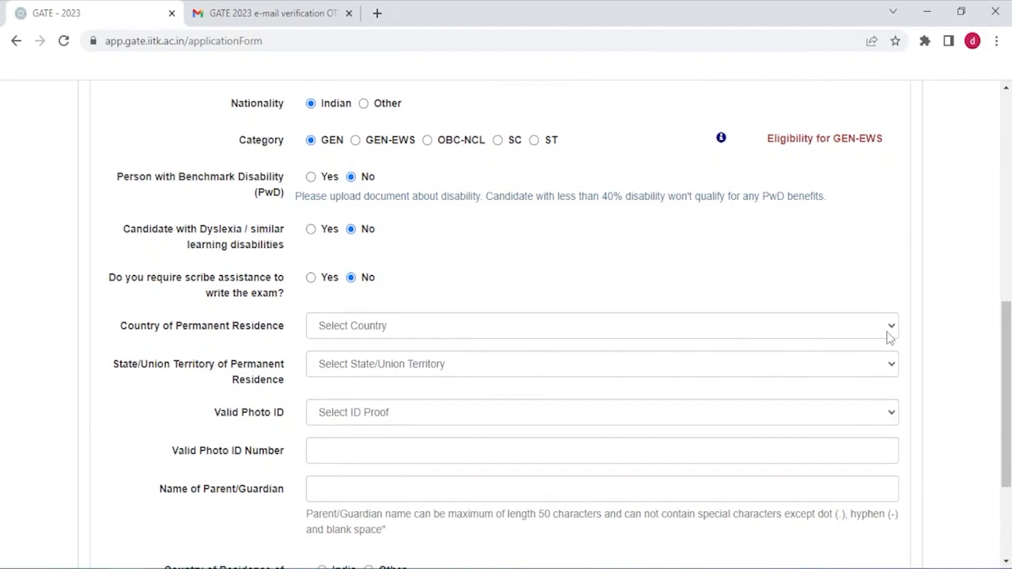
pyautogui.click(599, 325)
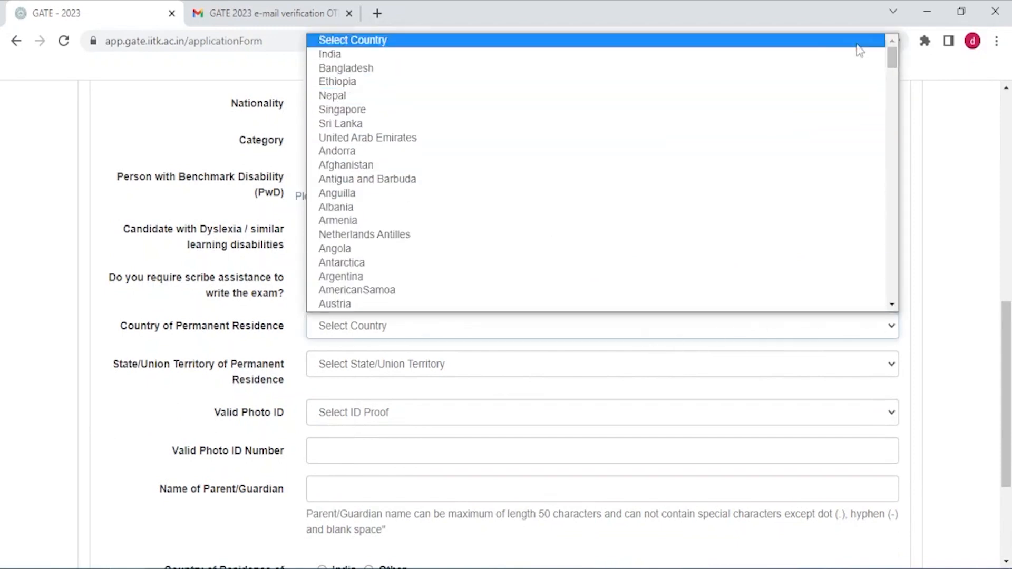
pyautogui.click(329, 54)
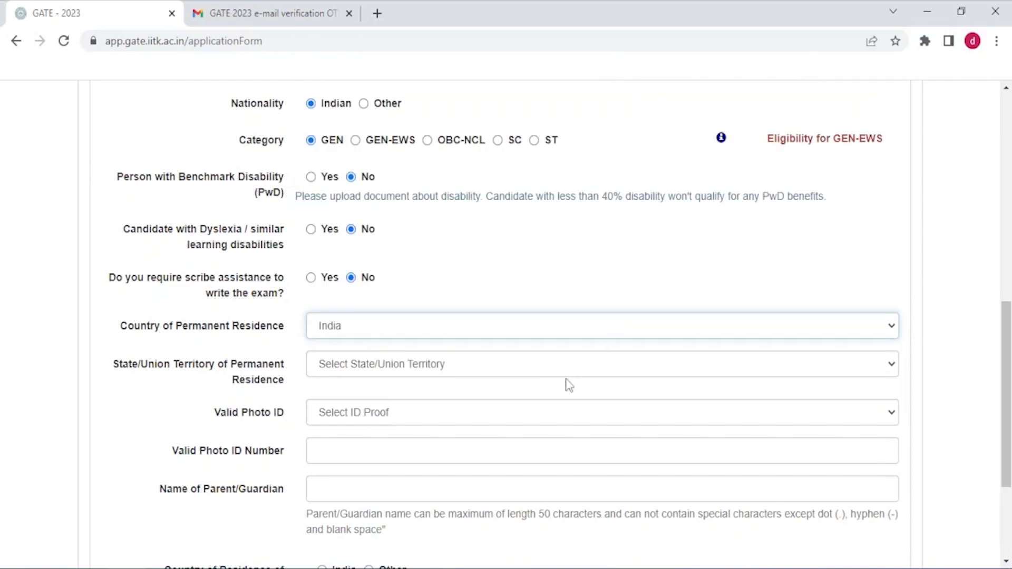
pyautogui.moveTo(873, 366)
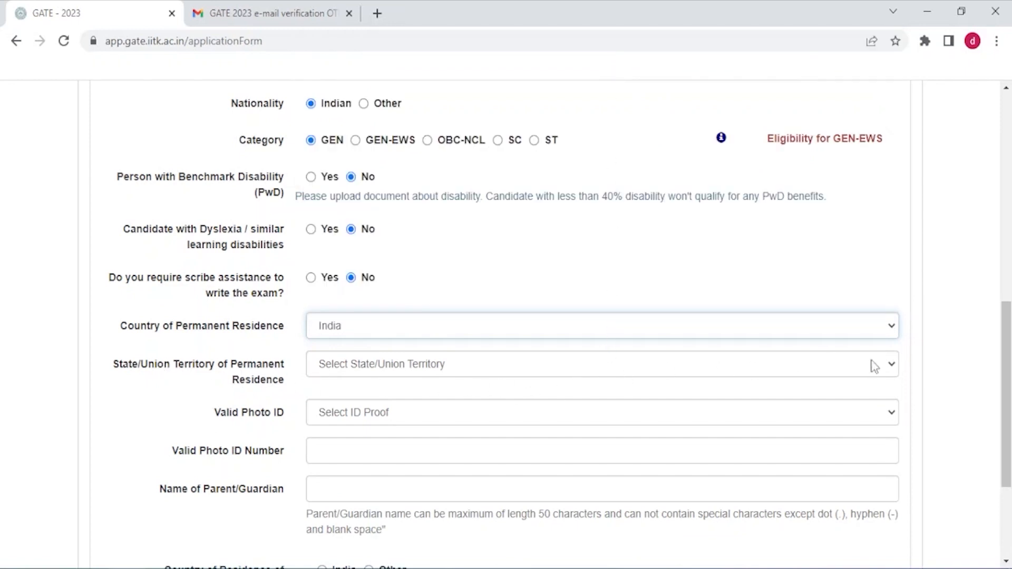
pyautogui.click(600, 363)
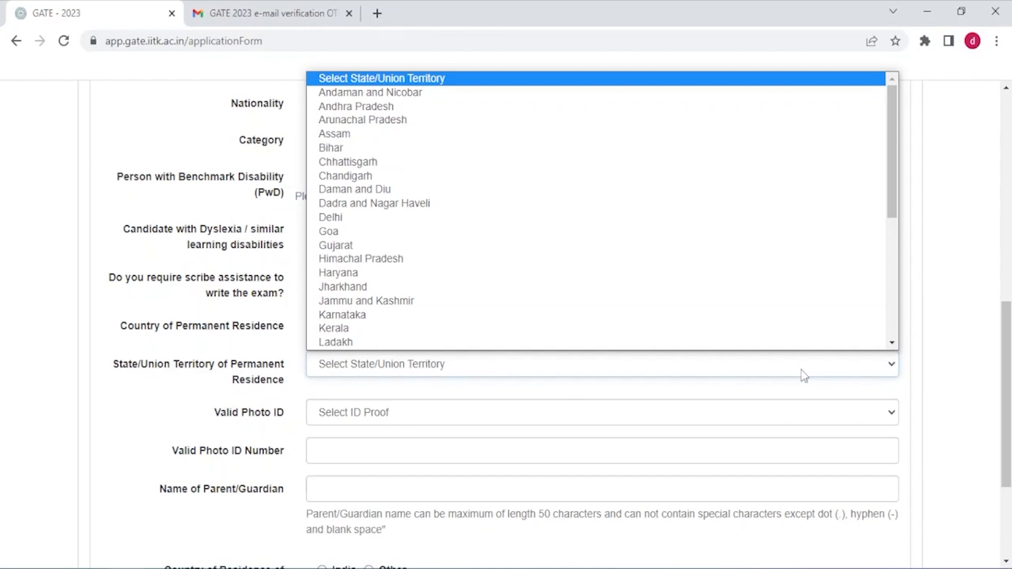
pyautogui.moveTo(392, 223)
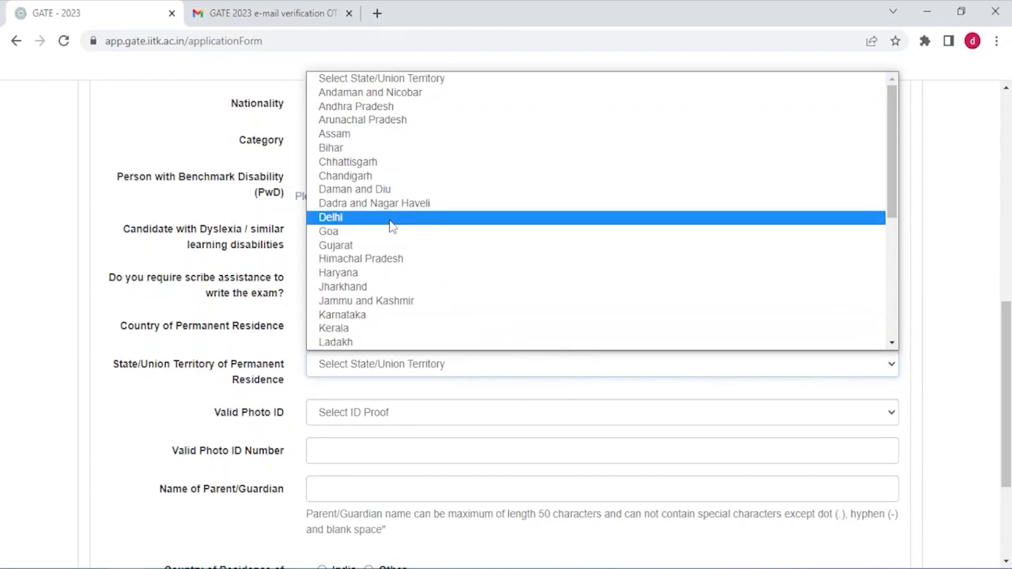
pyautogui.click(331, 217)
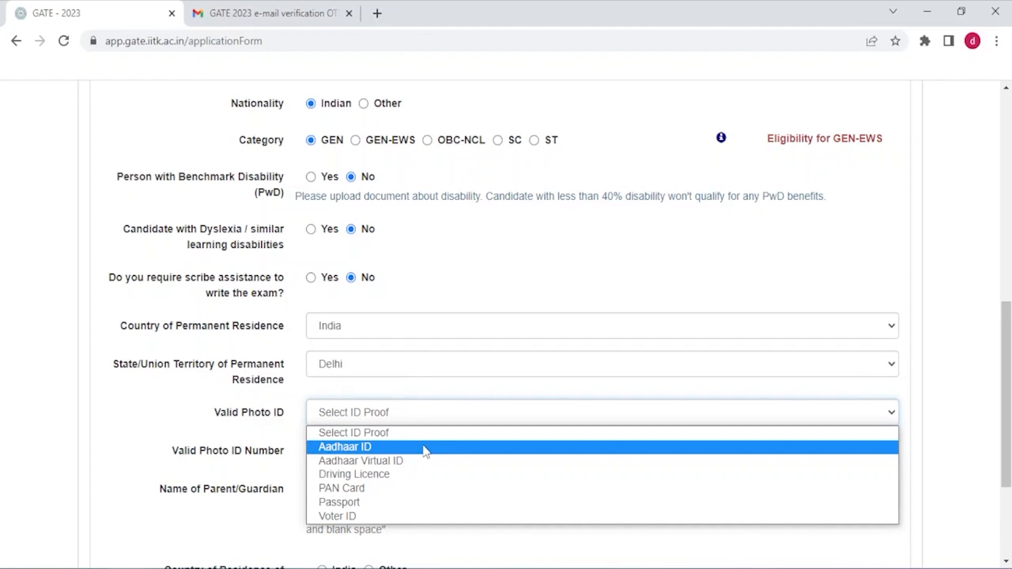
pyautogui.moveTo(331, 519)
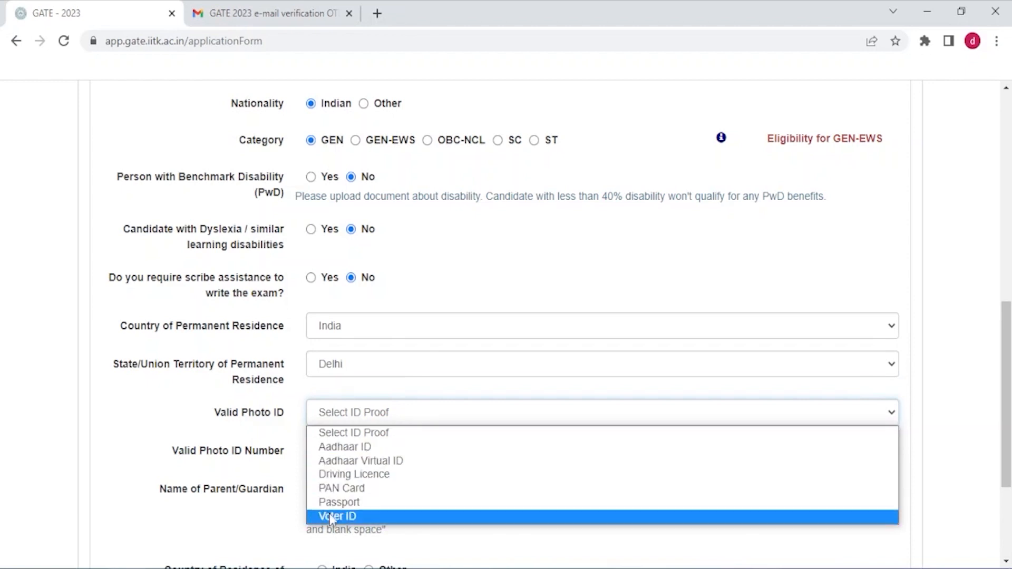
pyautogui.moveTo(442, 453)
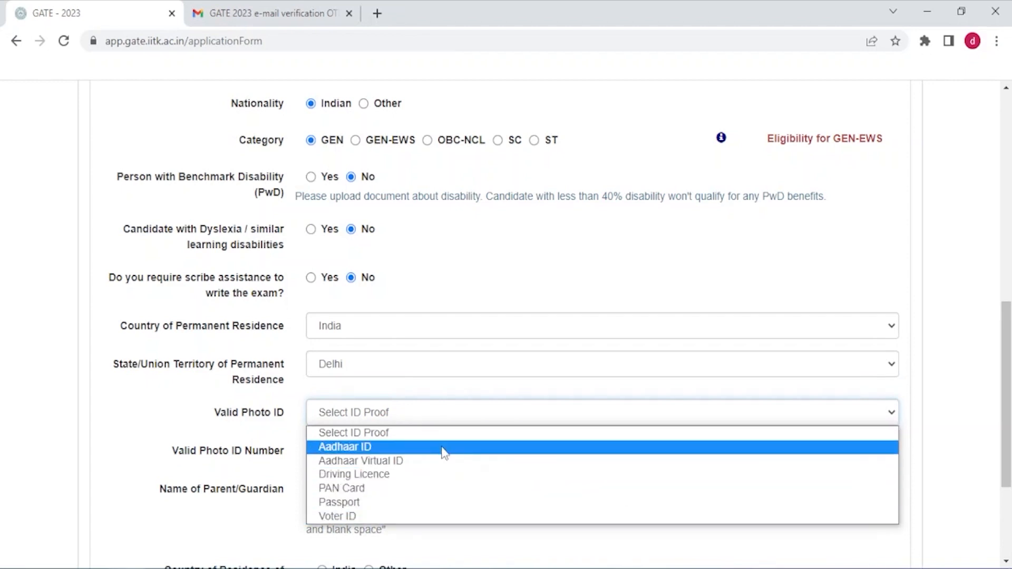
pyautogui.click(346, 447)
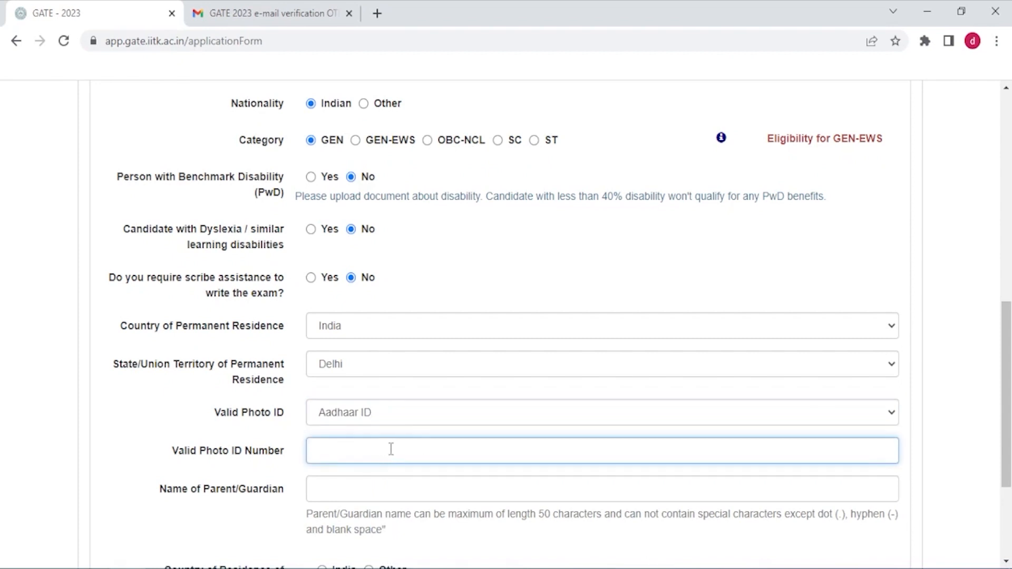
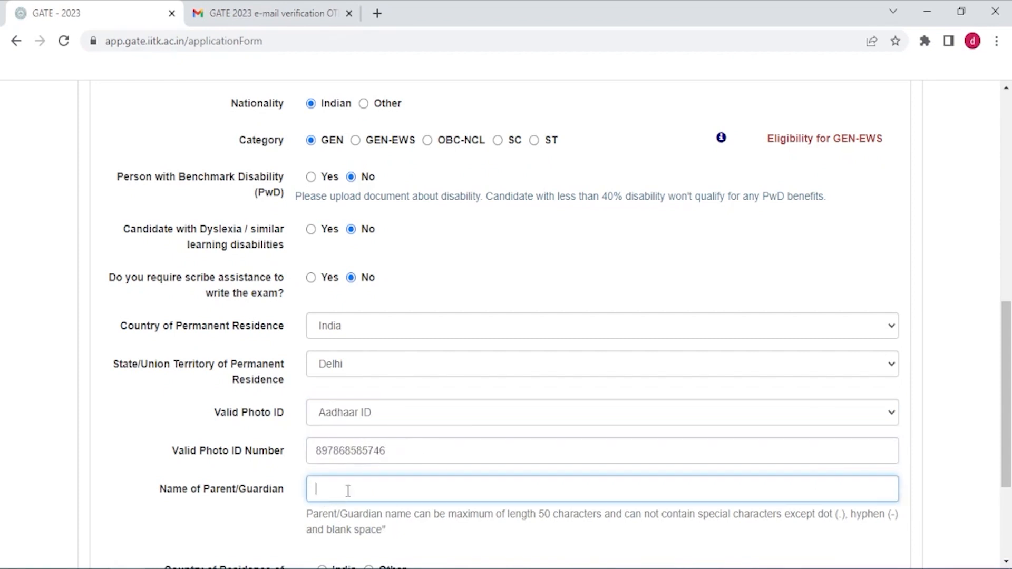
pyautogui.scroll(-3)
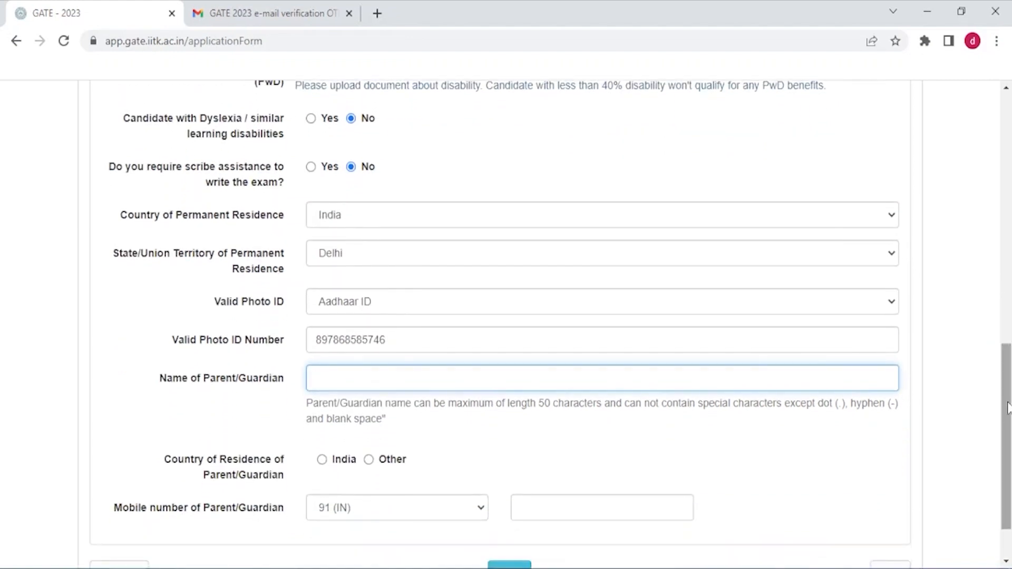
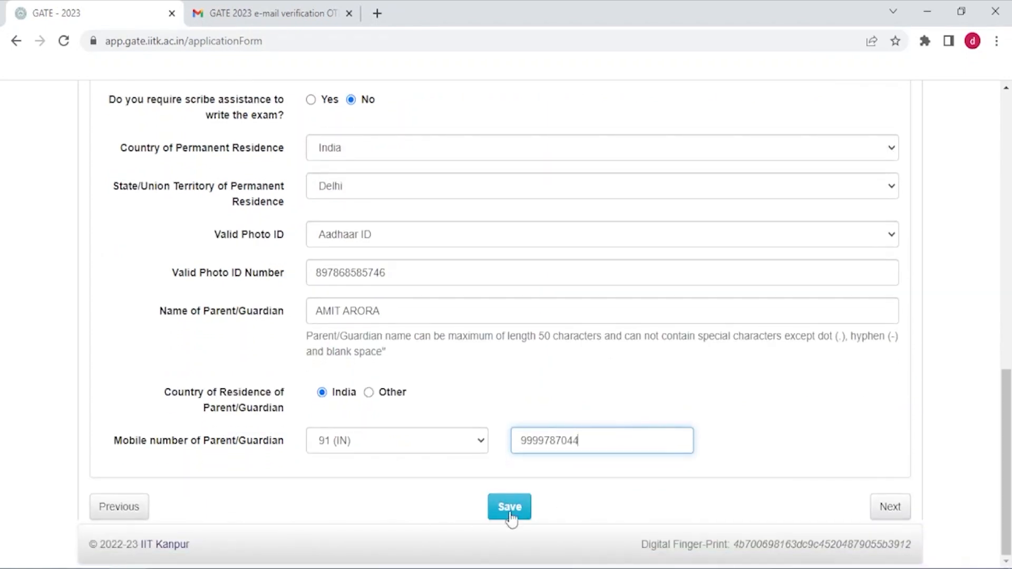
# Step: Save the personal details and continue to Address for Correspondence
pyautogui.click(509, 505)
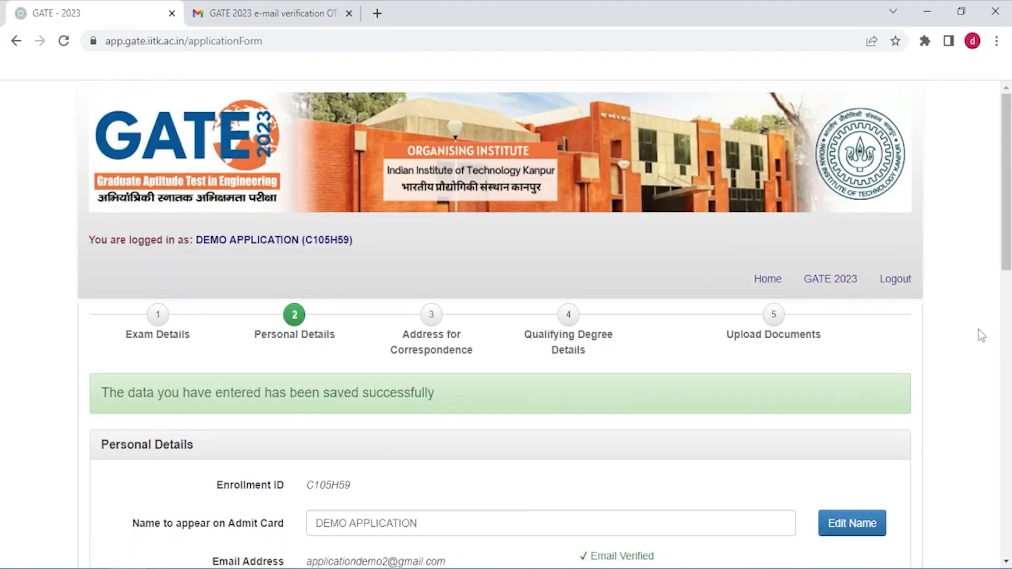
pyautogui.scroll(-3)
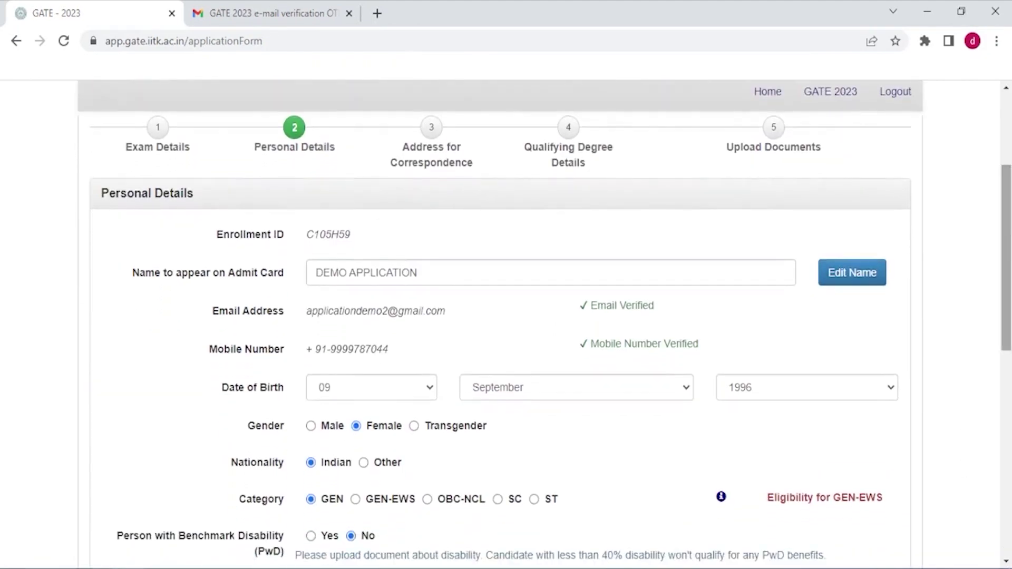
pyautogui.scroll(-3)
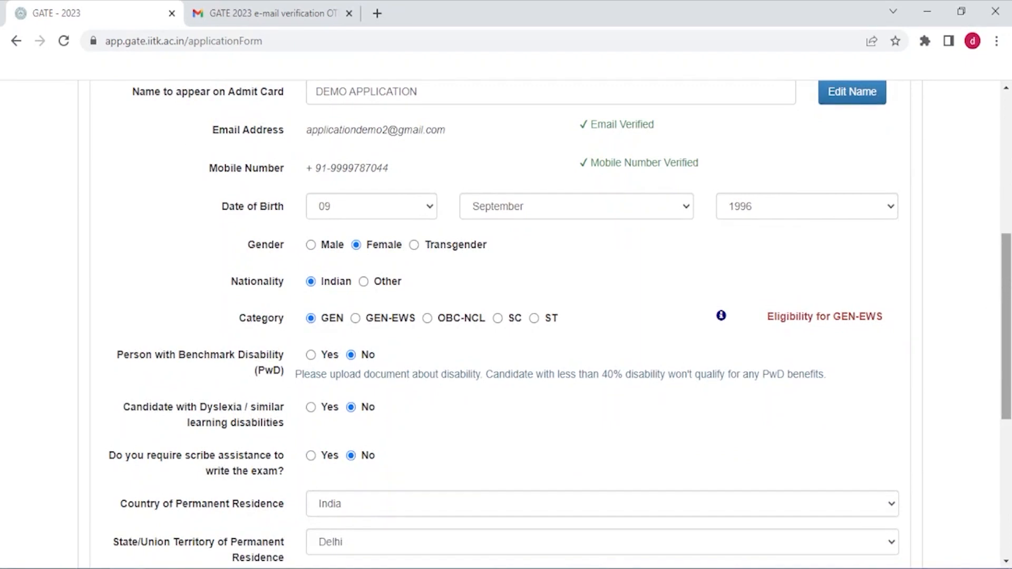
pyautogui.scroll(-3)
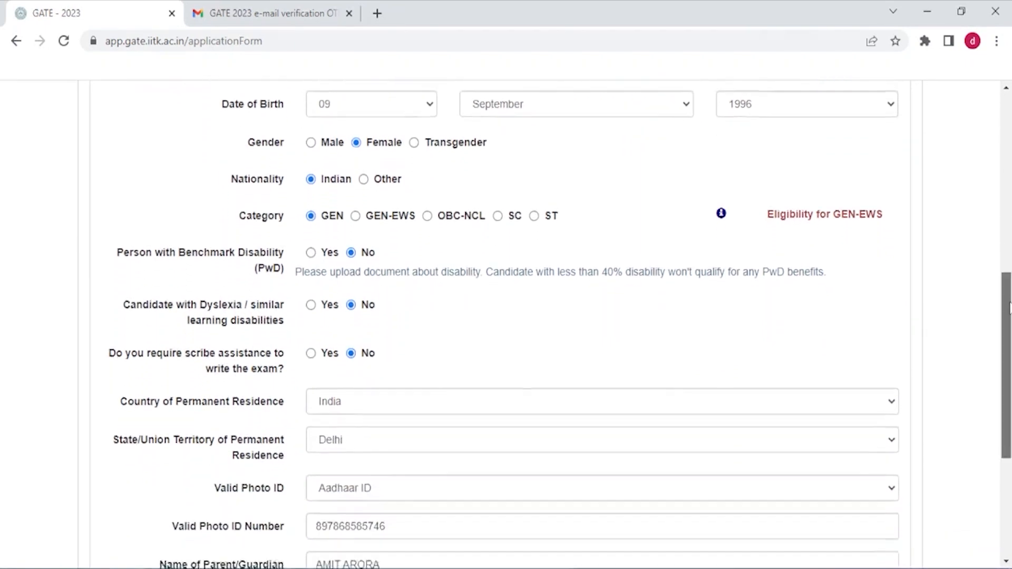
pyautogui.scroll(-3)
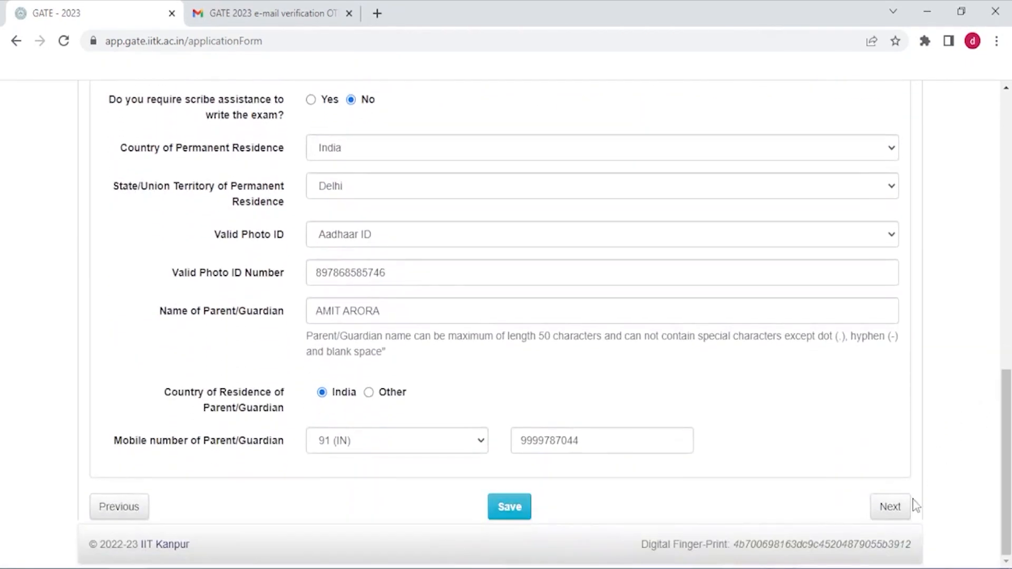
pyautogui.click(889, 506)
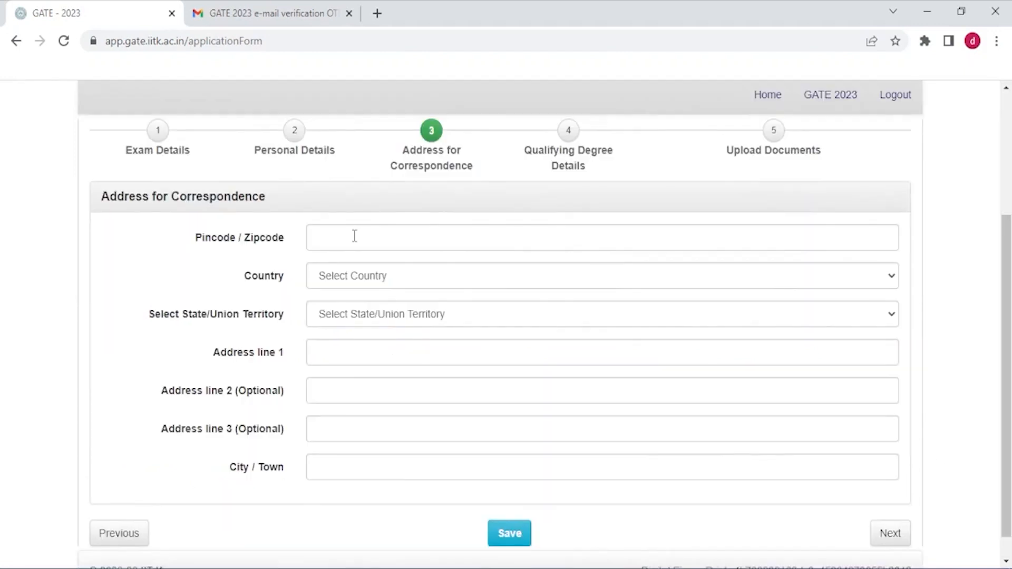
pyautogui.click(361, 238)
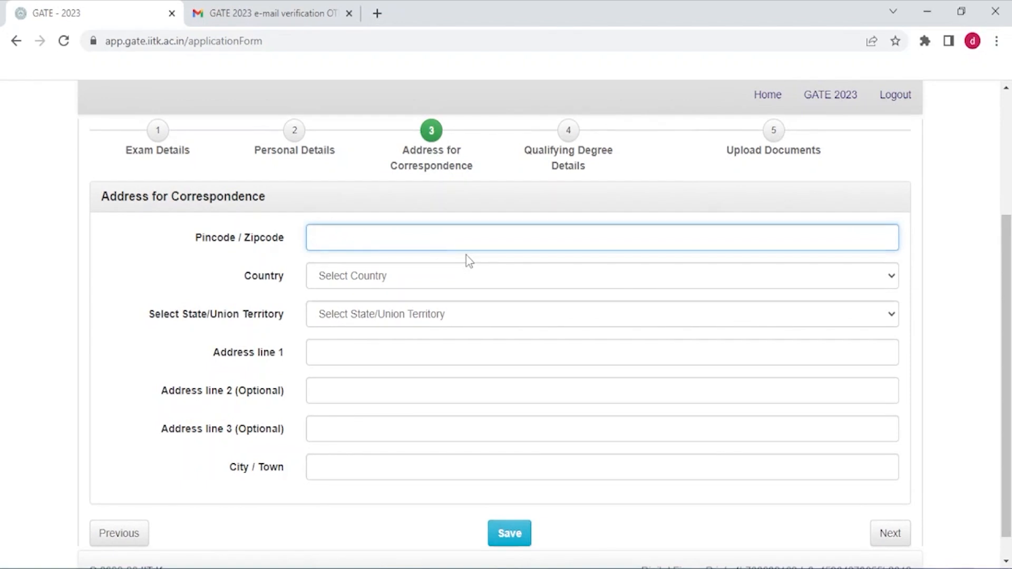
pyautogui.write('110015')
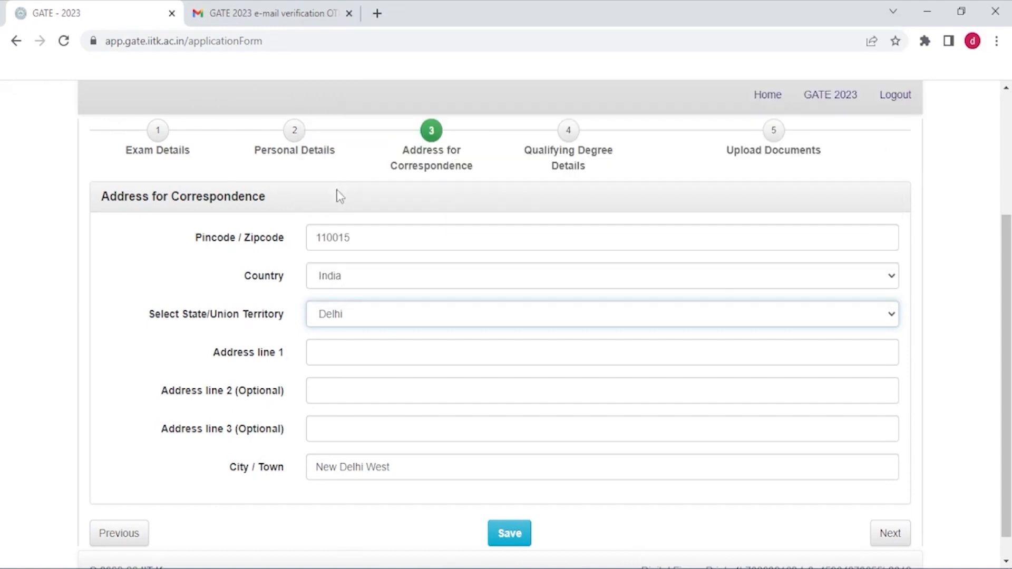
pyautogui.click(495, 343)
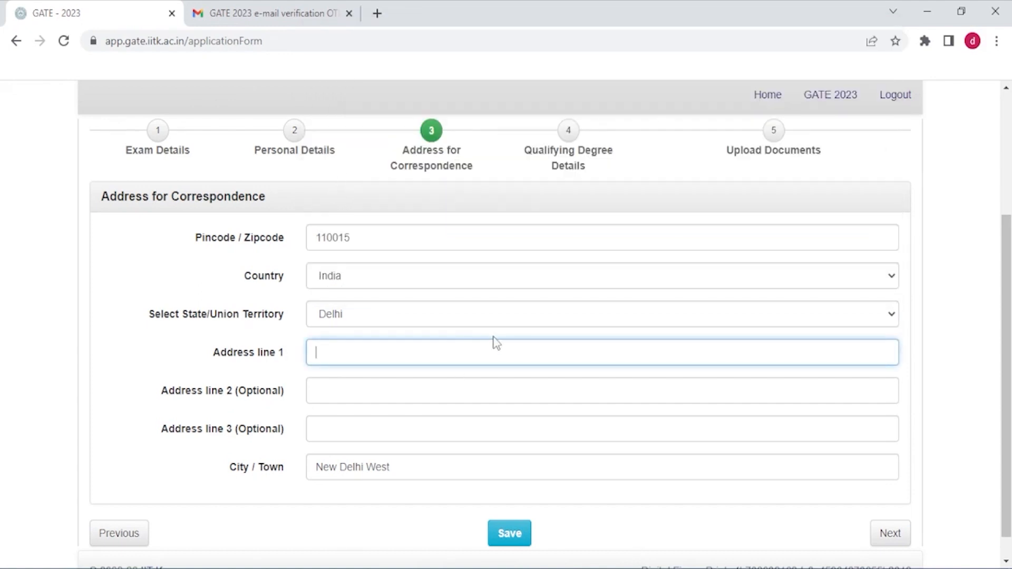
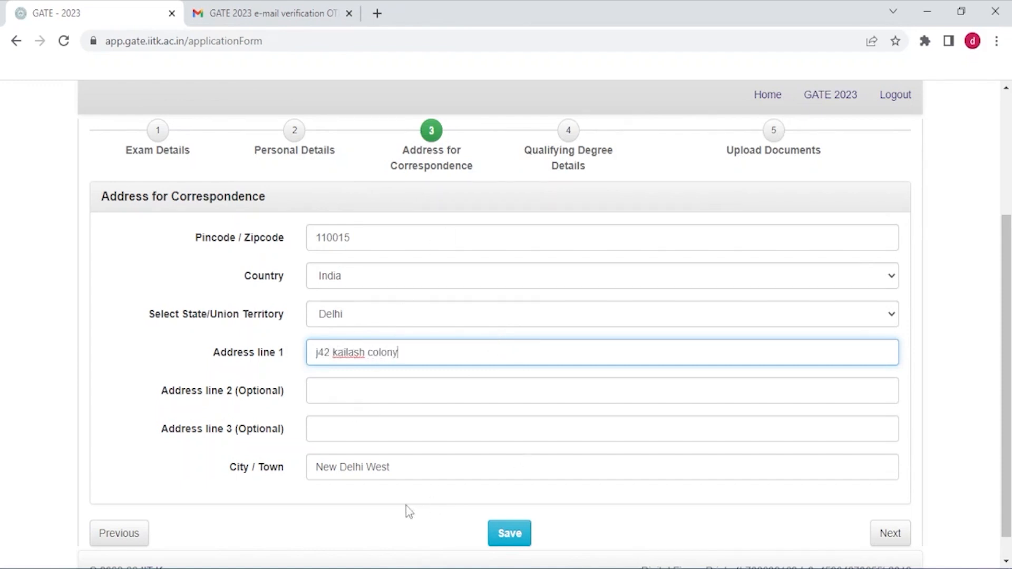
pyautogui.click(509, 533)
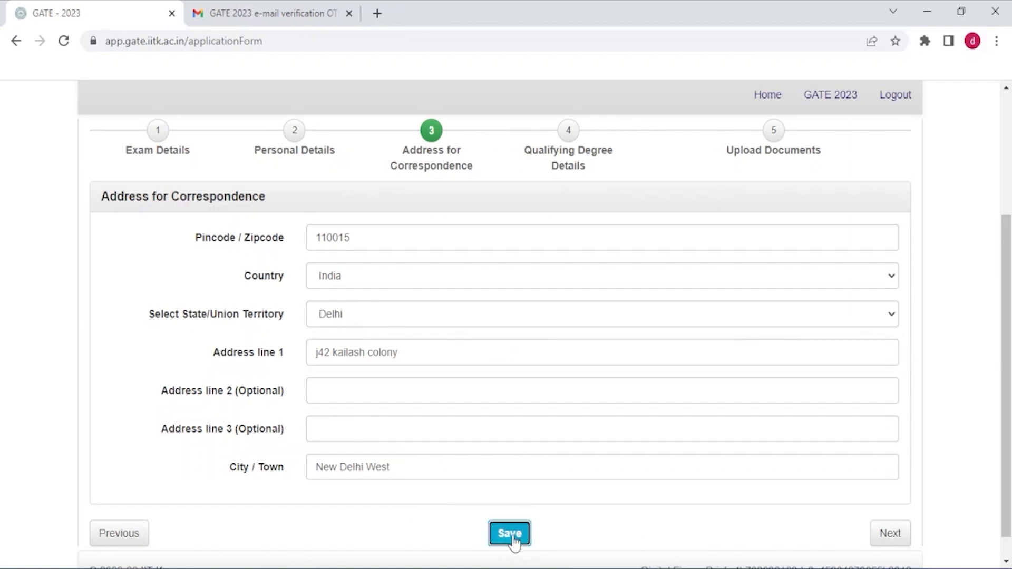
pyautogui.click(510, 533)
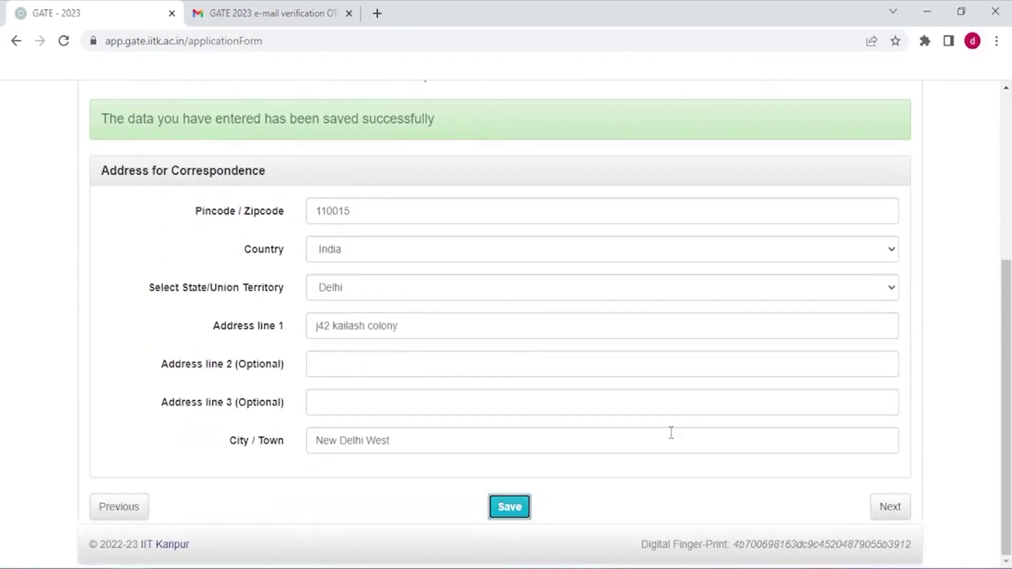
pyautogui.moveTo(549, 503)
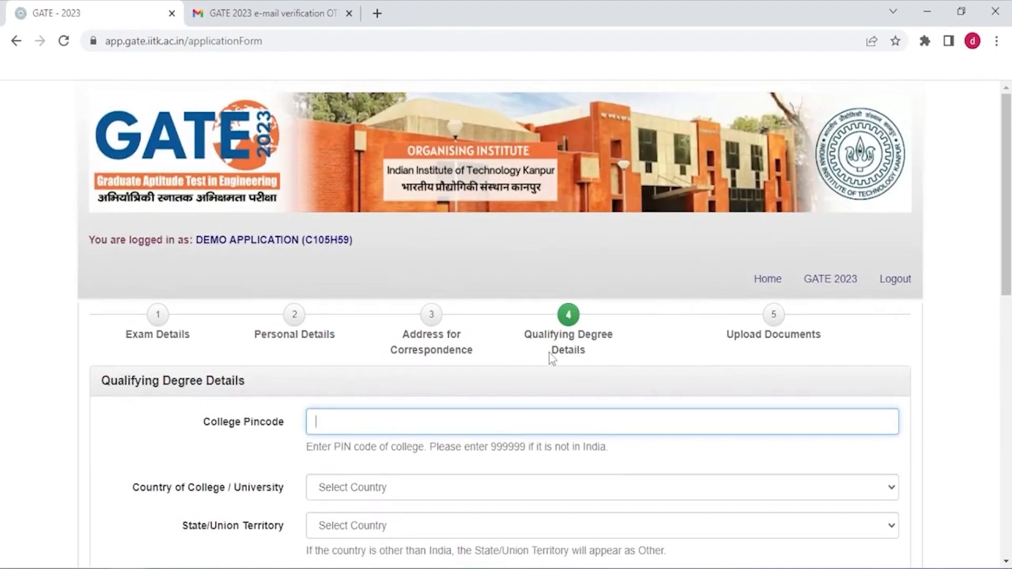
pyautogui.moveTo(578, 350)
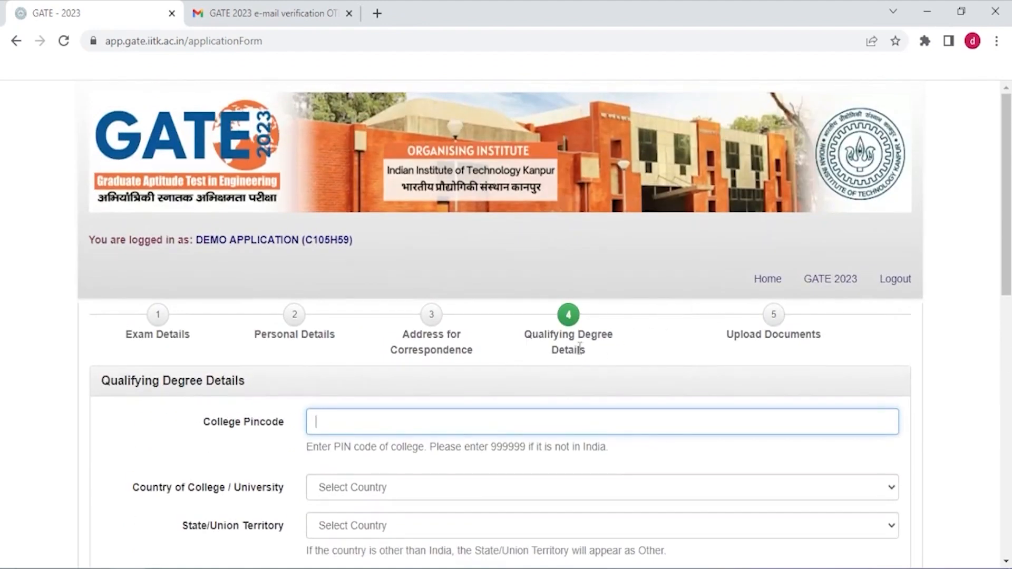
pyautogui.moveTo(596, 360)
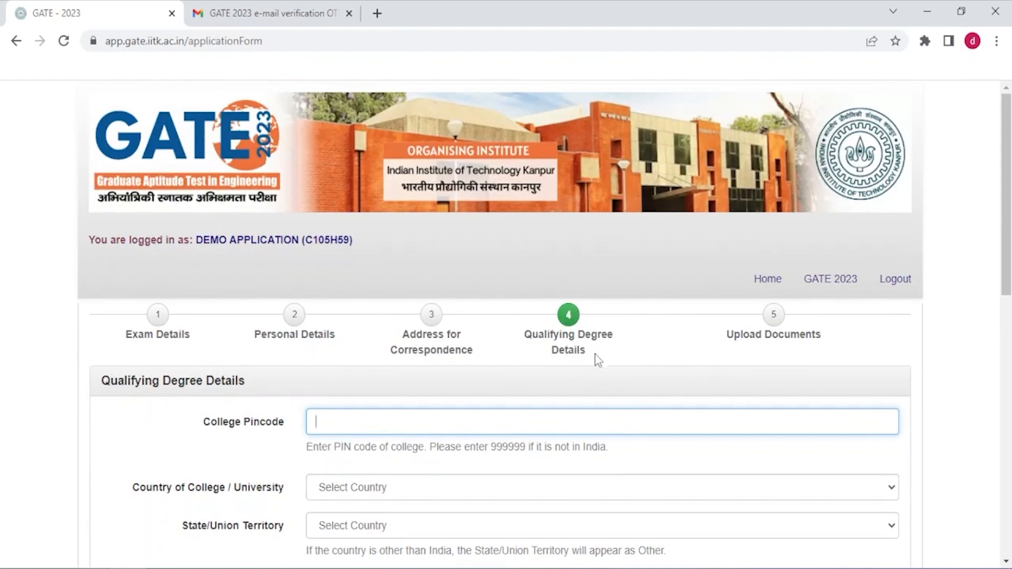
pyautogui.moveTo(451, 416)
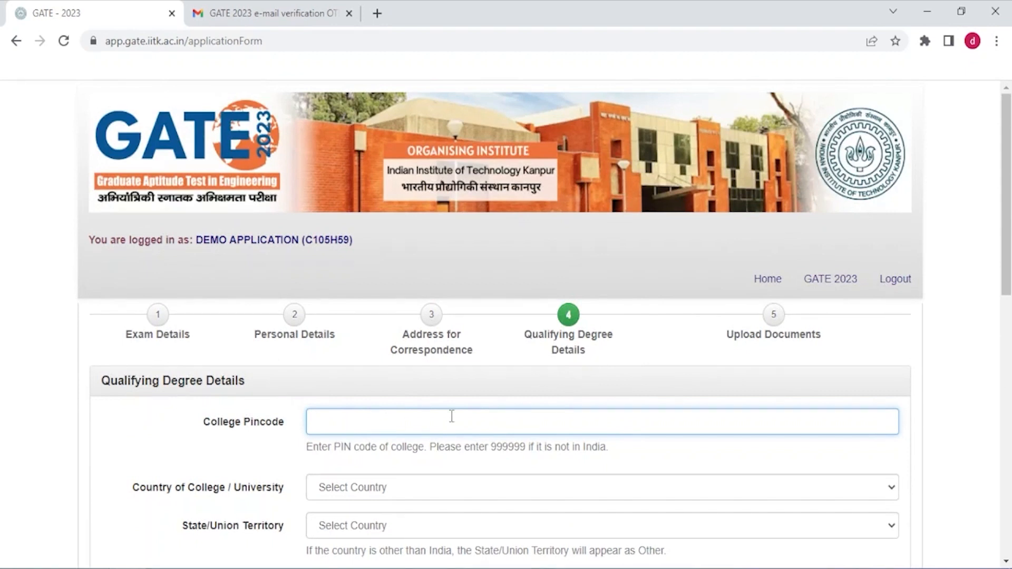
pyautogui.write('110')
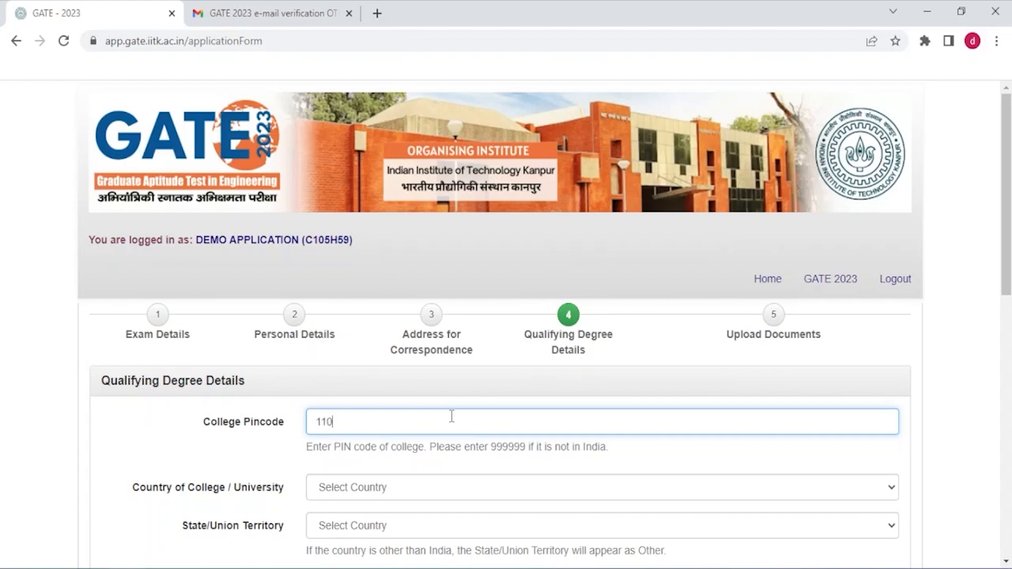
pyautogui.write('065')
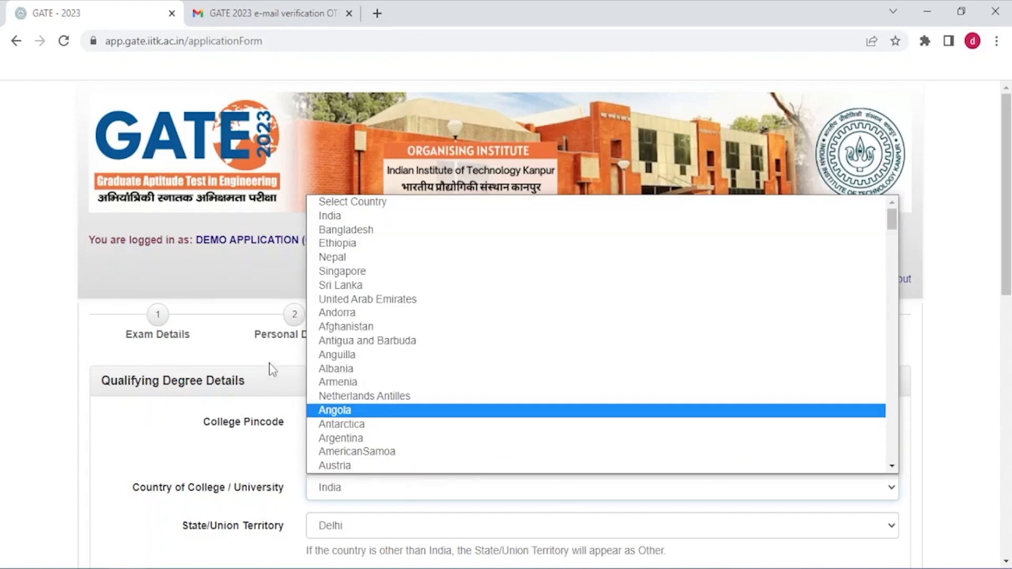
pyautogui.scroll(-3)
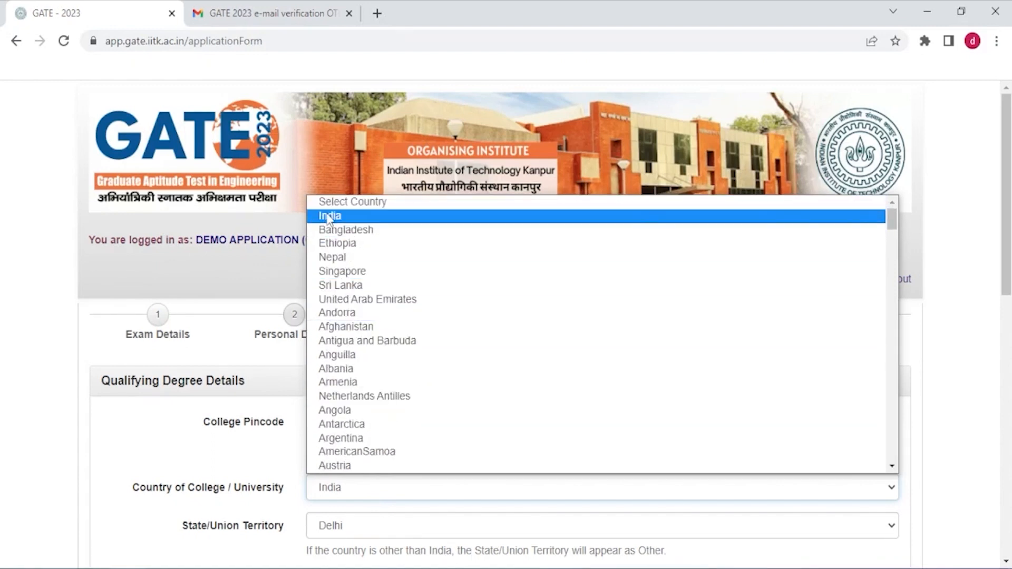
pyautogui.click(329, 215)
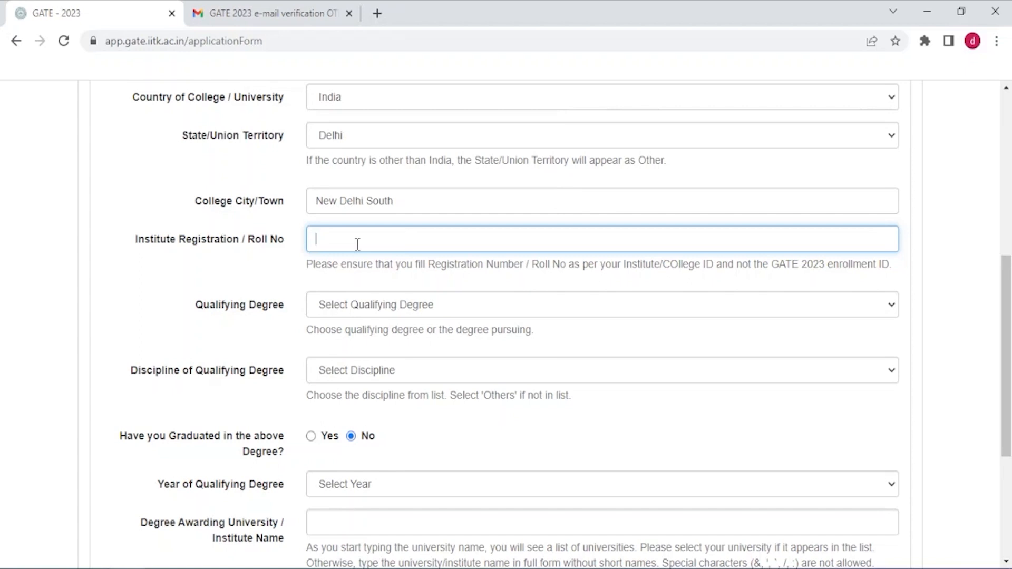
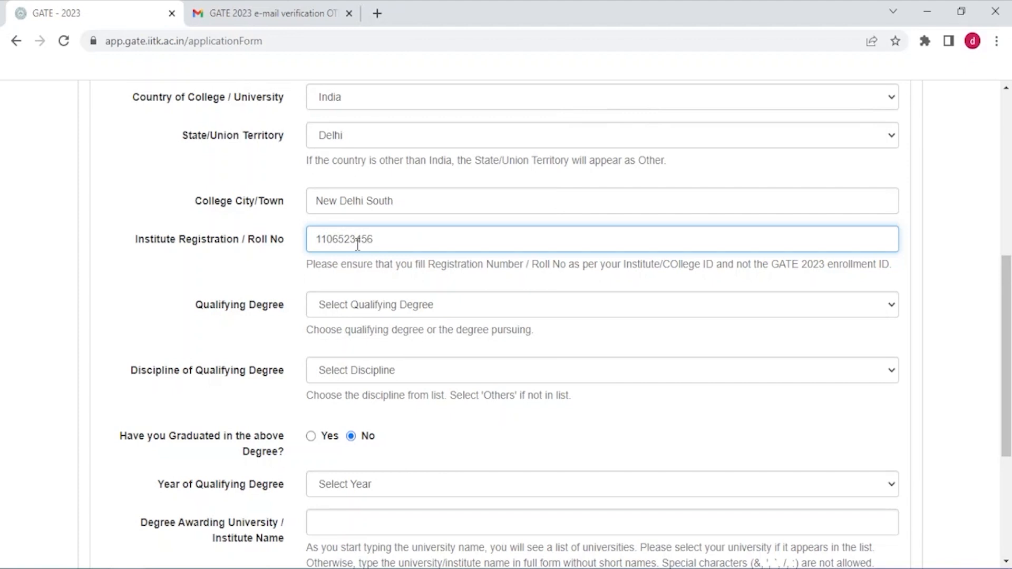
# Step: Set qualifying degree B.E., discipline Agricultural Science, and graduated Yes
pyautogui.click(600, 305)
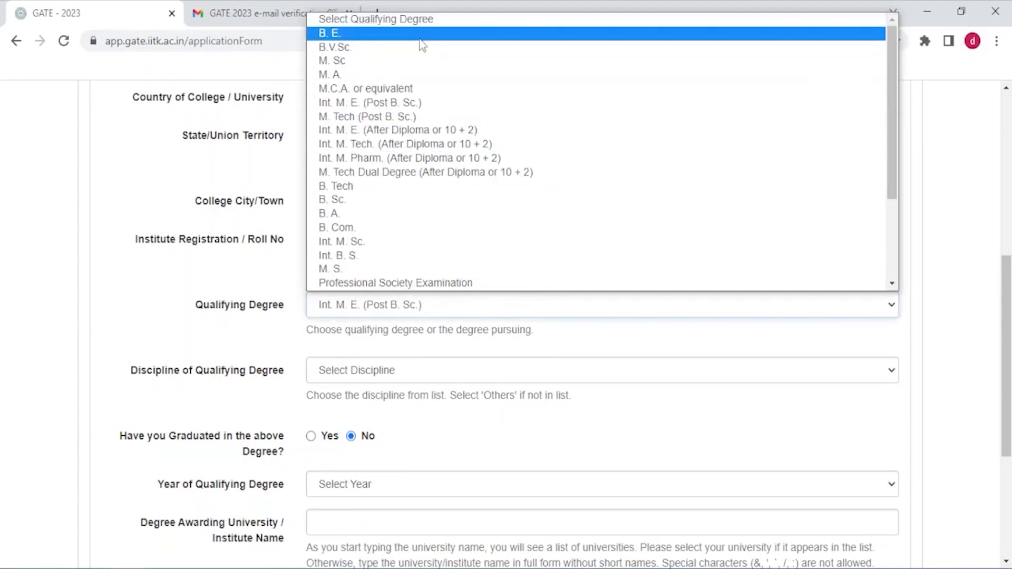
pyautogui.click(333, 33)
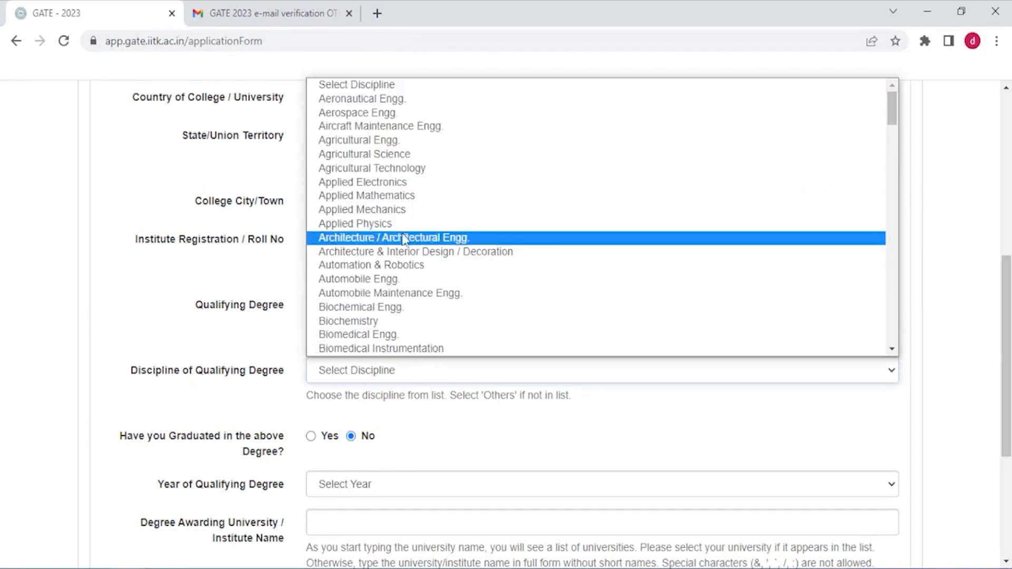
pyautogui.click(365, 154)
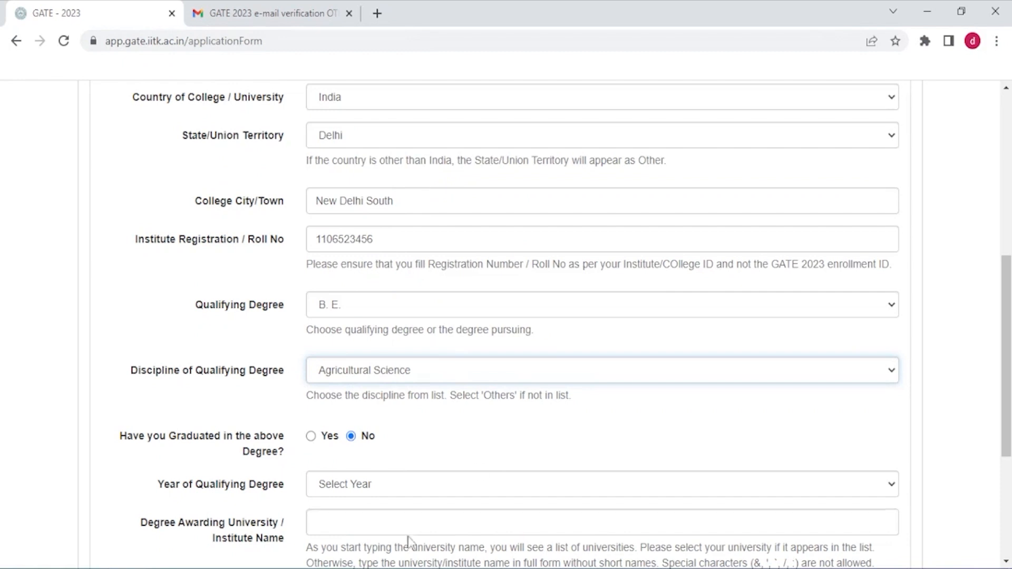
pyautogui.moveTo(198, 431)
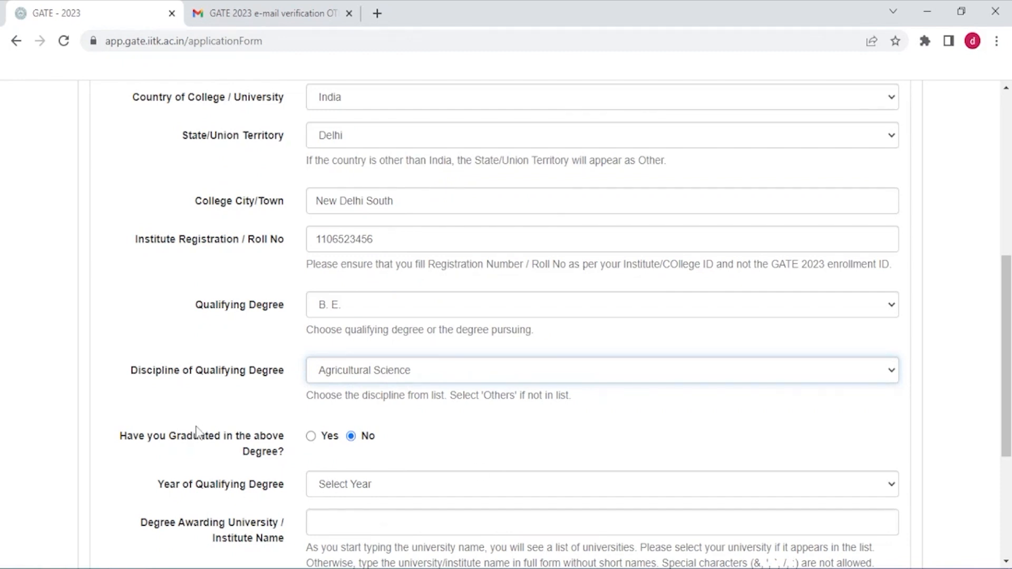
pyautogui.moveTo(215, 464)
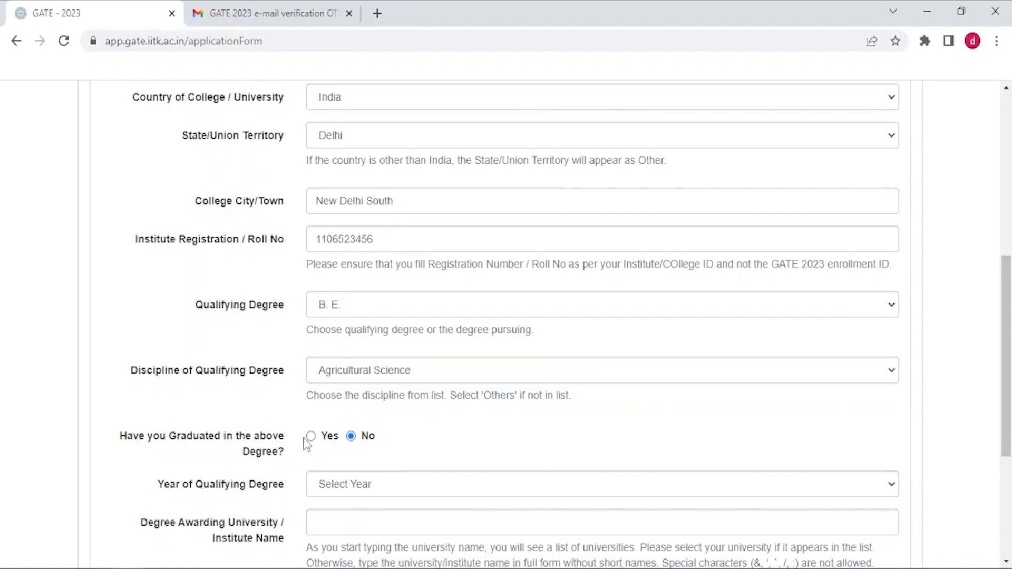
pyautogui.click(310, 436)
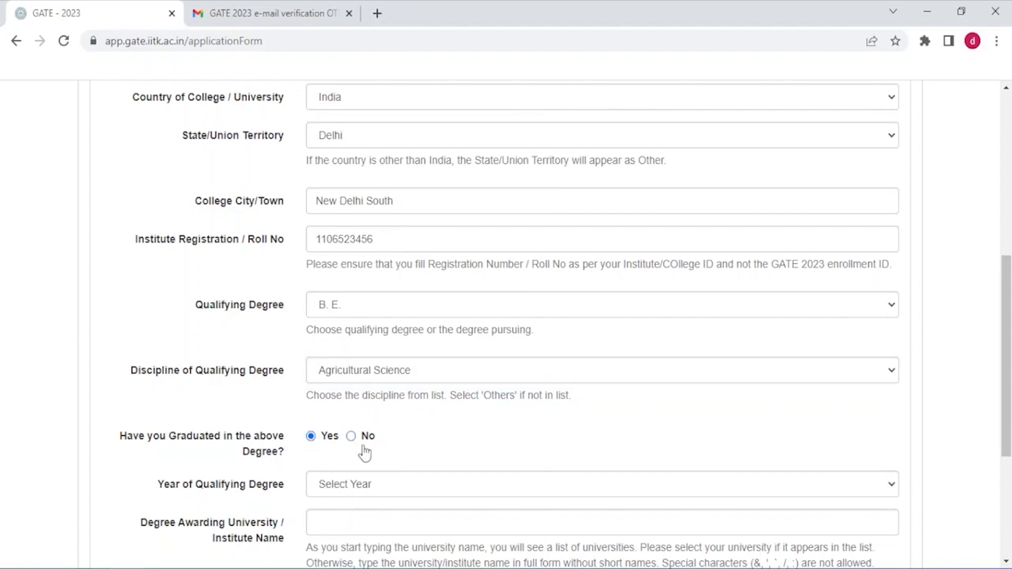
# Step: Set qualifying year 2020 and university Guru Gobind Singh Indraprastha University
pyautogui.scroll(-3)
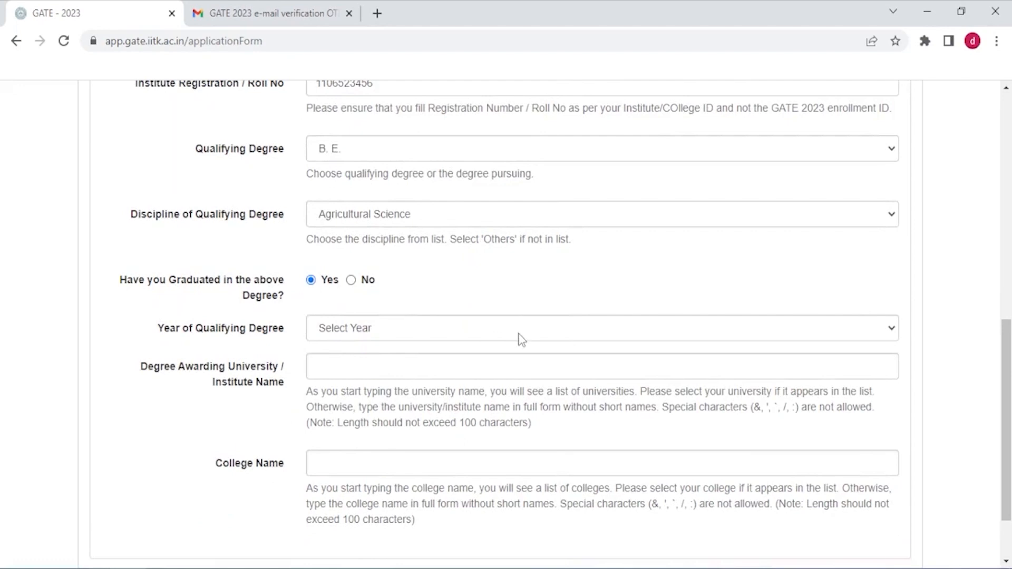
pyautogui.click(594, 339)
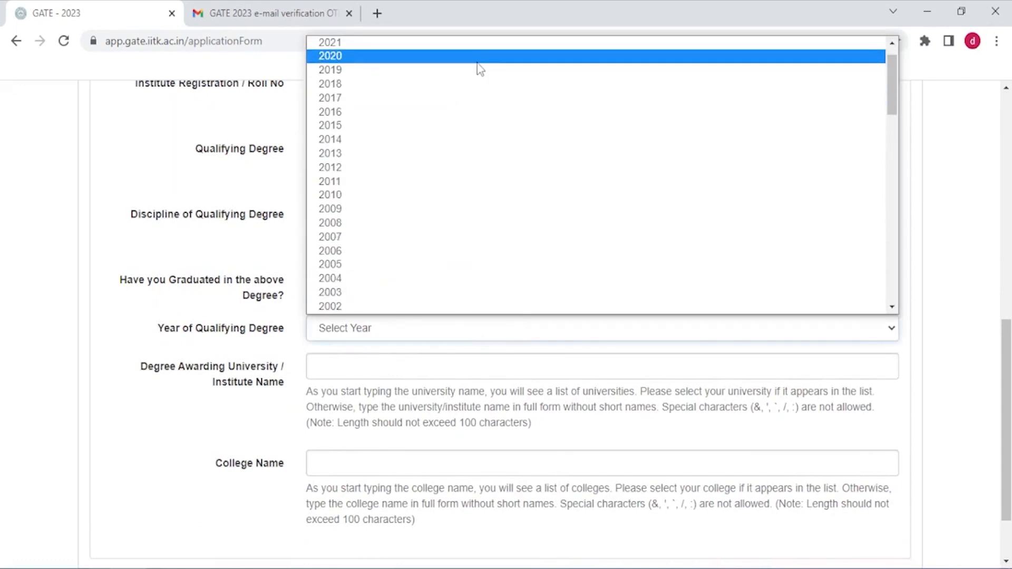
pyautogui.click(331, 56)
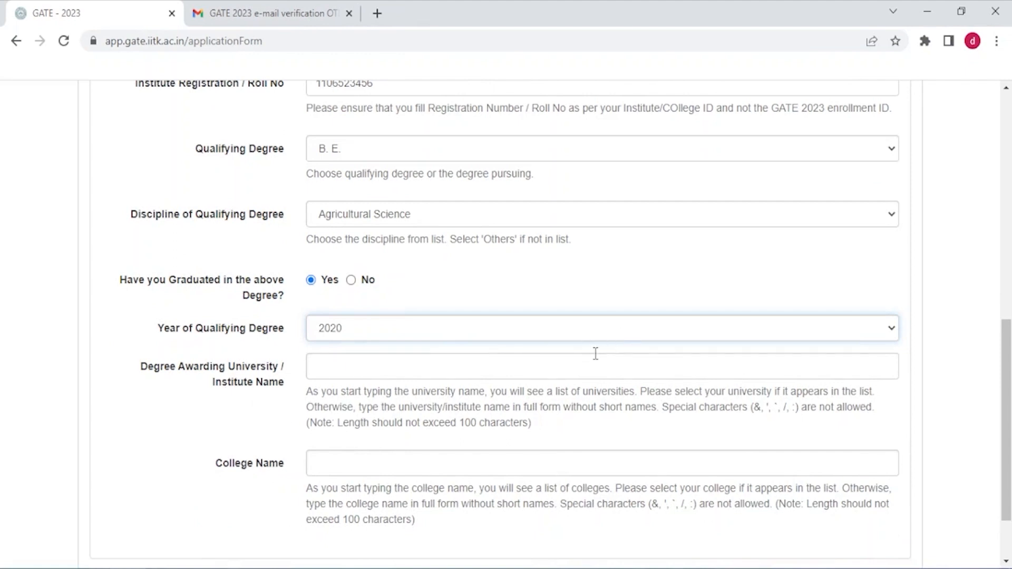
pyautogui.click(595, 360)
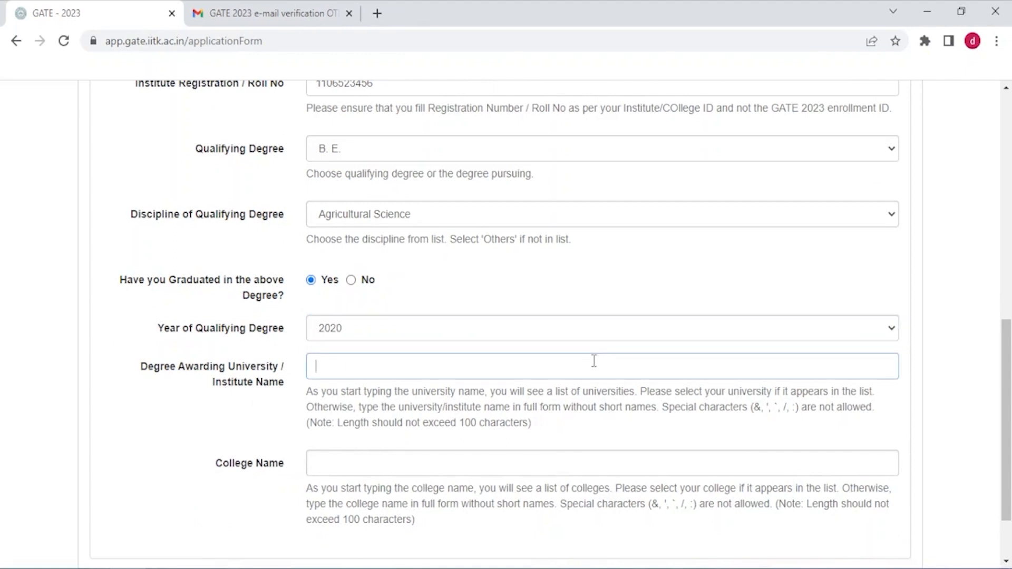
pyautogui.write('g')
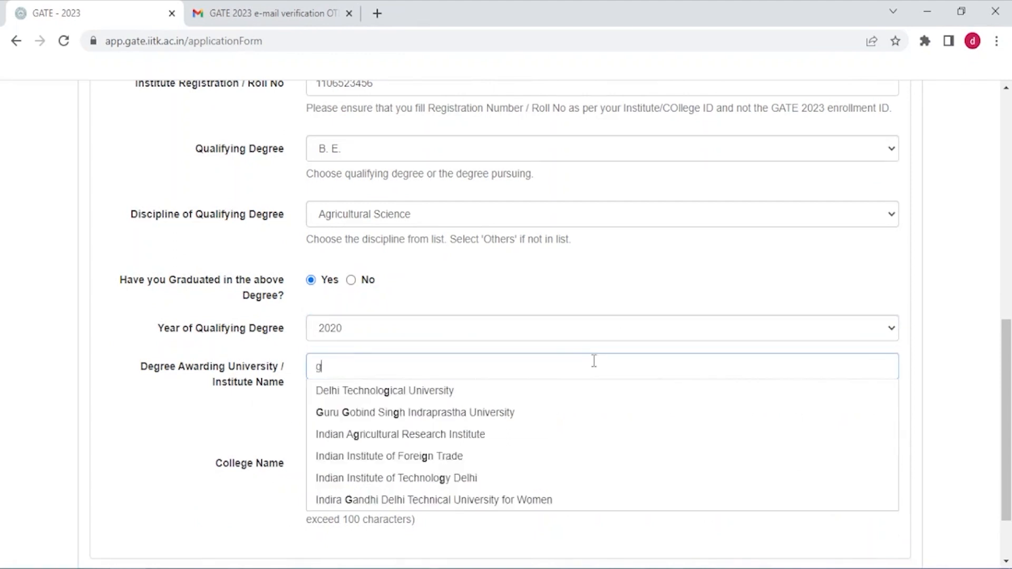
pyautogui.write('u')
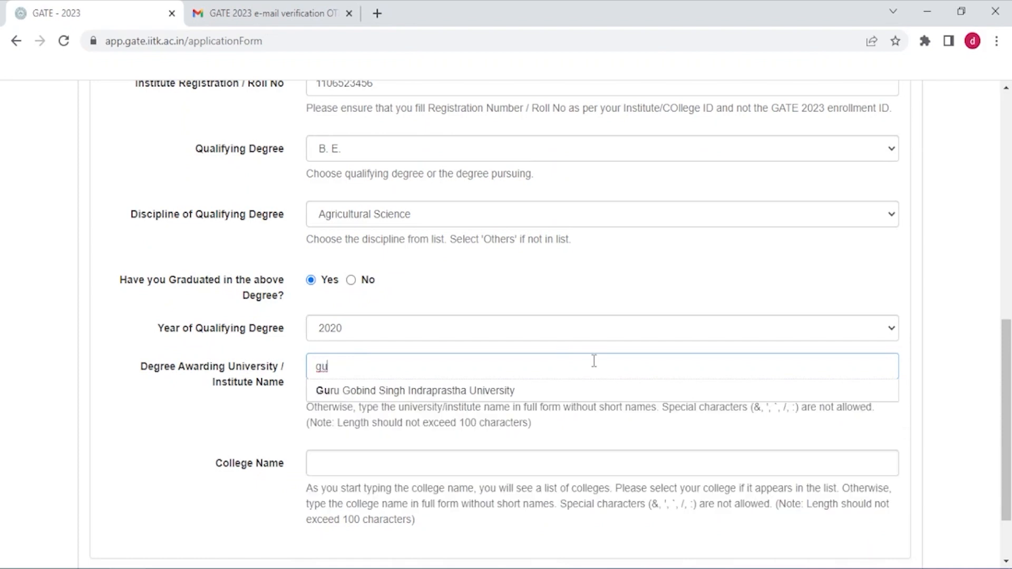
pyautogui.click(412, 390)
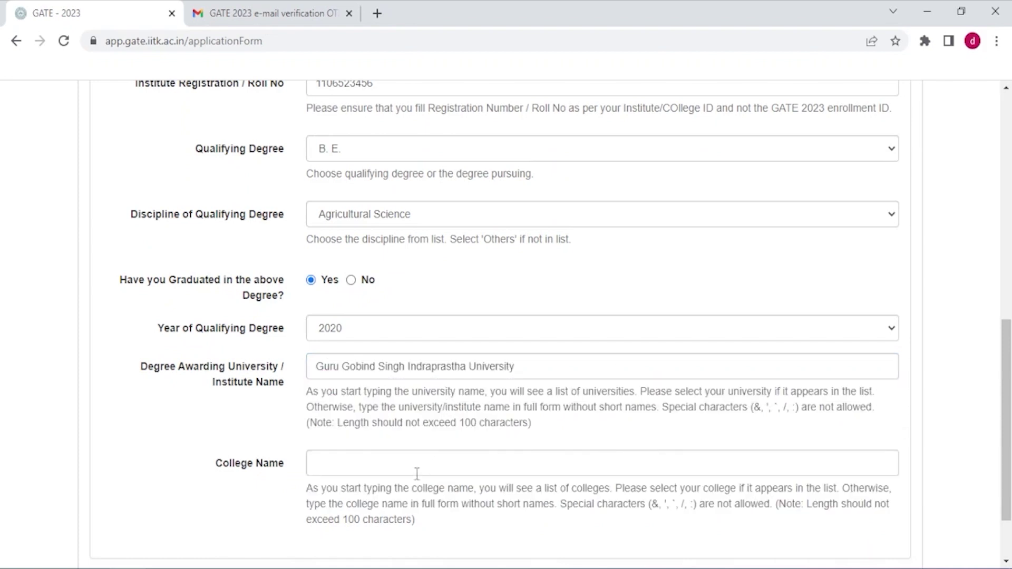
# Step: Enter Vivekananda Institute as the college and save the qualifying degree details
pyautogui.click(382, 472)
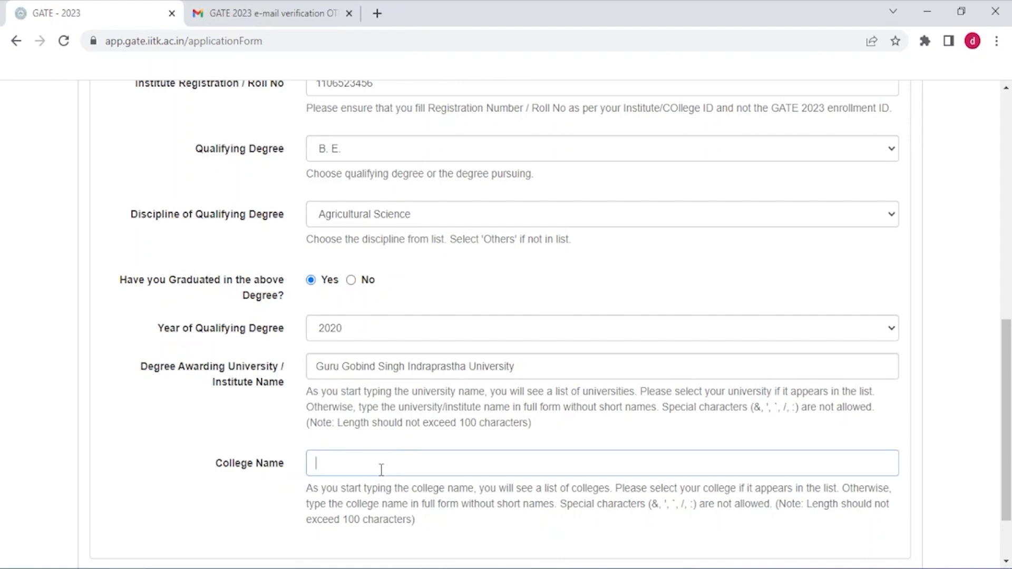
pyautogui.moveTo(401, 448)
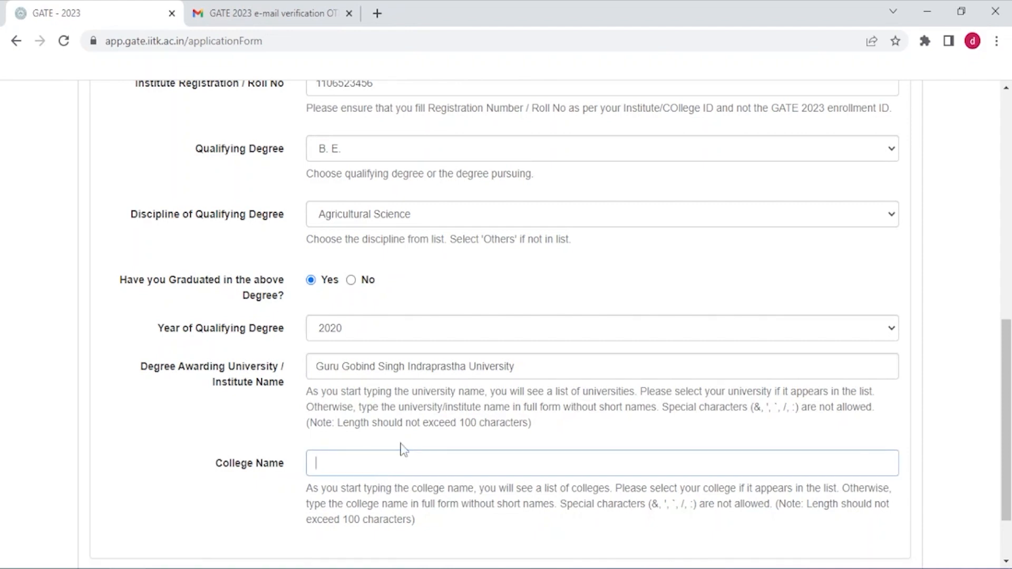
pyautogui.write('vivek')
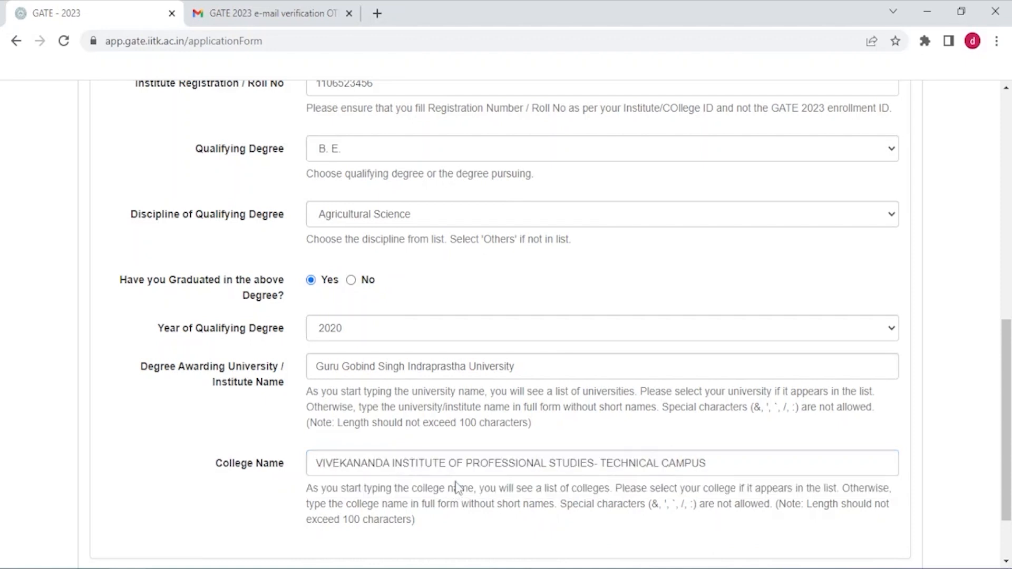
pyautogui.scroll(-3)
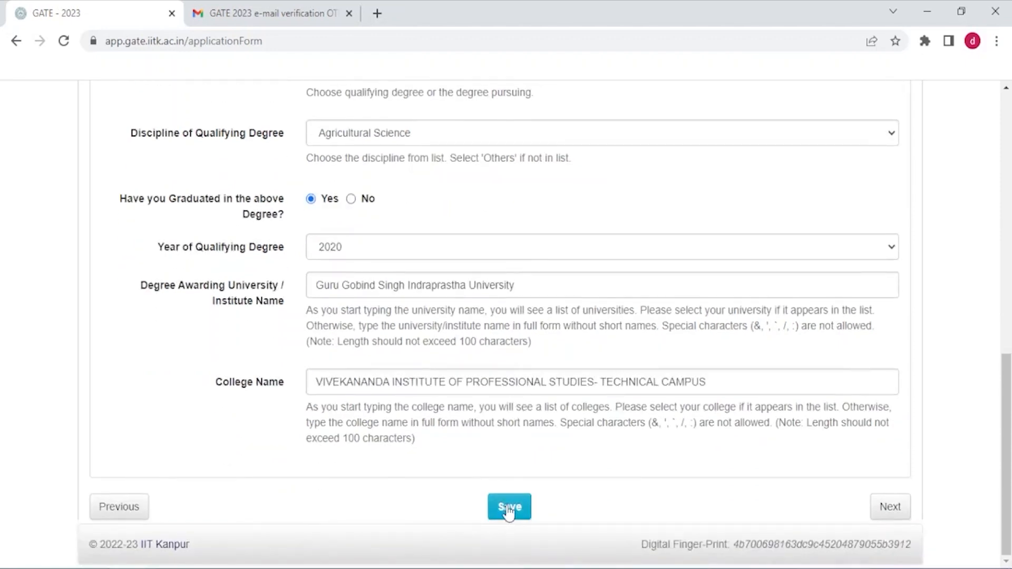
pyautogui.click(509, 506)
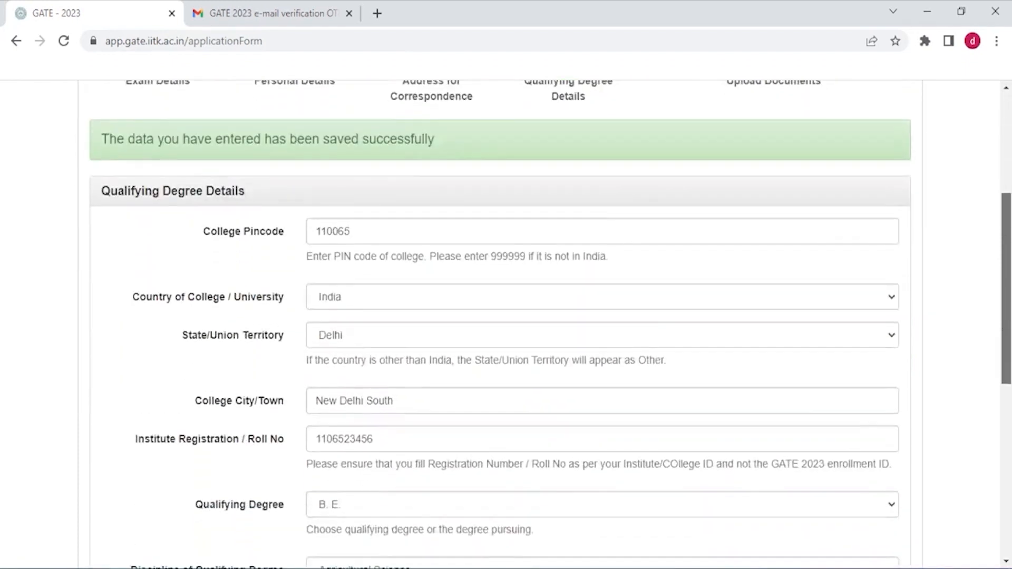
# Step: Continue to the Upload Documents step
pyautogui.scroll(-3)
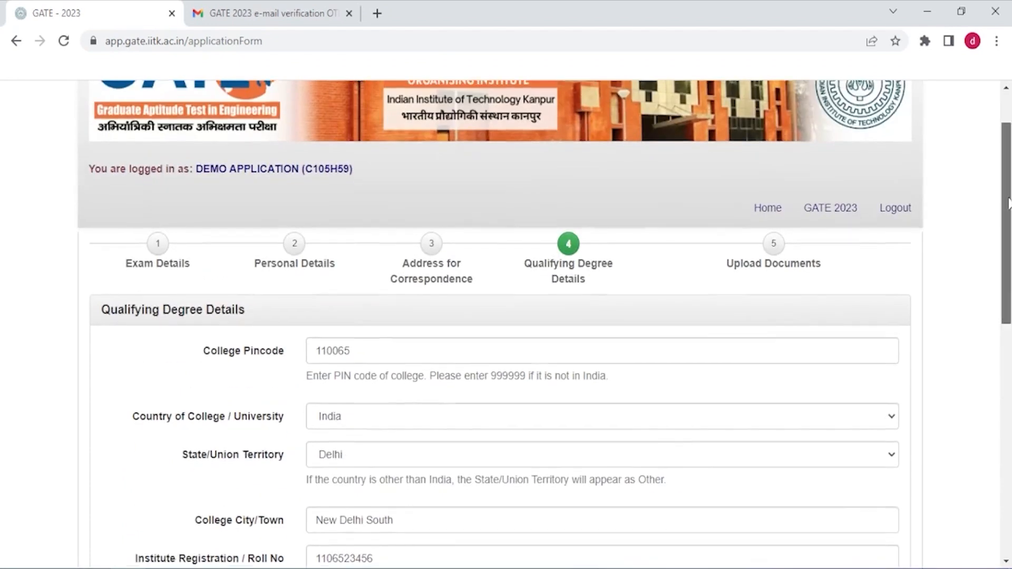
pyautogui.scroll(-3)
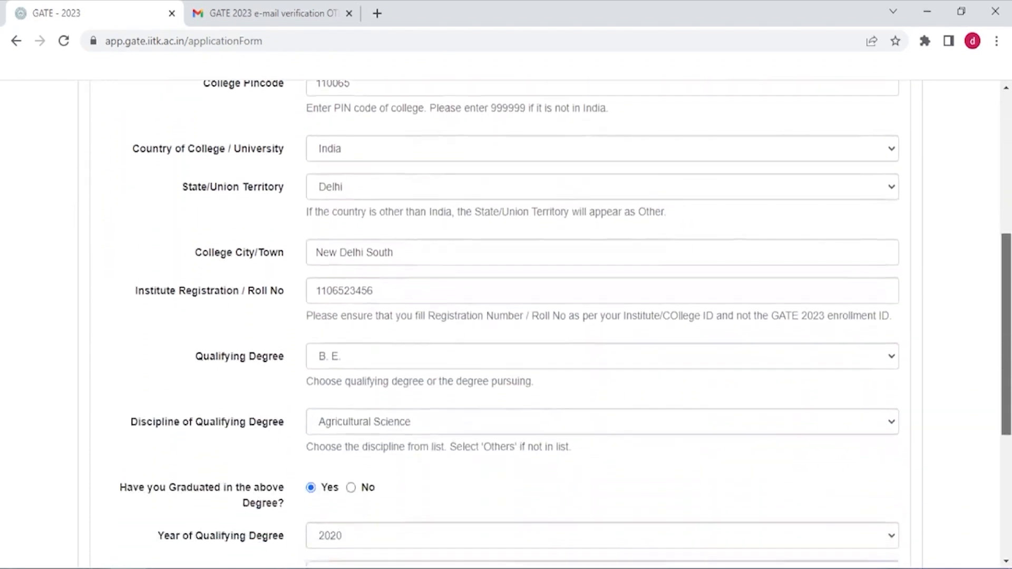
pyautogui.scroll(-3)
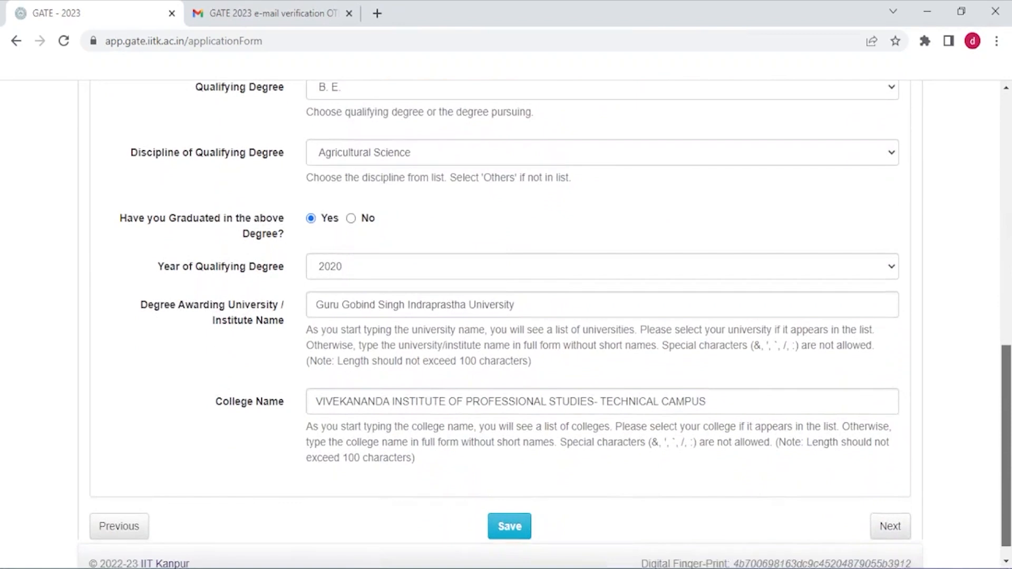
pyautogui.click(509, 525)
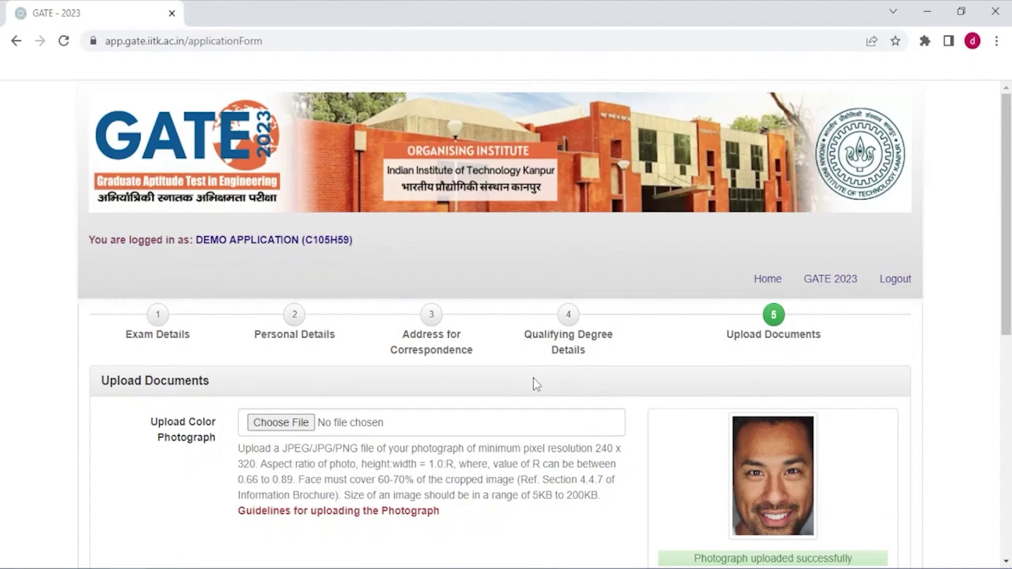
# Step: With Internet Search recorded as the GATE source, save the form and view the full application
pyautogui.scroll(-3)
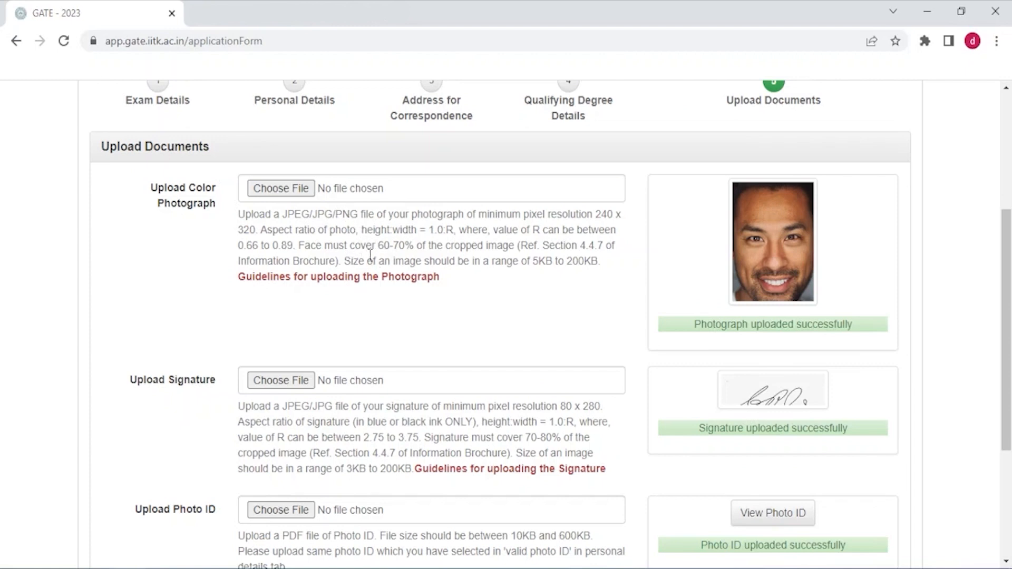
pyautogui.moveTo(539, 285)
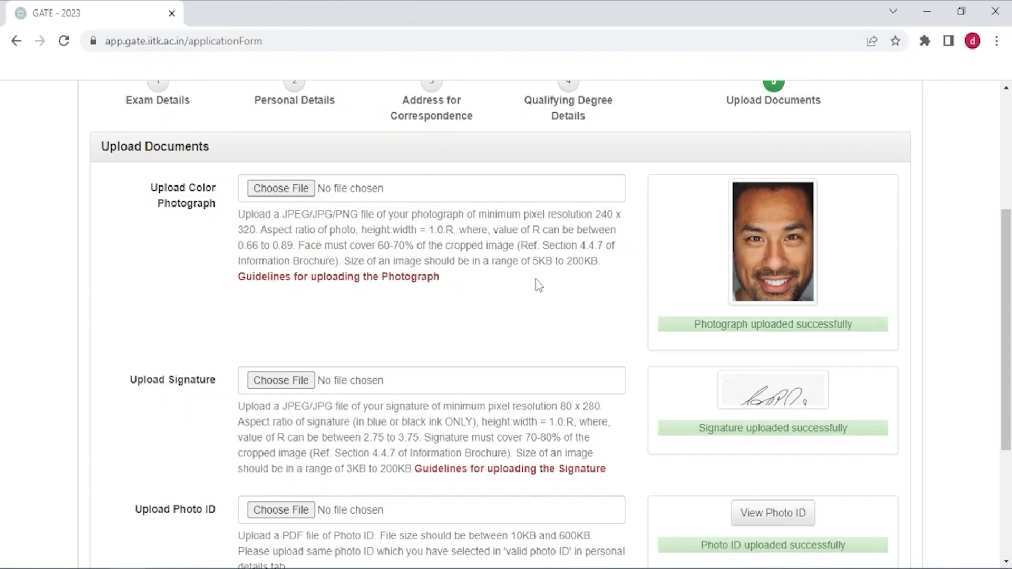
pyautogui.scroll(-3)
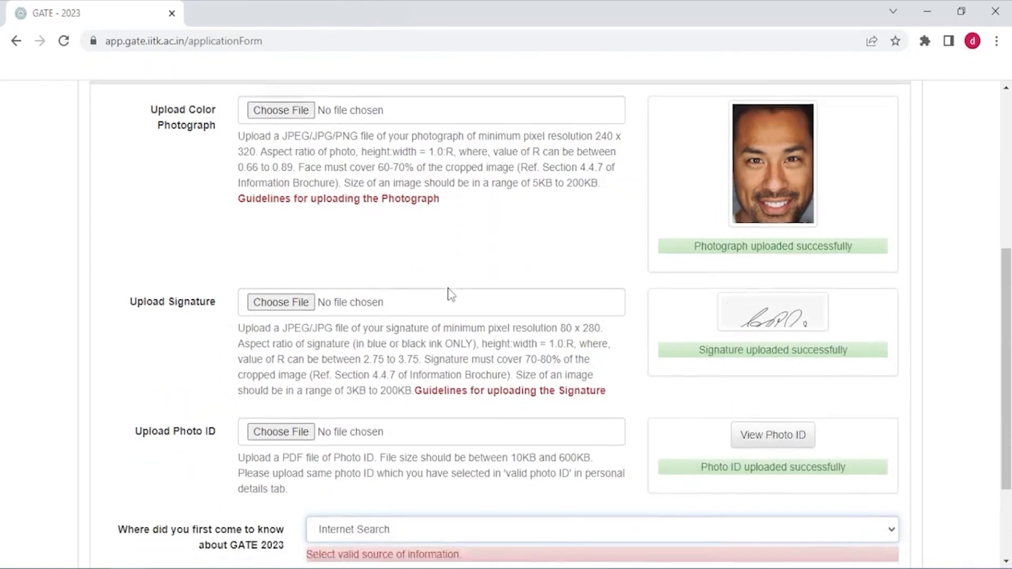
pyautogui.scroll(-3)
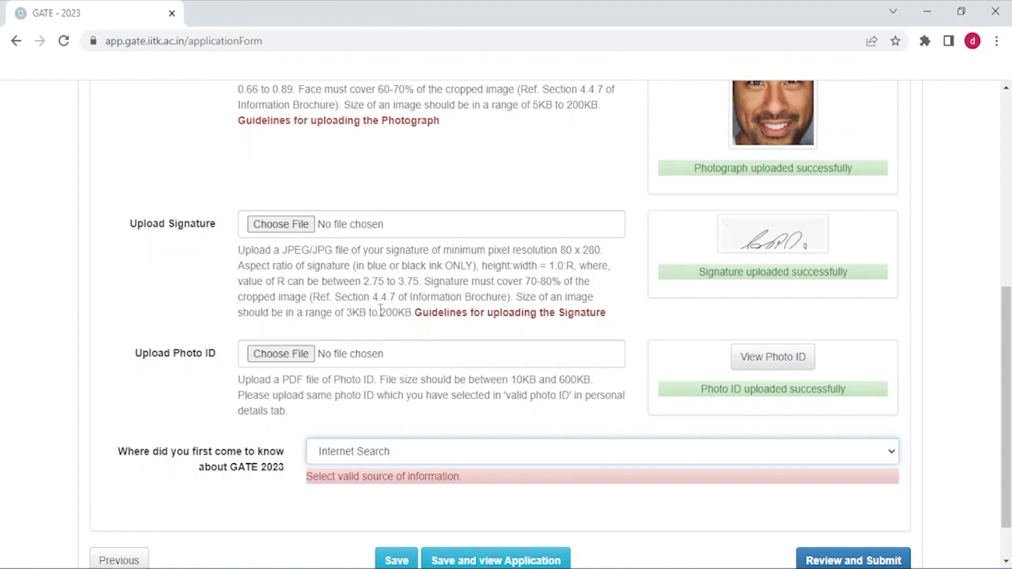
pyautogui.scroll(-3)
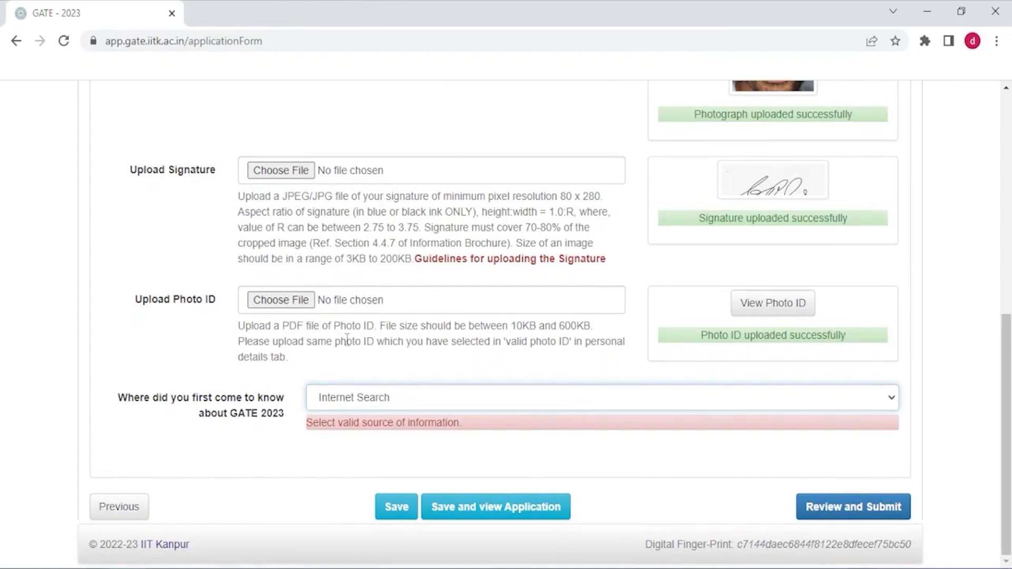
pyautogui.moveTo(483, 341)
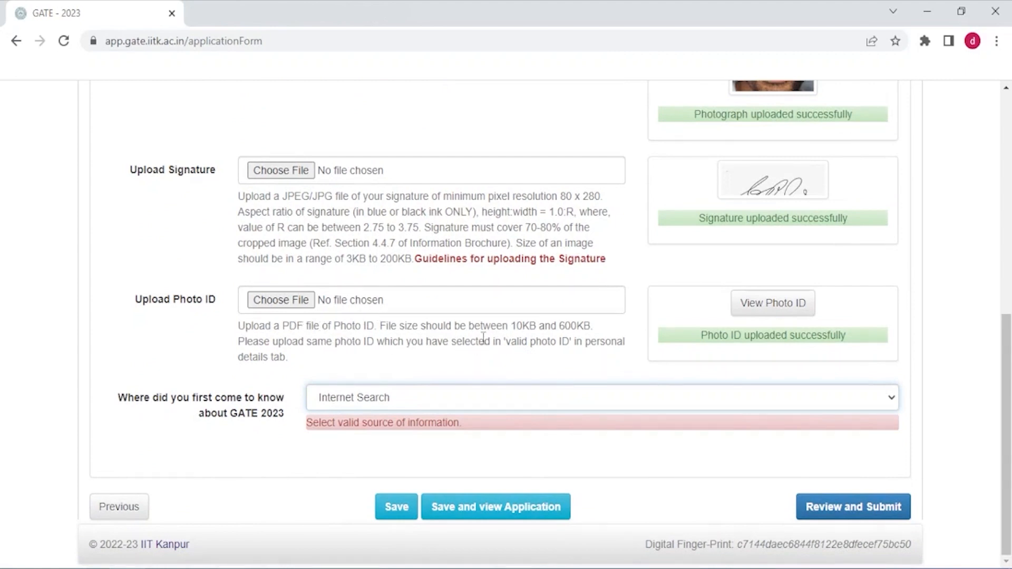
pyautogui.moveTo(321, 343)
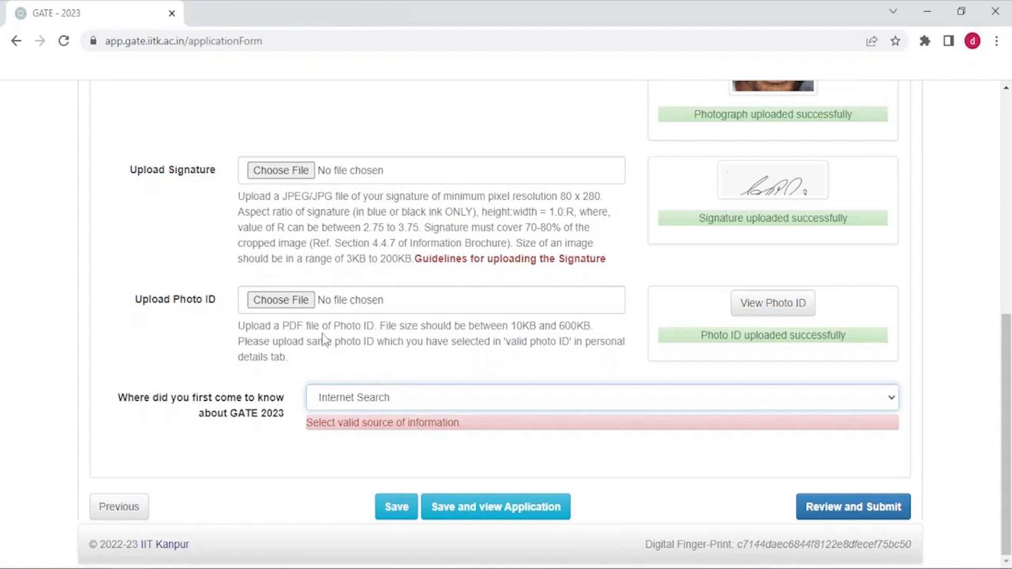
pyautogui.moveTo(352, 343)
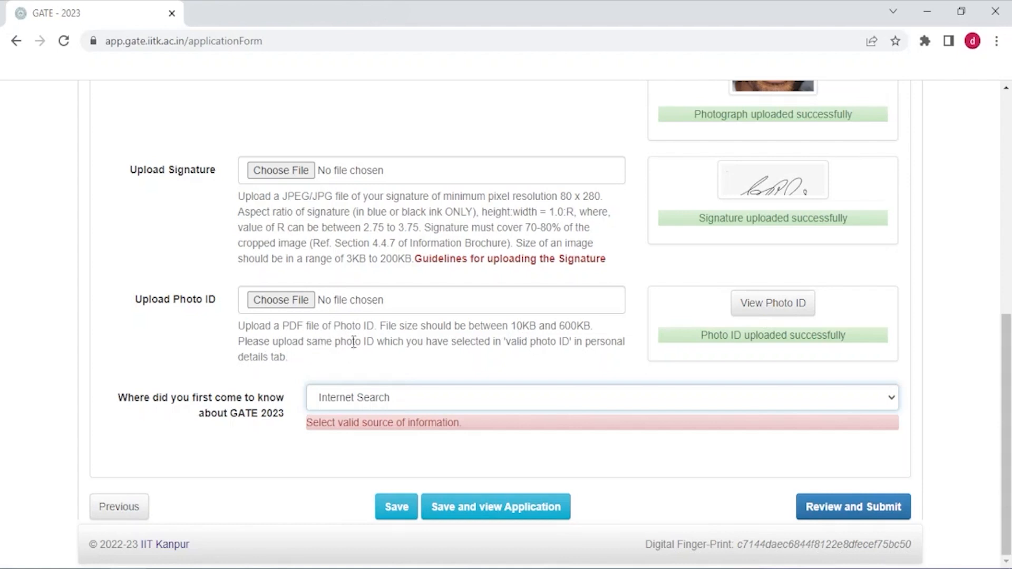
pyautogui.moveTo(496, 369)
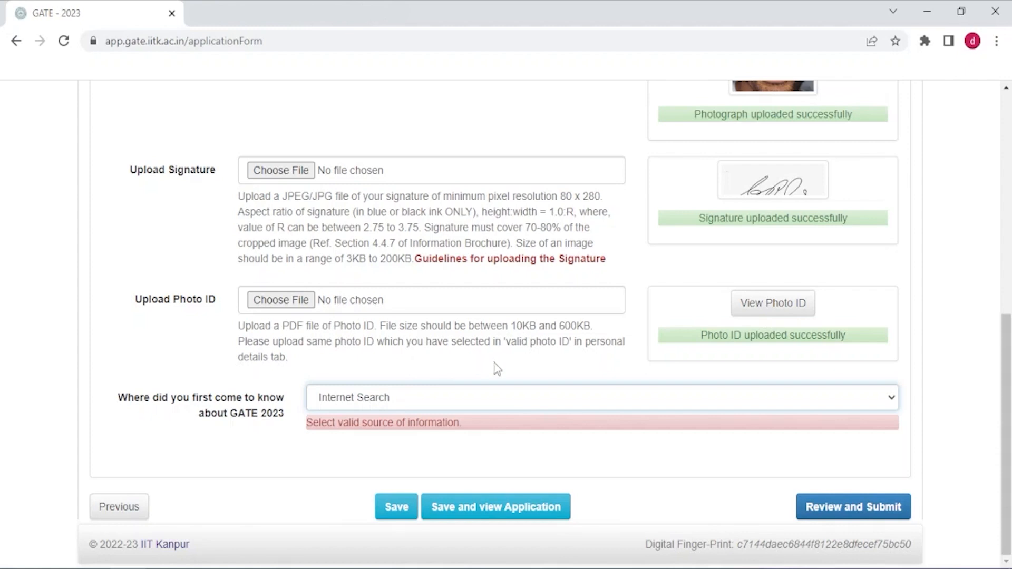
pyautogui.moveTo(303, 374)
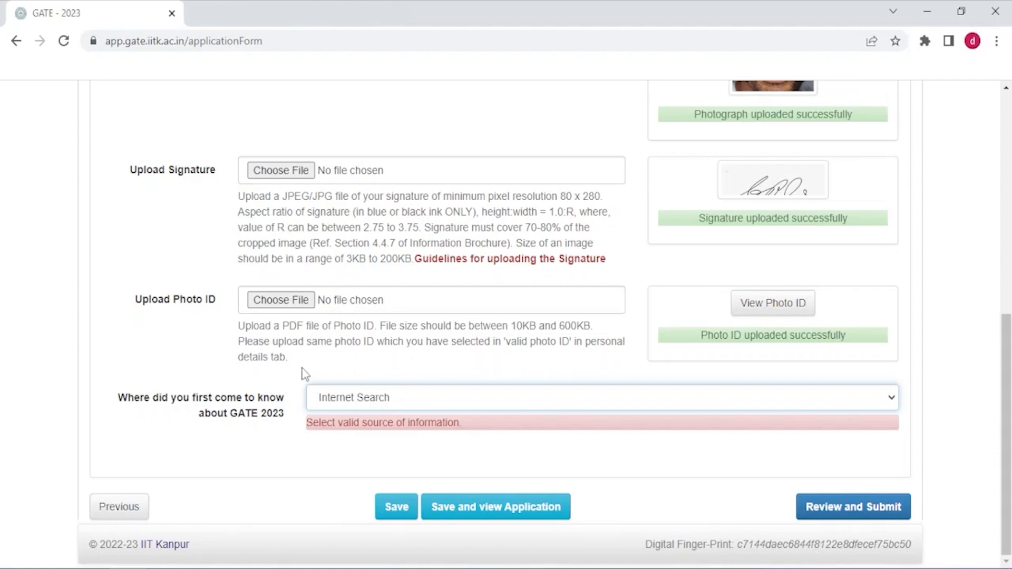
pyautogui.moveTo(333, 345)
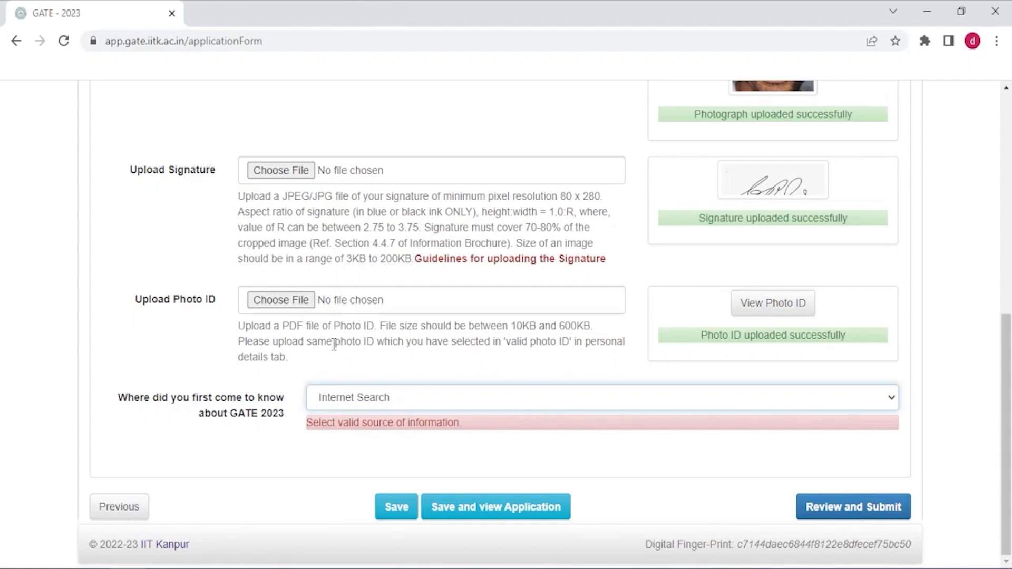
pyautogui.moveTo(763, 360)
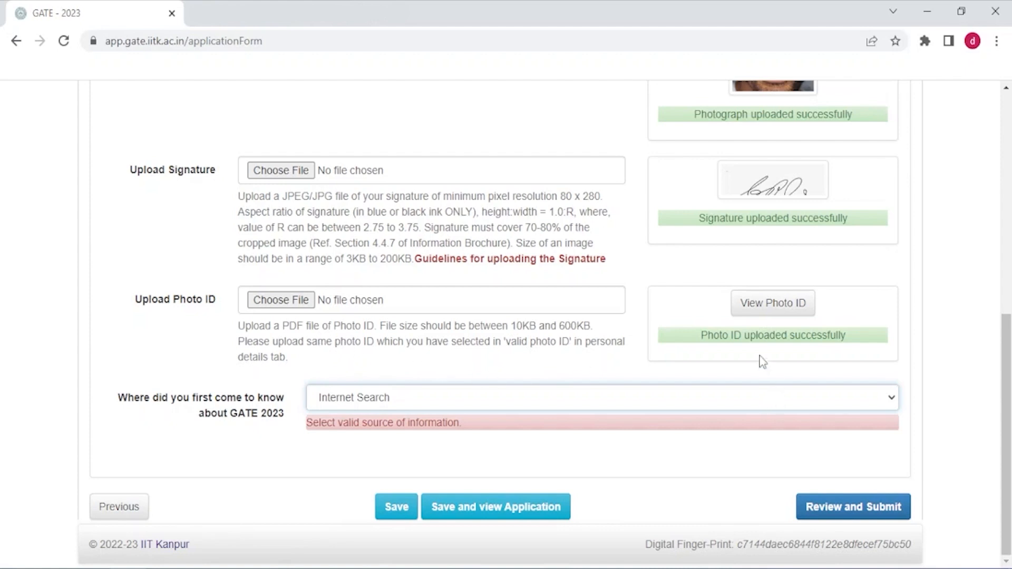
pyautogui.moveTo(403, 362)
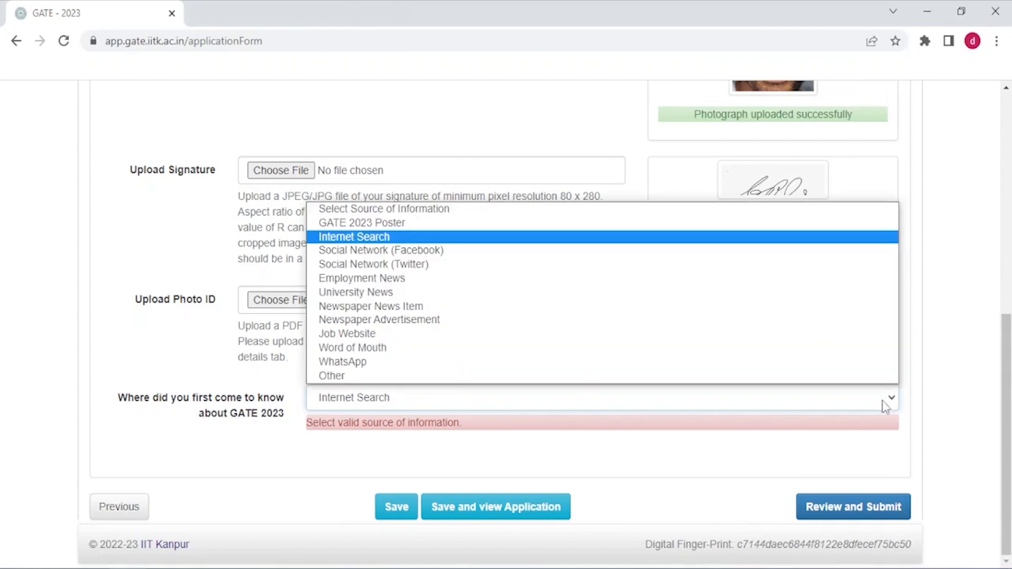
pyautogui.moveTo(440, 254)
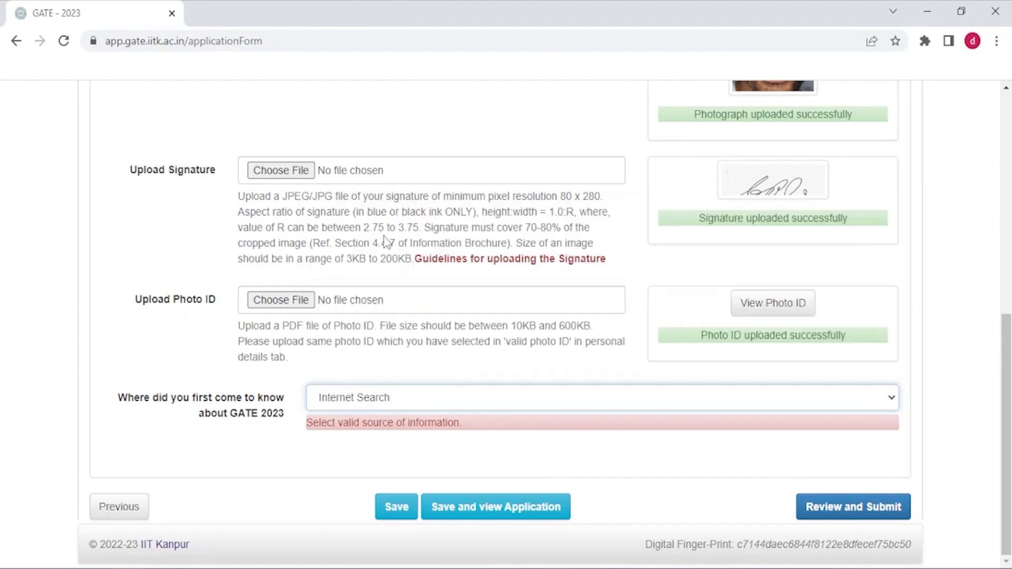
pyautogui.moveTo(420, 456)
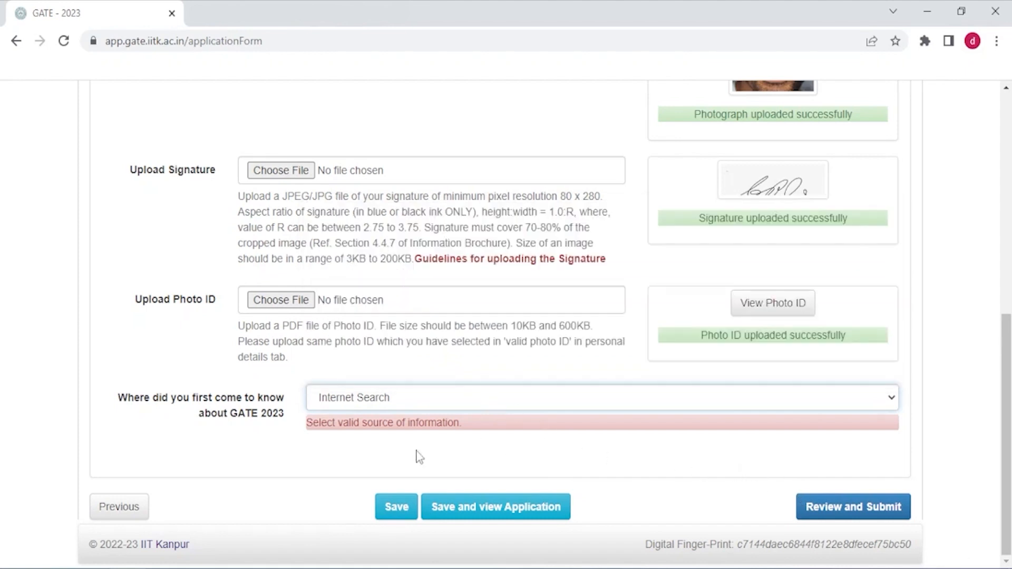
pyautogui.click(496, 506)
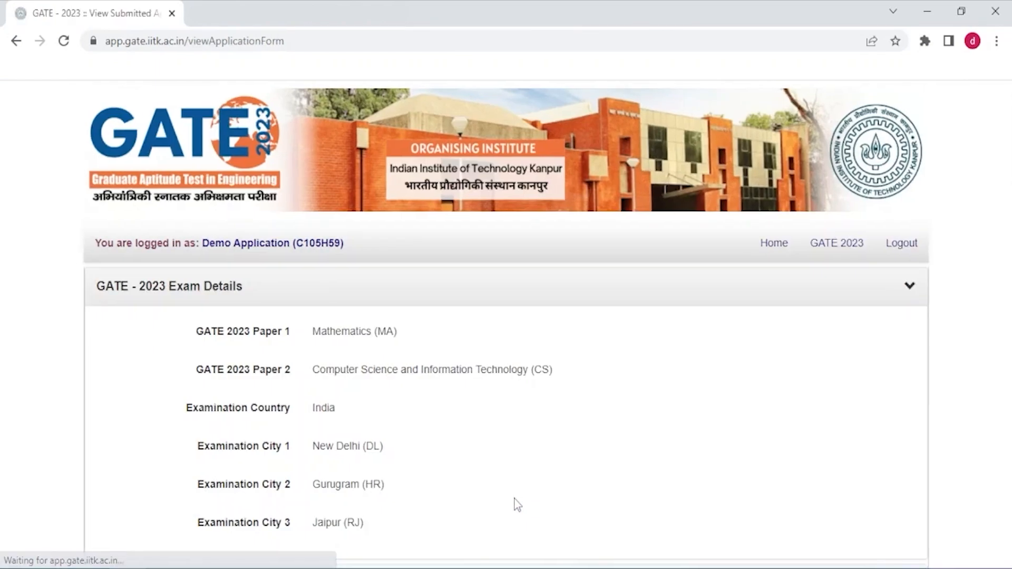
# Step: Review the application summary down to Internet Search, then go back to the editable form
pyautogui.scroll(-3)
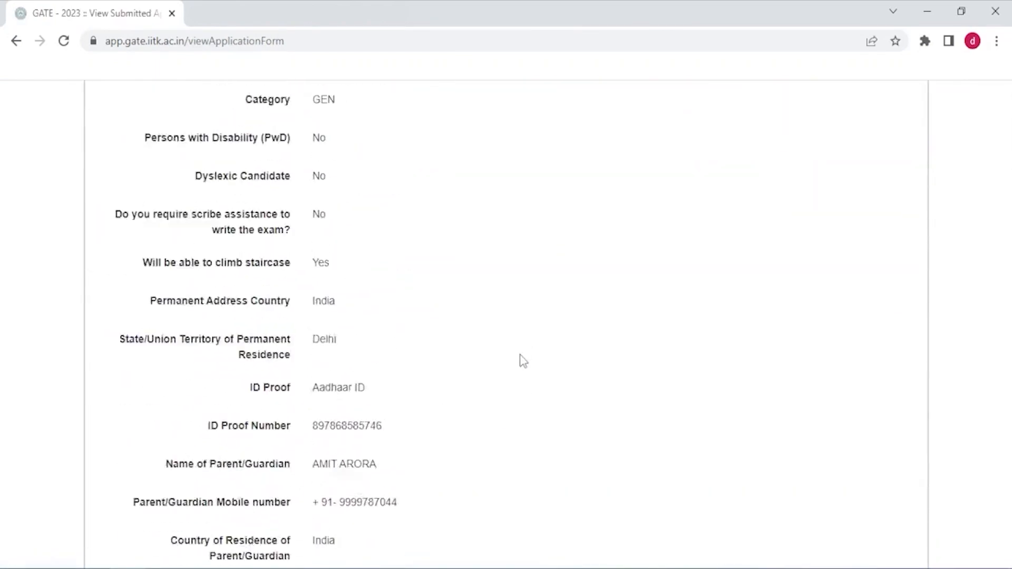
pyautogui.scroll(-3)
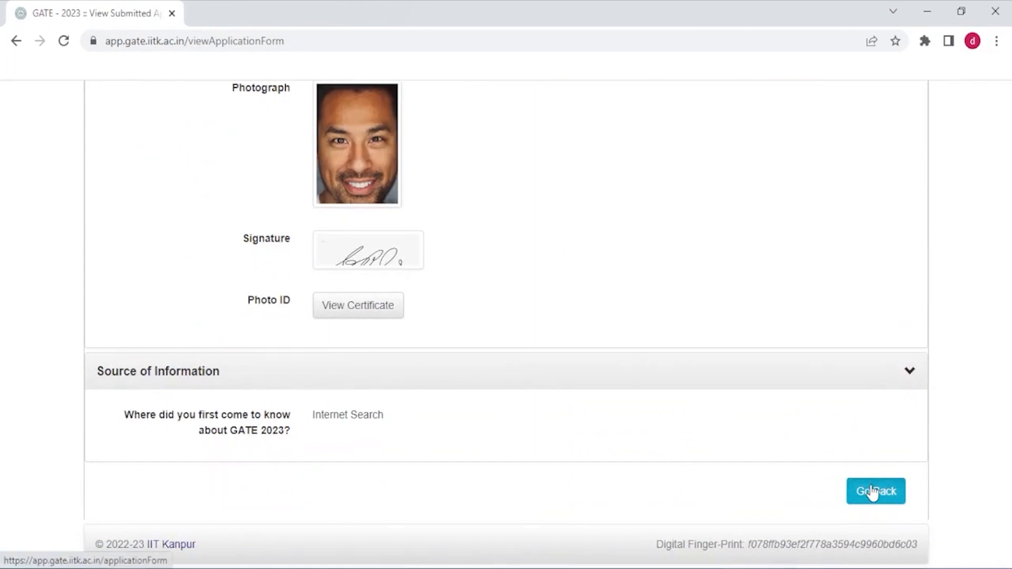
pyautogui.click(874, 491)
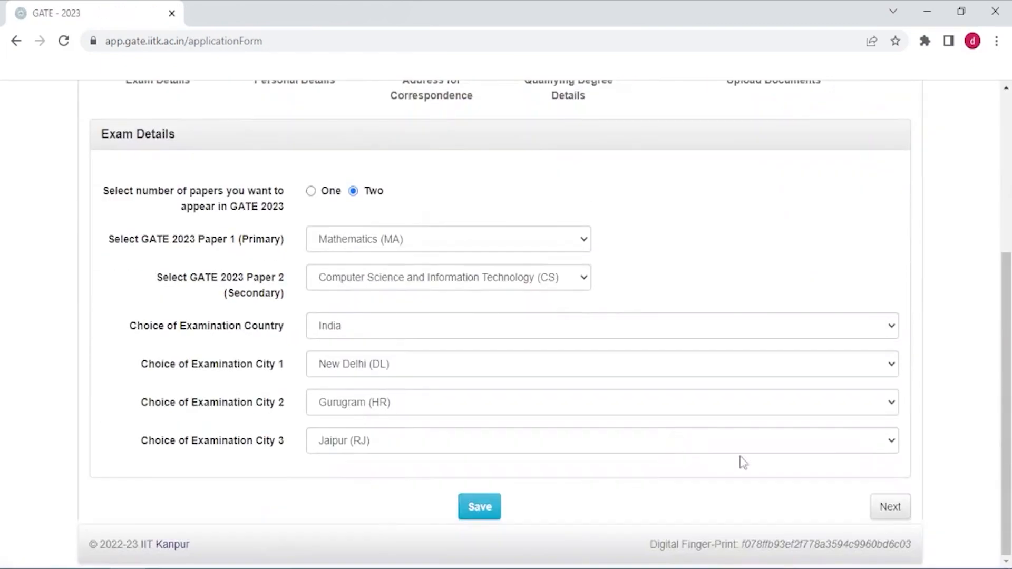
# Step: Advance through the Exam Details and Personal Details sections without changing anything
pyautogui.click(480, 506)
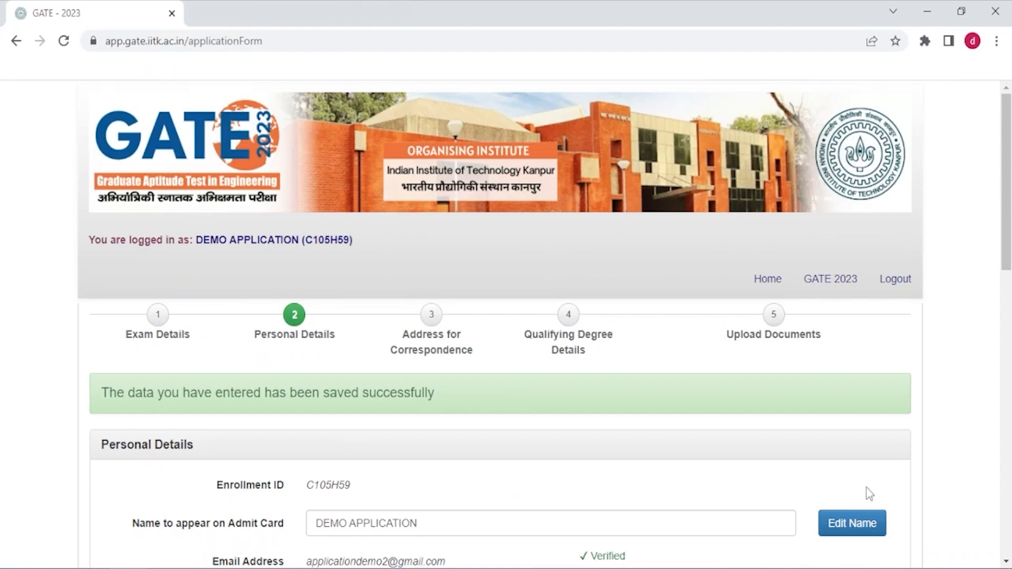
pyautogui.scroll(-3)
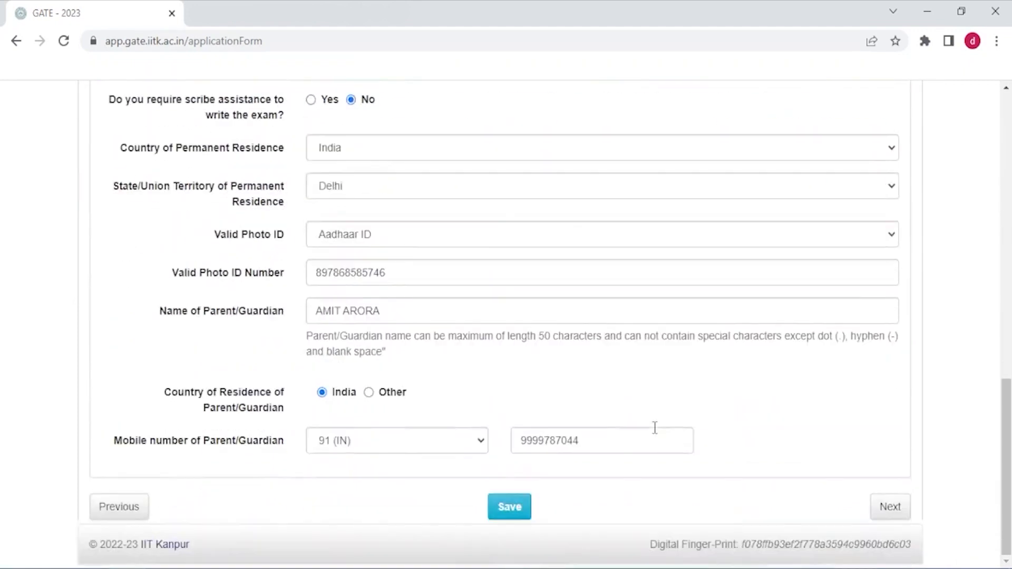
pyautogui.click(509, 506)
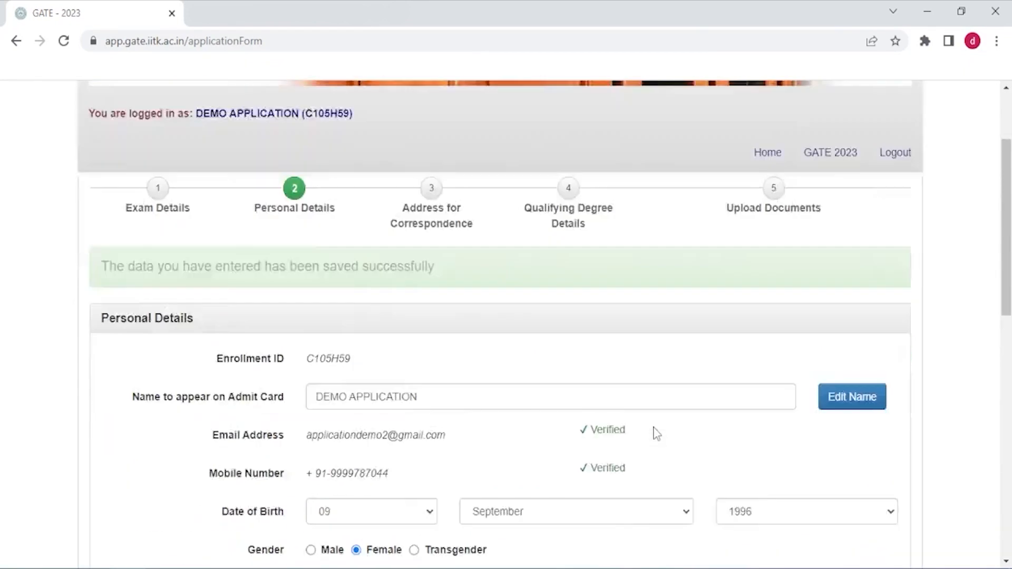
pyautogui.scroll(-3)
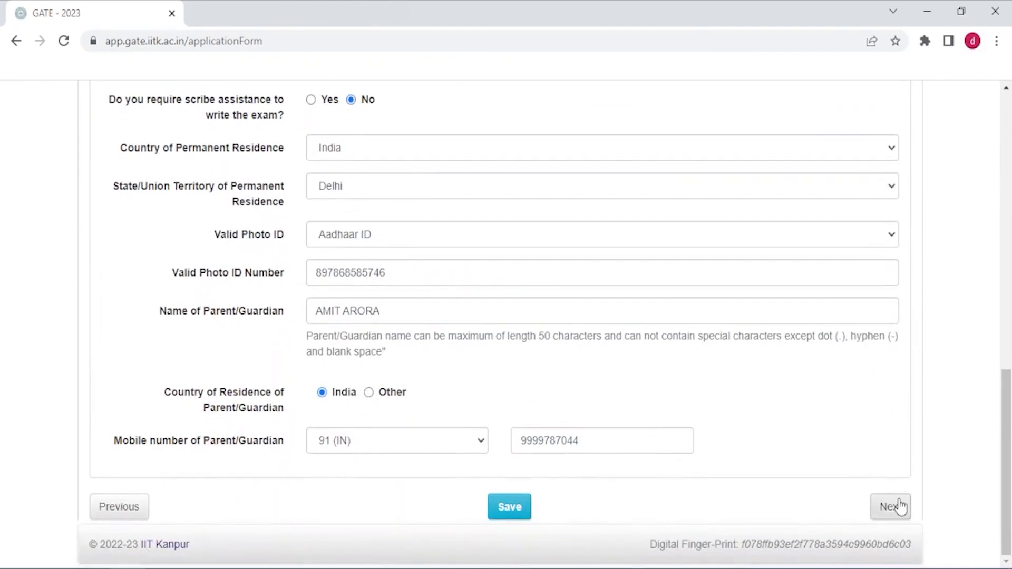
pyautogui.click(892, 506)
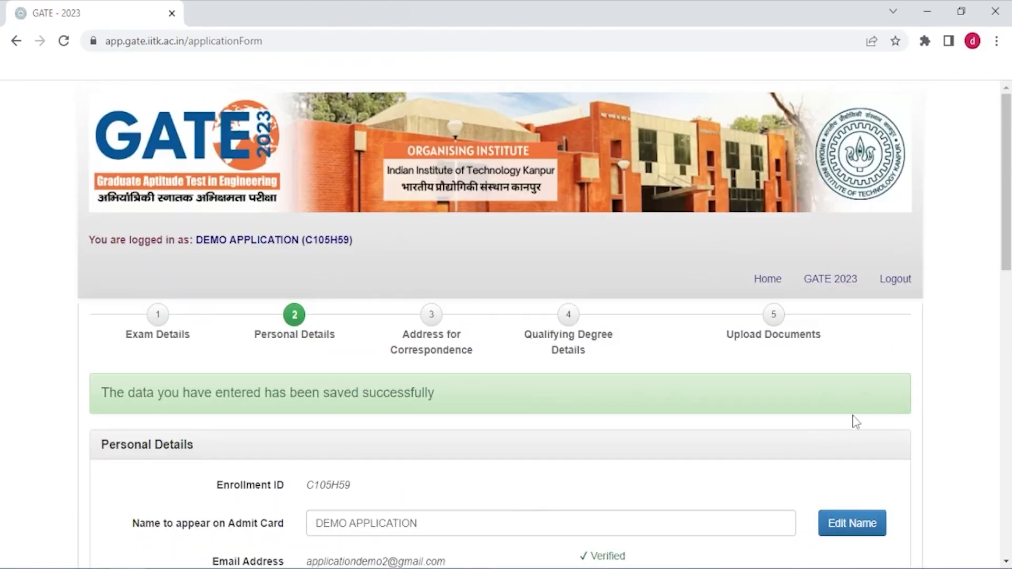
pyautogui.scroll(-3)
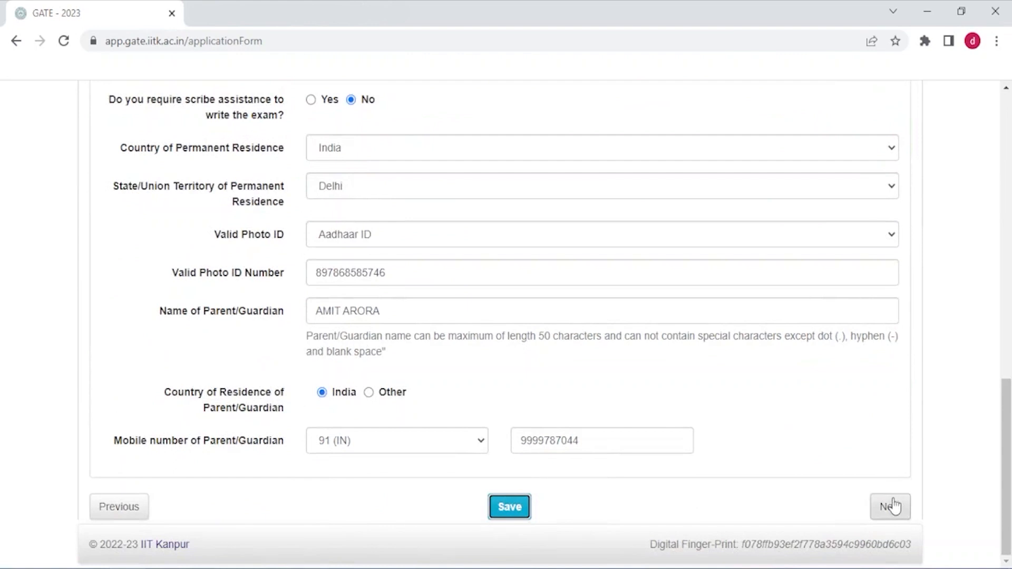
# Step: Continue through Address, Qualifying Degree and Upload Documents to Review and Submit
pyautogui.click(890, 506)
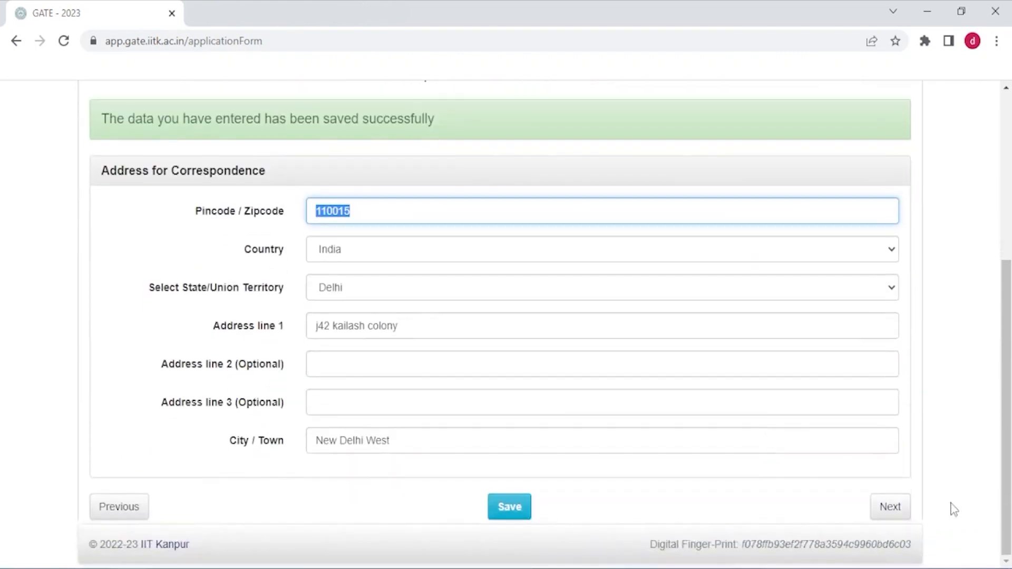
pyautogui.click(890, 506)
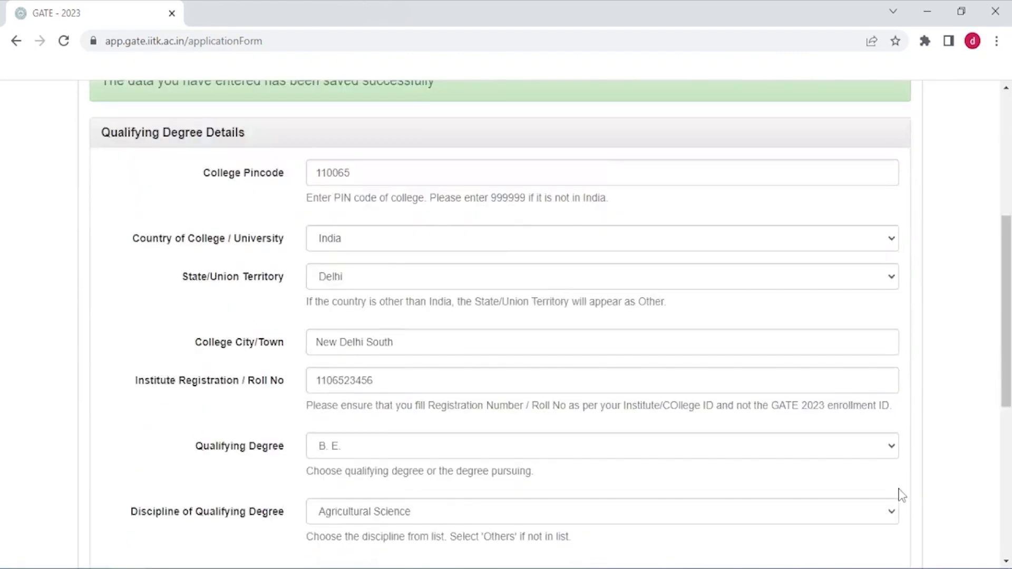
pyautogui.scroll(-3)
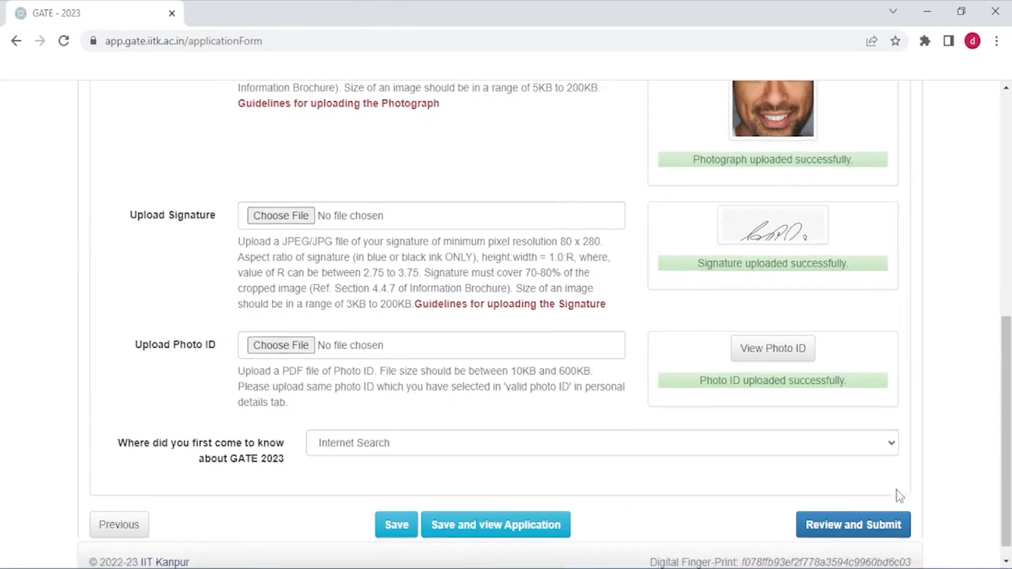
pyautogui.scroll(-3)
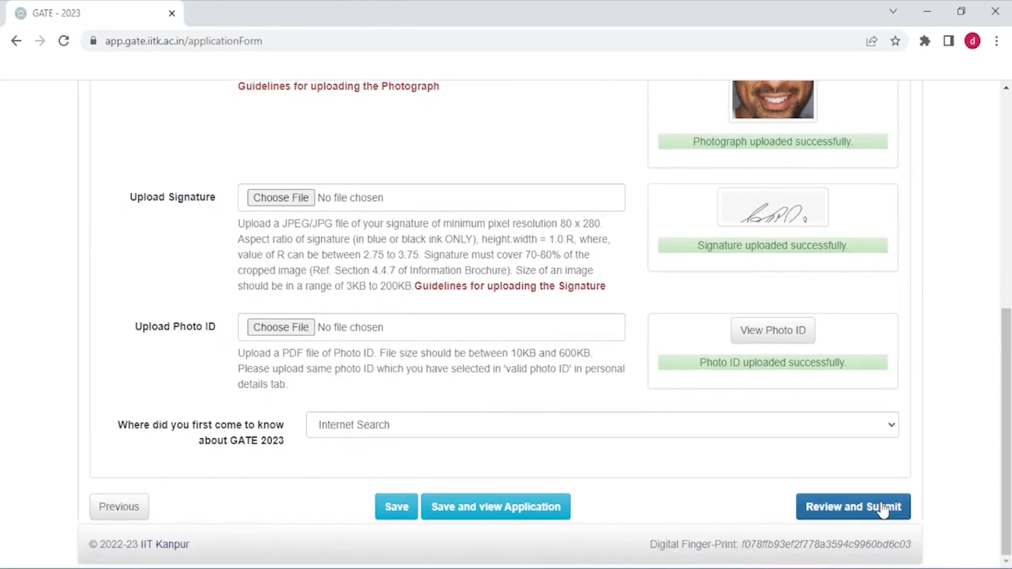
pyautogui.click(853, 506)
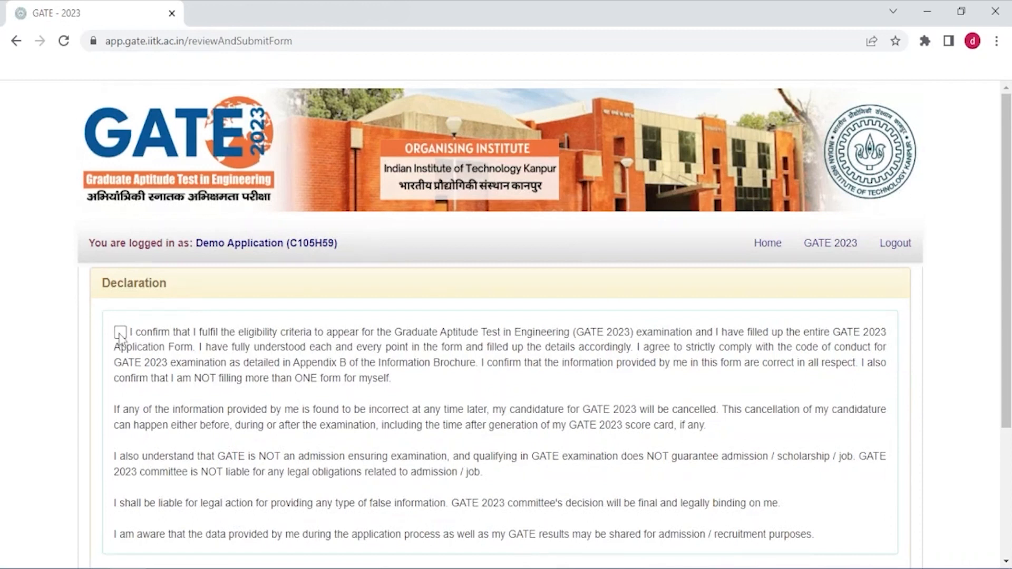
# Step: Accept the declaration, e-sign as 'demo application', and submit to proceed to payment
pyautogui.click(121, 334)
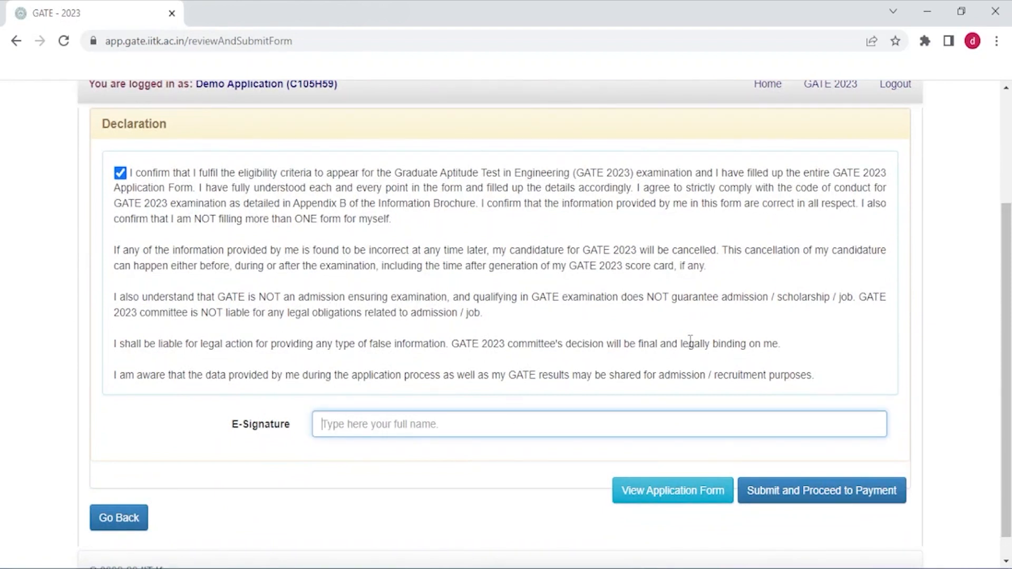
pyautogui.write('demo')
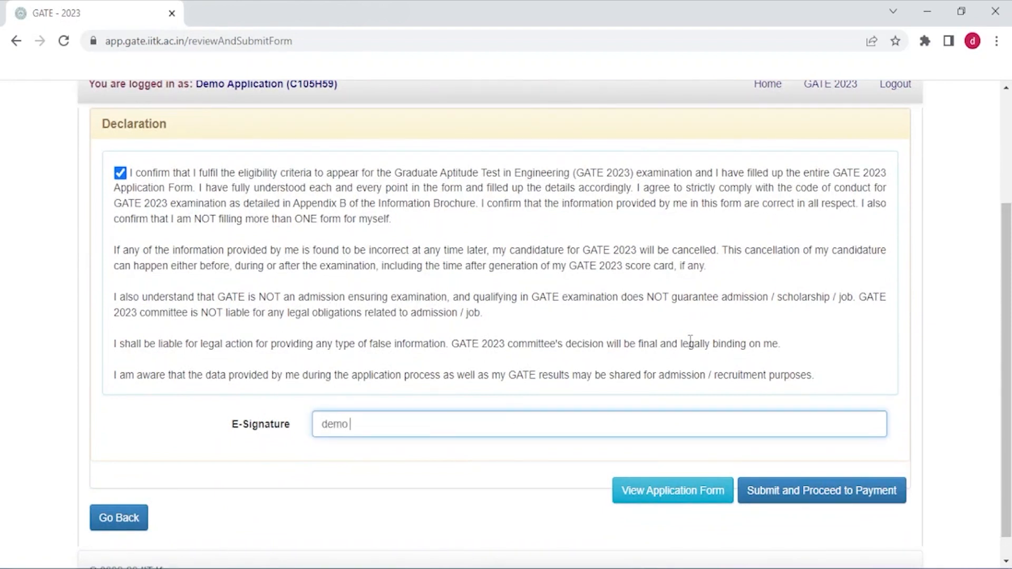
pyautogui.write('applicat')
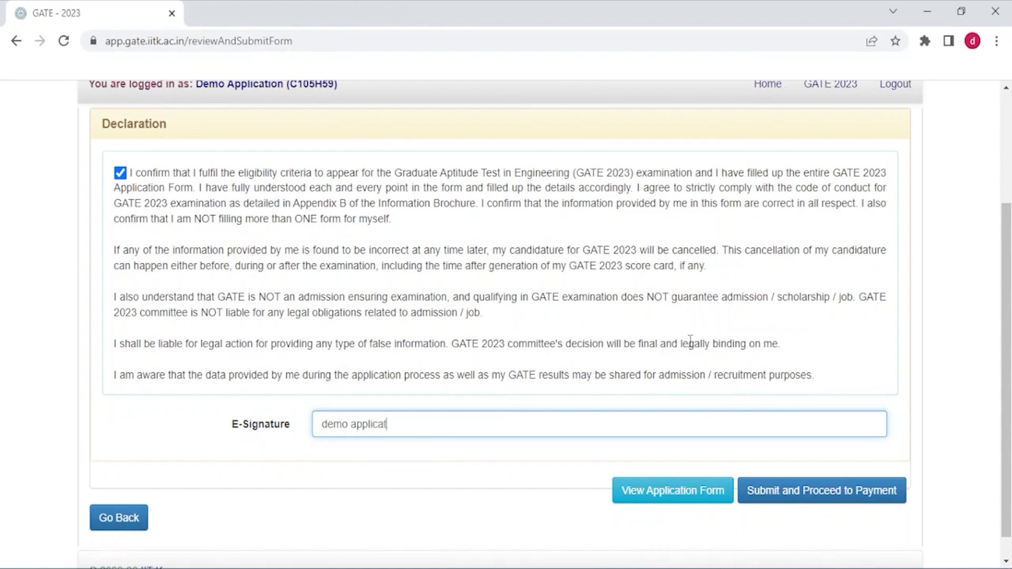
pyautogui.write('ion')
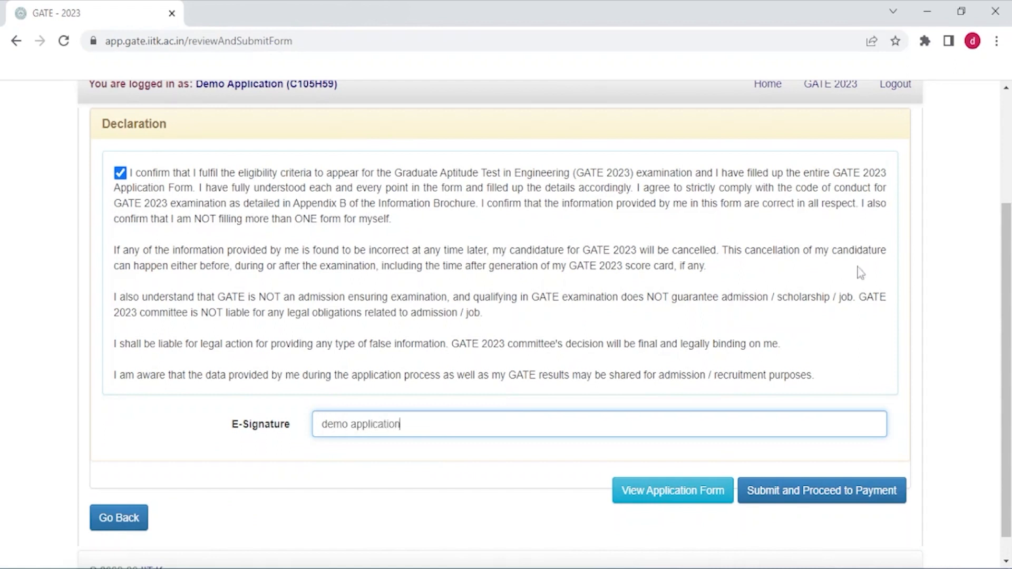
pyautogui.click(822, 490)
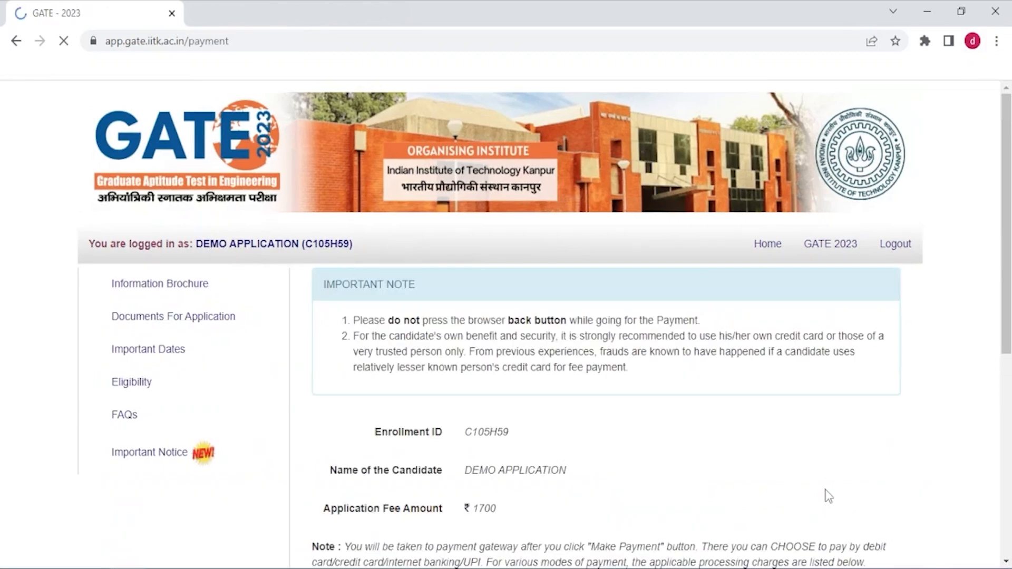
# Step: Answer the 9 - 9 arithmetic check with 0 and launch Make Payment for the ₹1,700 fee
pyautogui.scroll(-3)
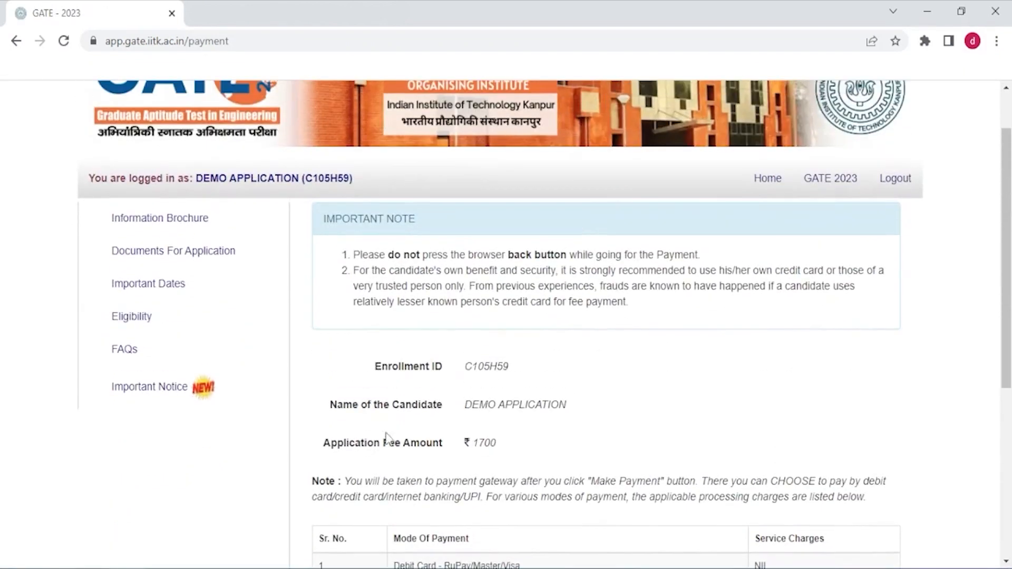
pyautogui.scroll(-3)
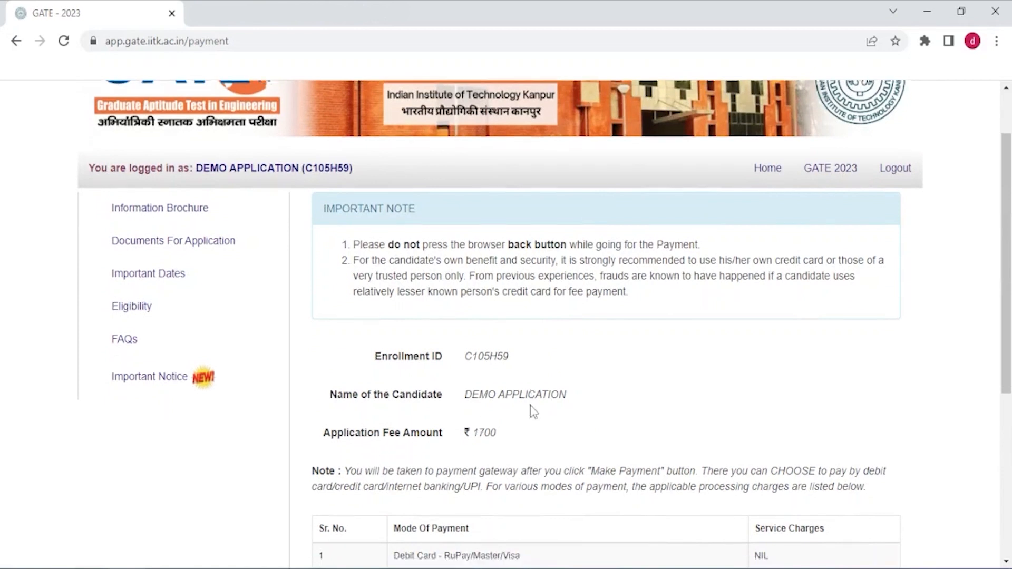
pyautogui.scroll(-3)
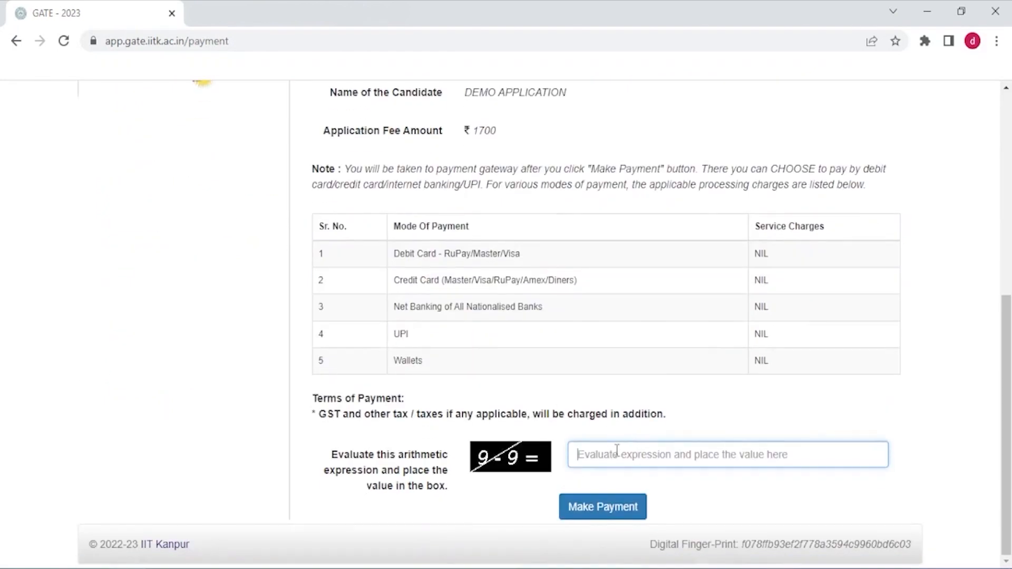
pyautogui.click(601, 506)
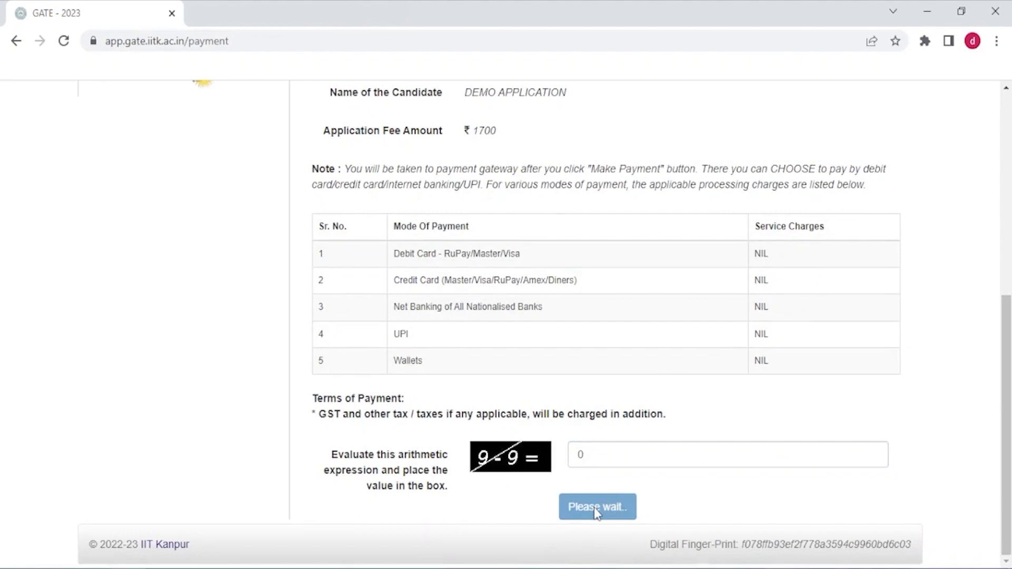
pyautogui.click(596, 506)
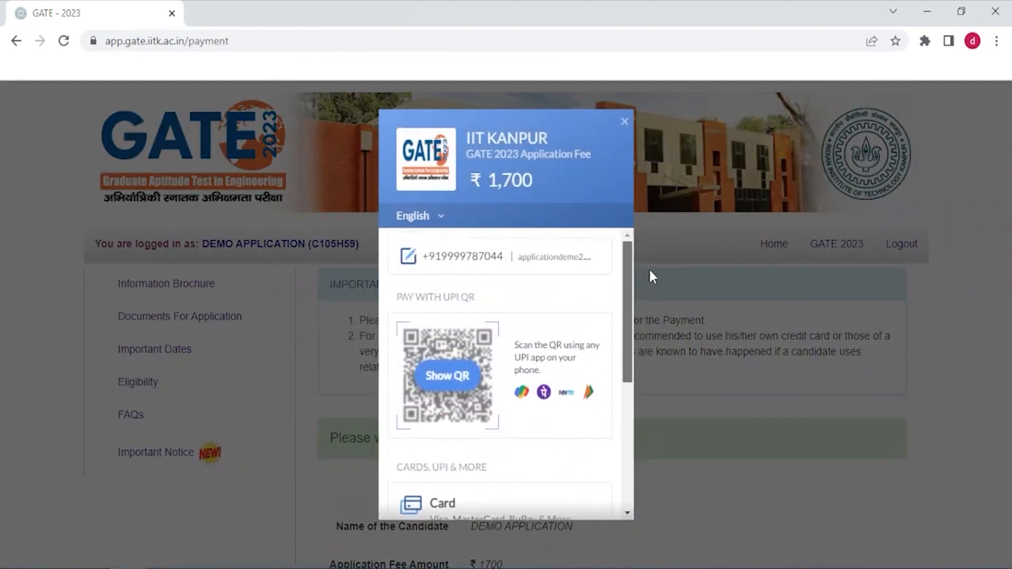
# Step: Scroll the Razorpay checkout's Card, UPI/QR, Netbanking, Wallet and EMI options
pyautogui.scroll(-3)
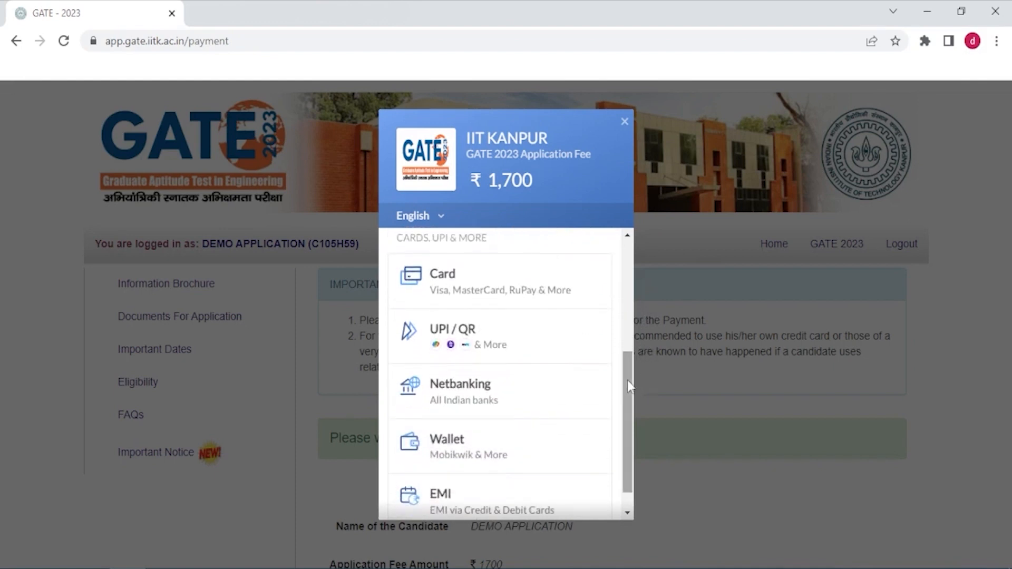
pyautogui.scroll(-3)
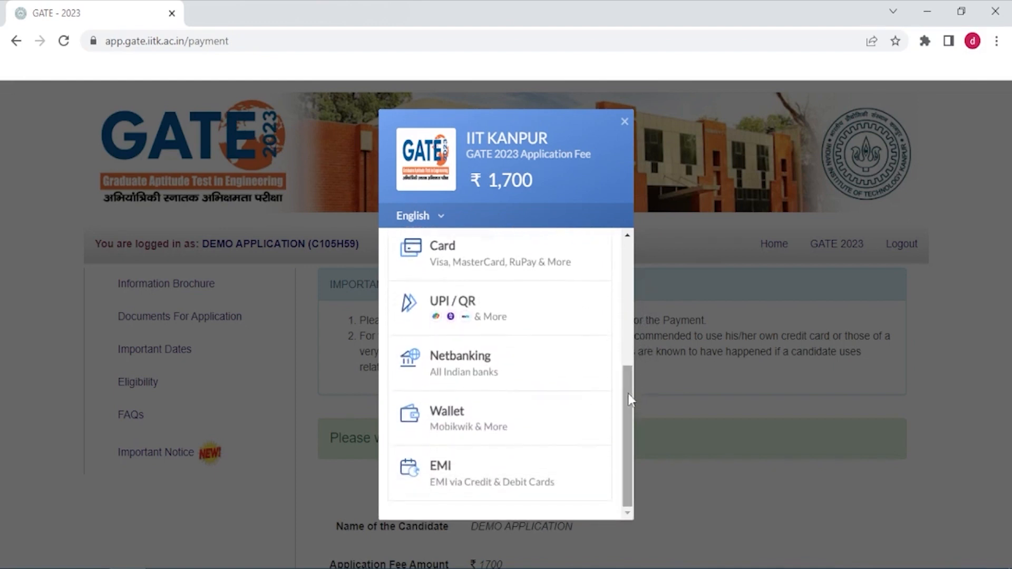